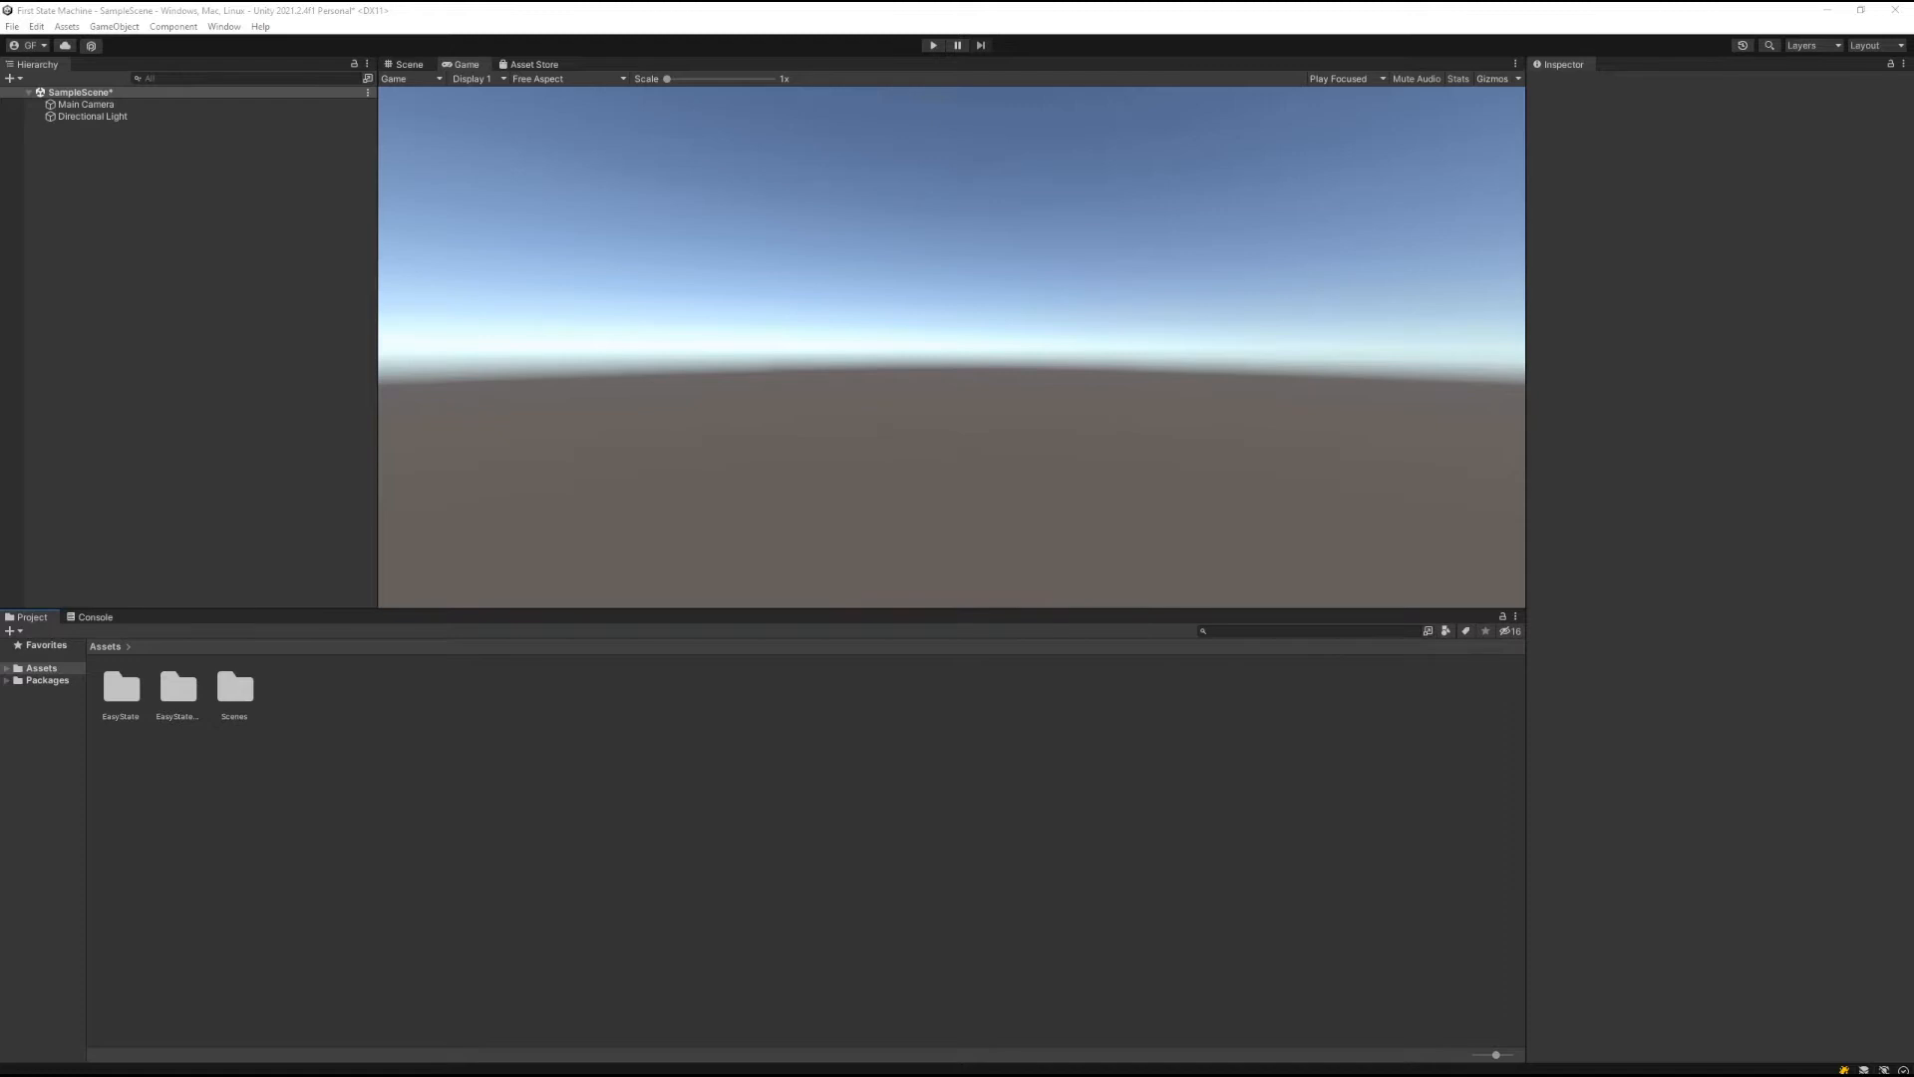
mouse_move(1763, 698)
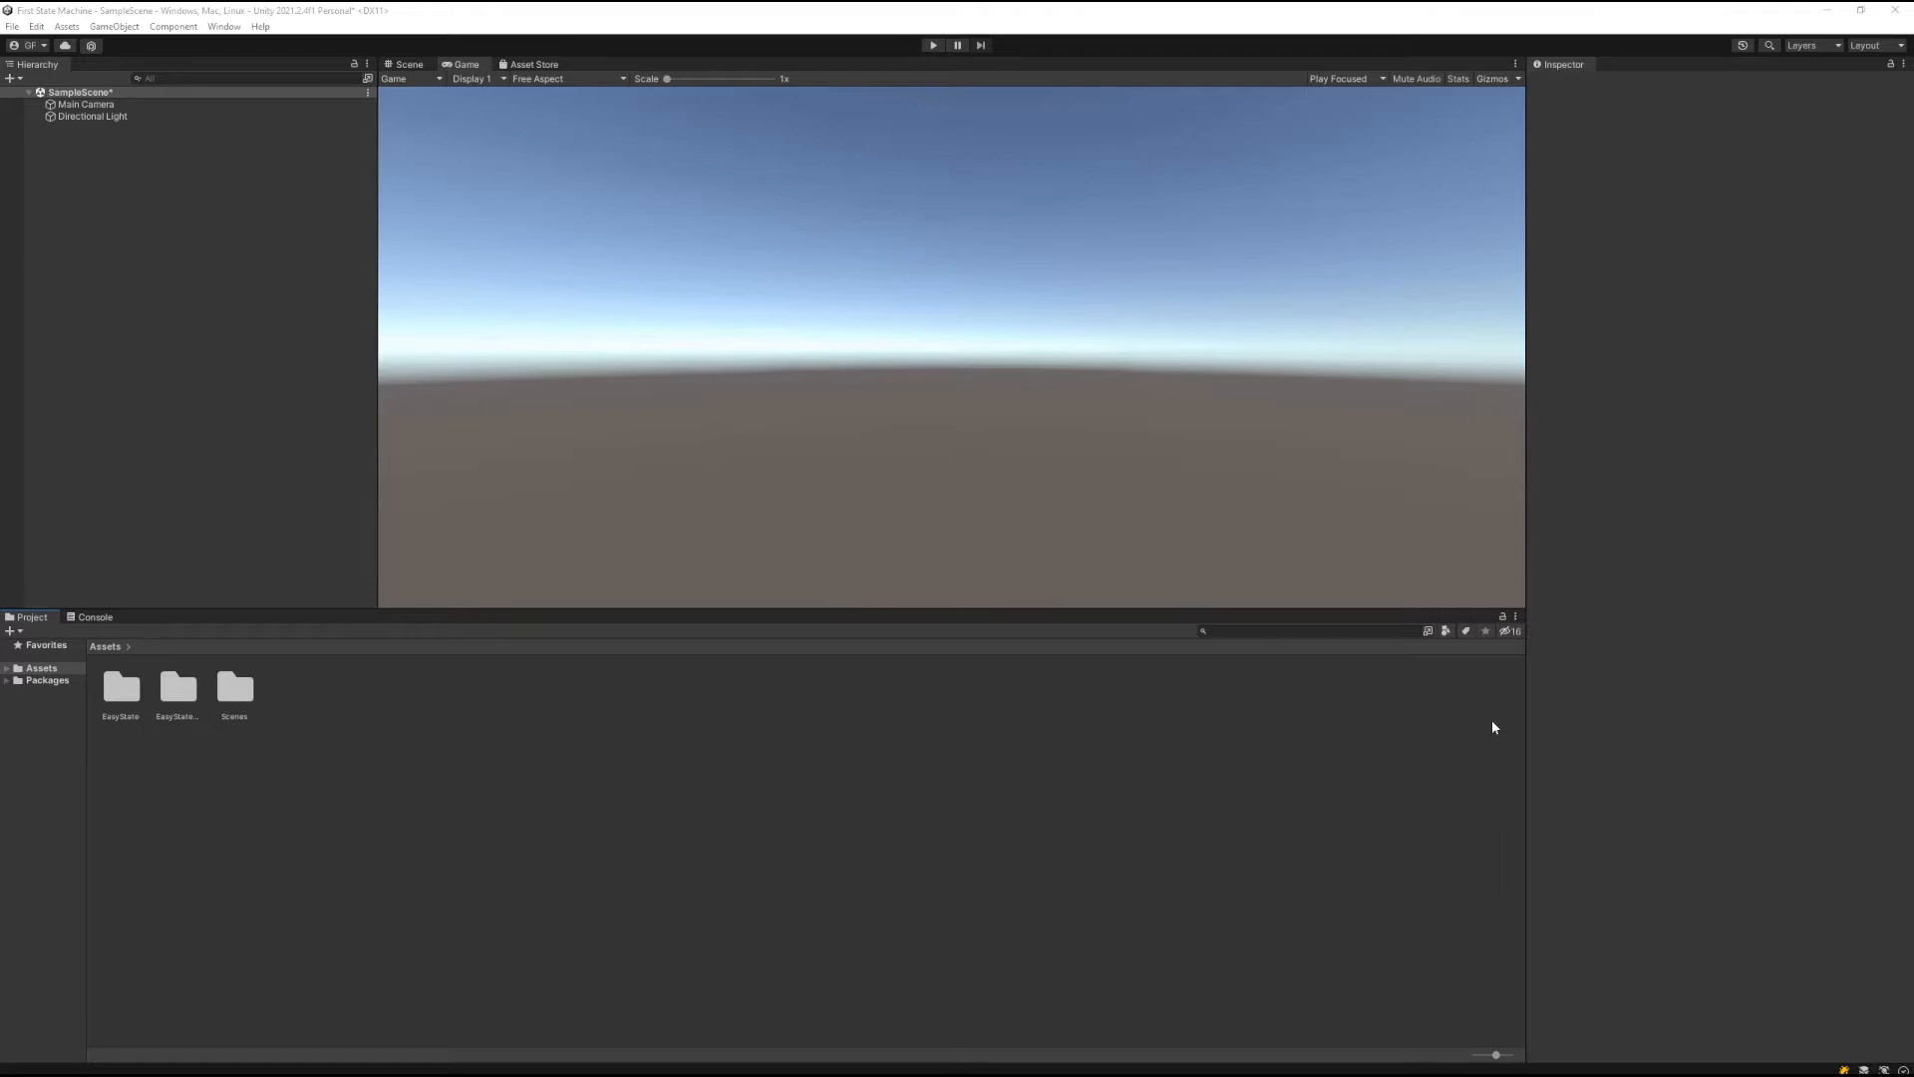
mouse_move(726, 774)
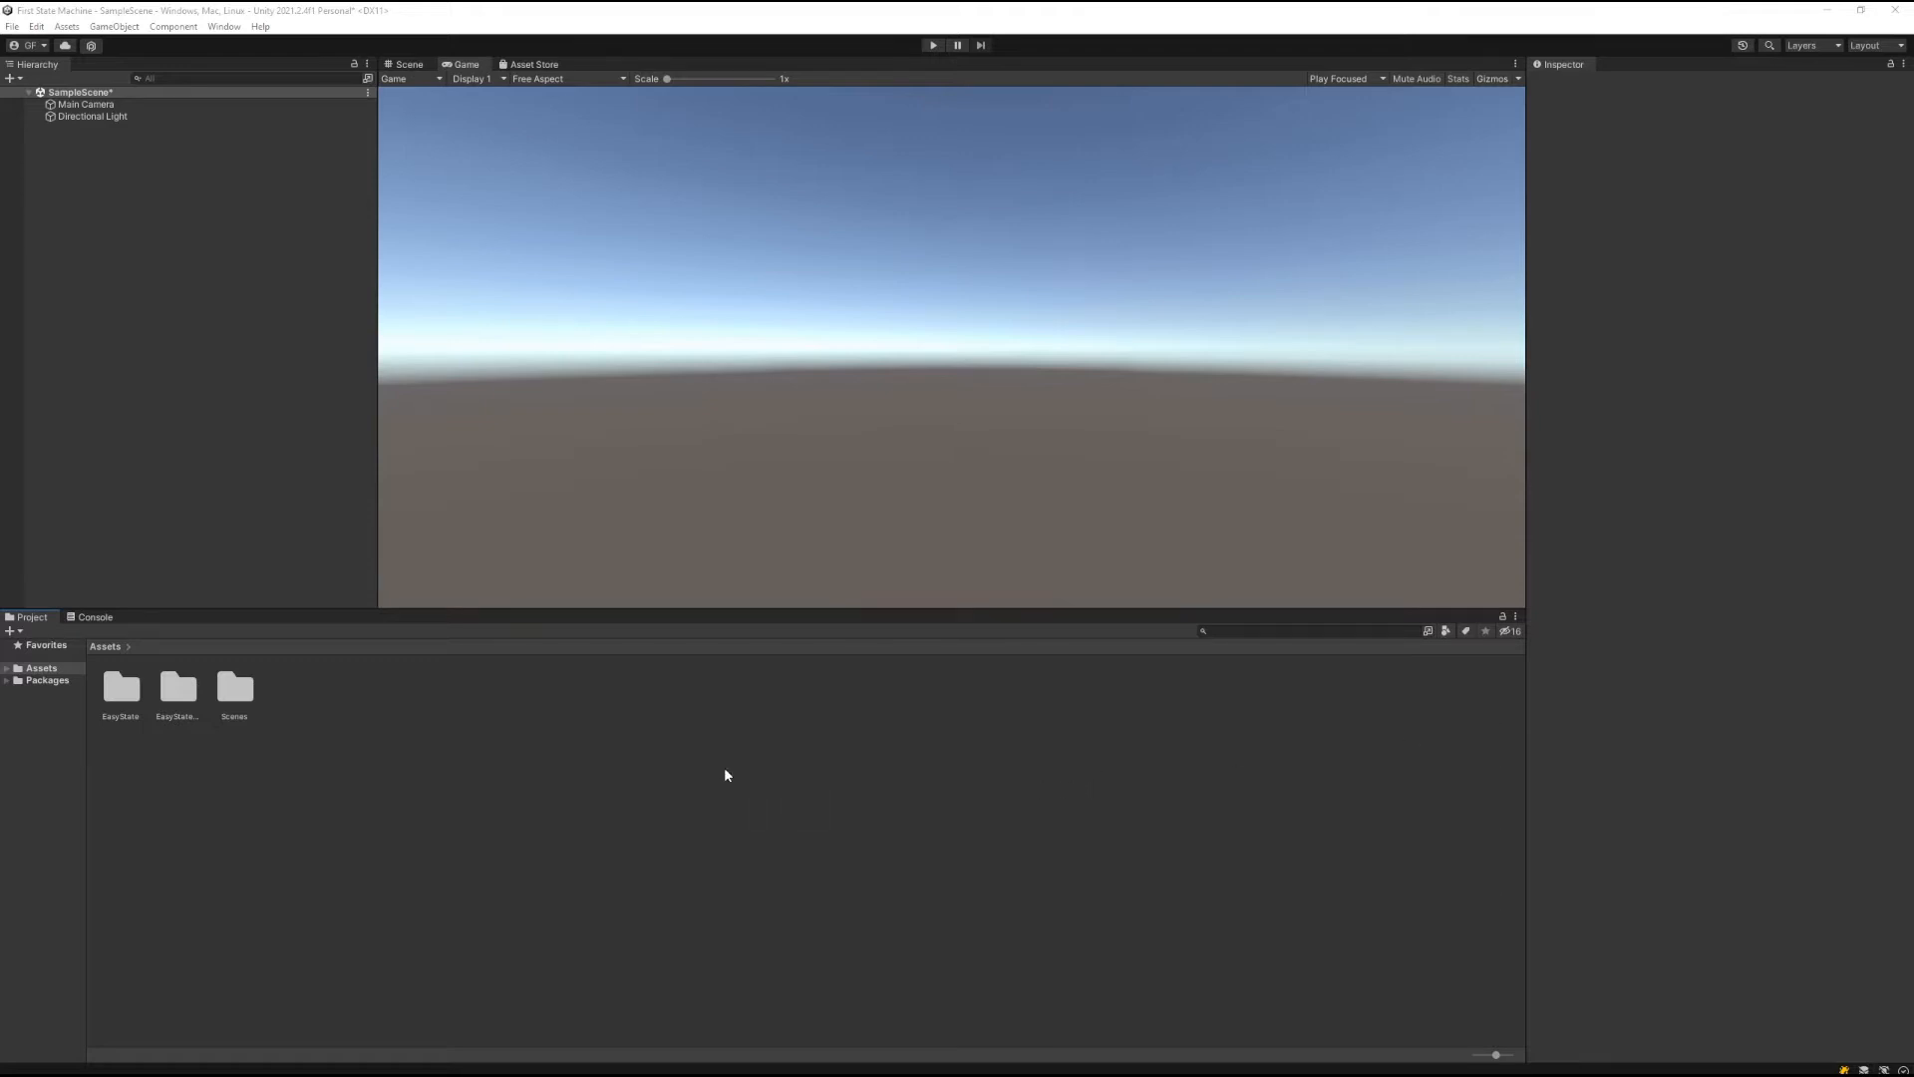
mouse_move(633, 766)
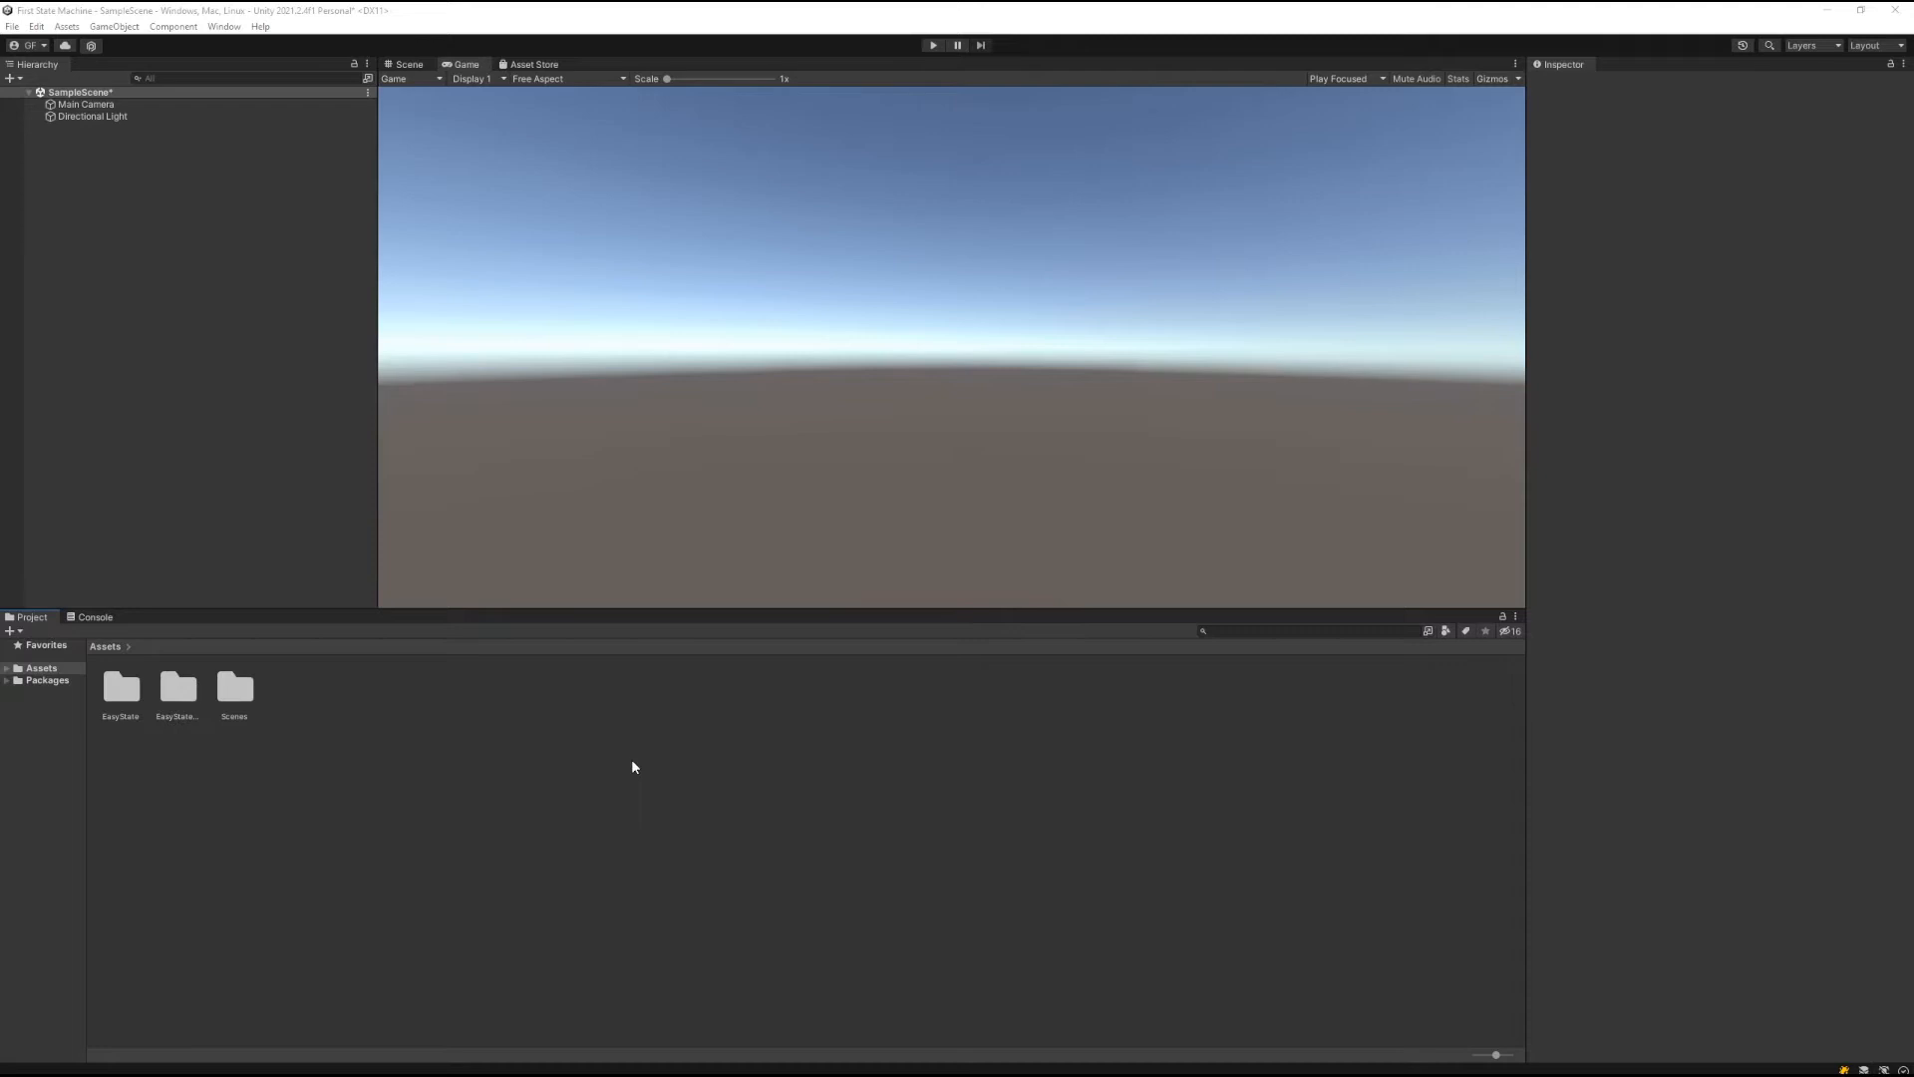
mouse_move(396, 760)
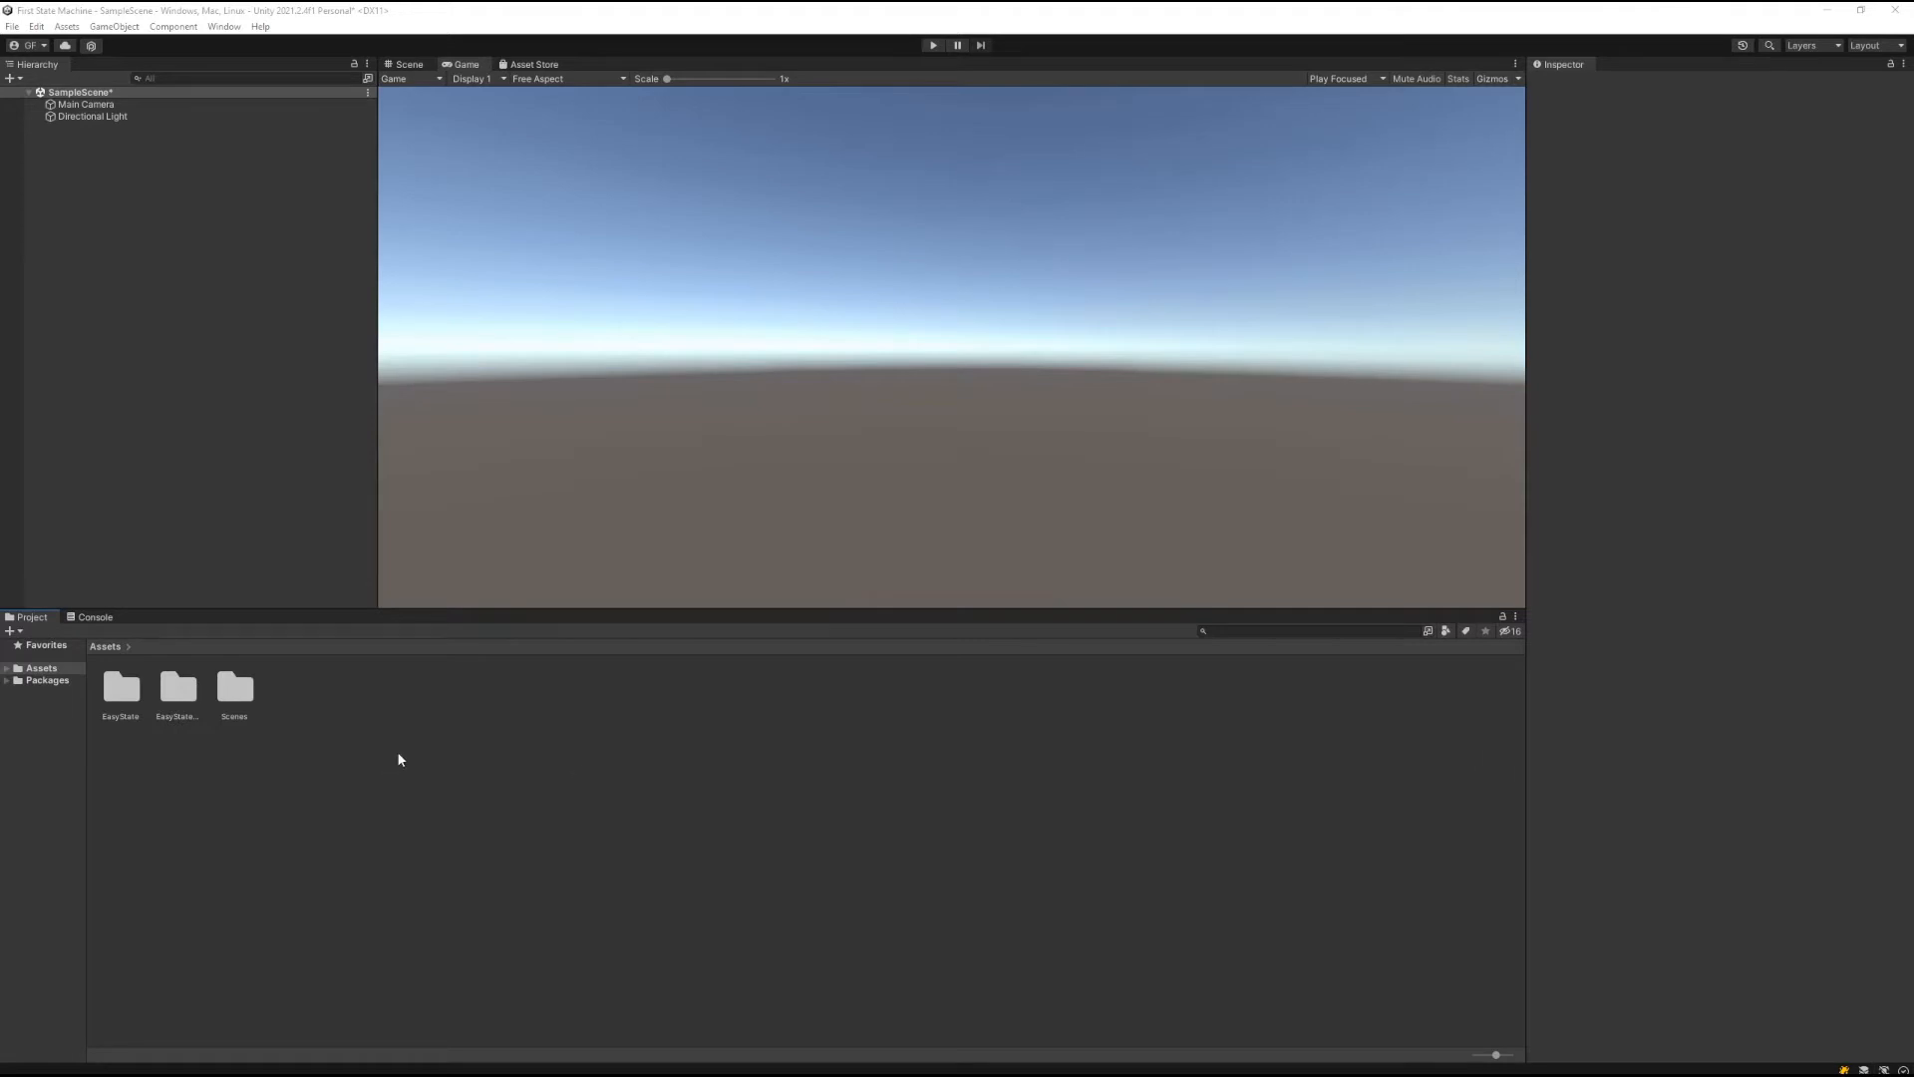
mouse_move(385, 758)
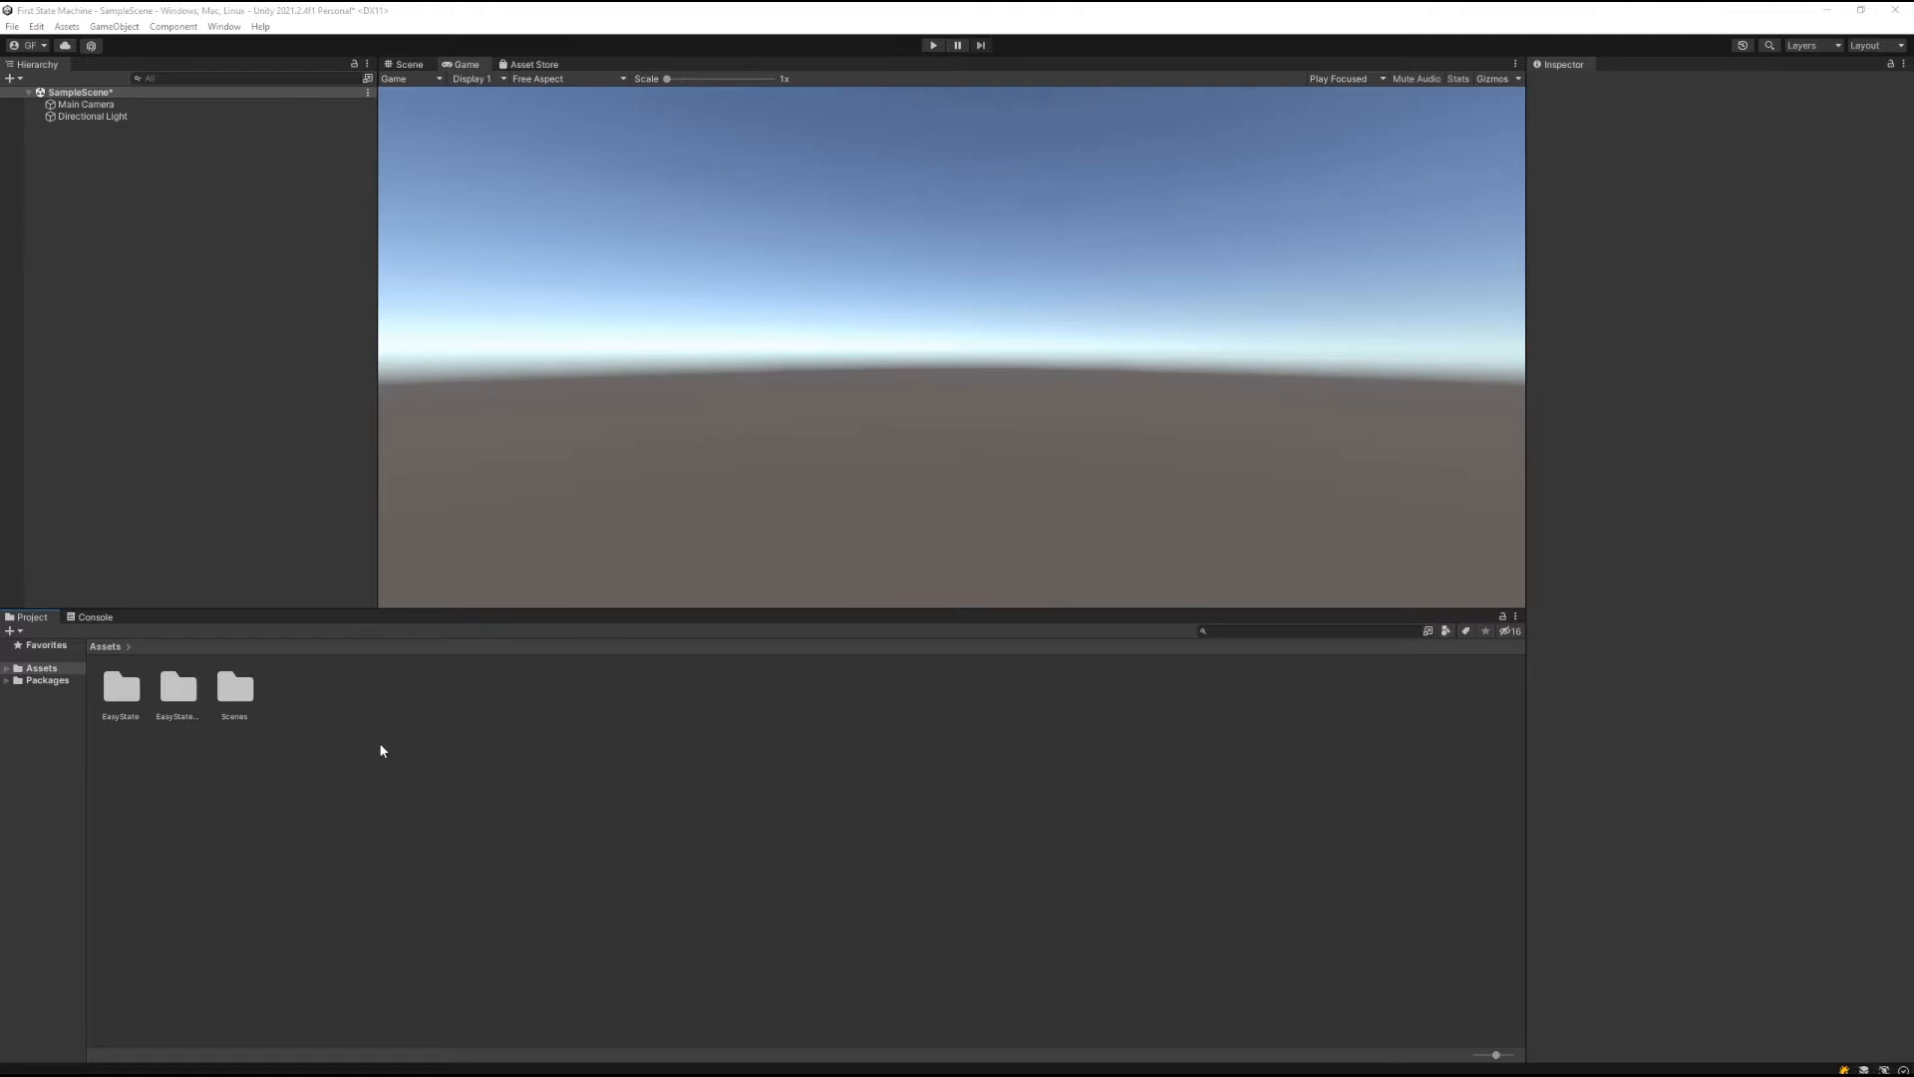
mouse_move(329, 694)
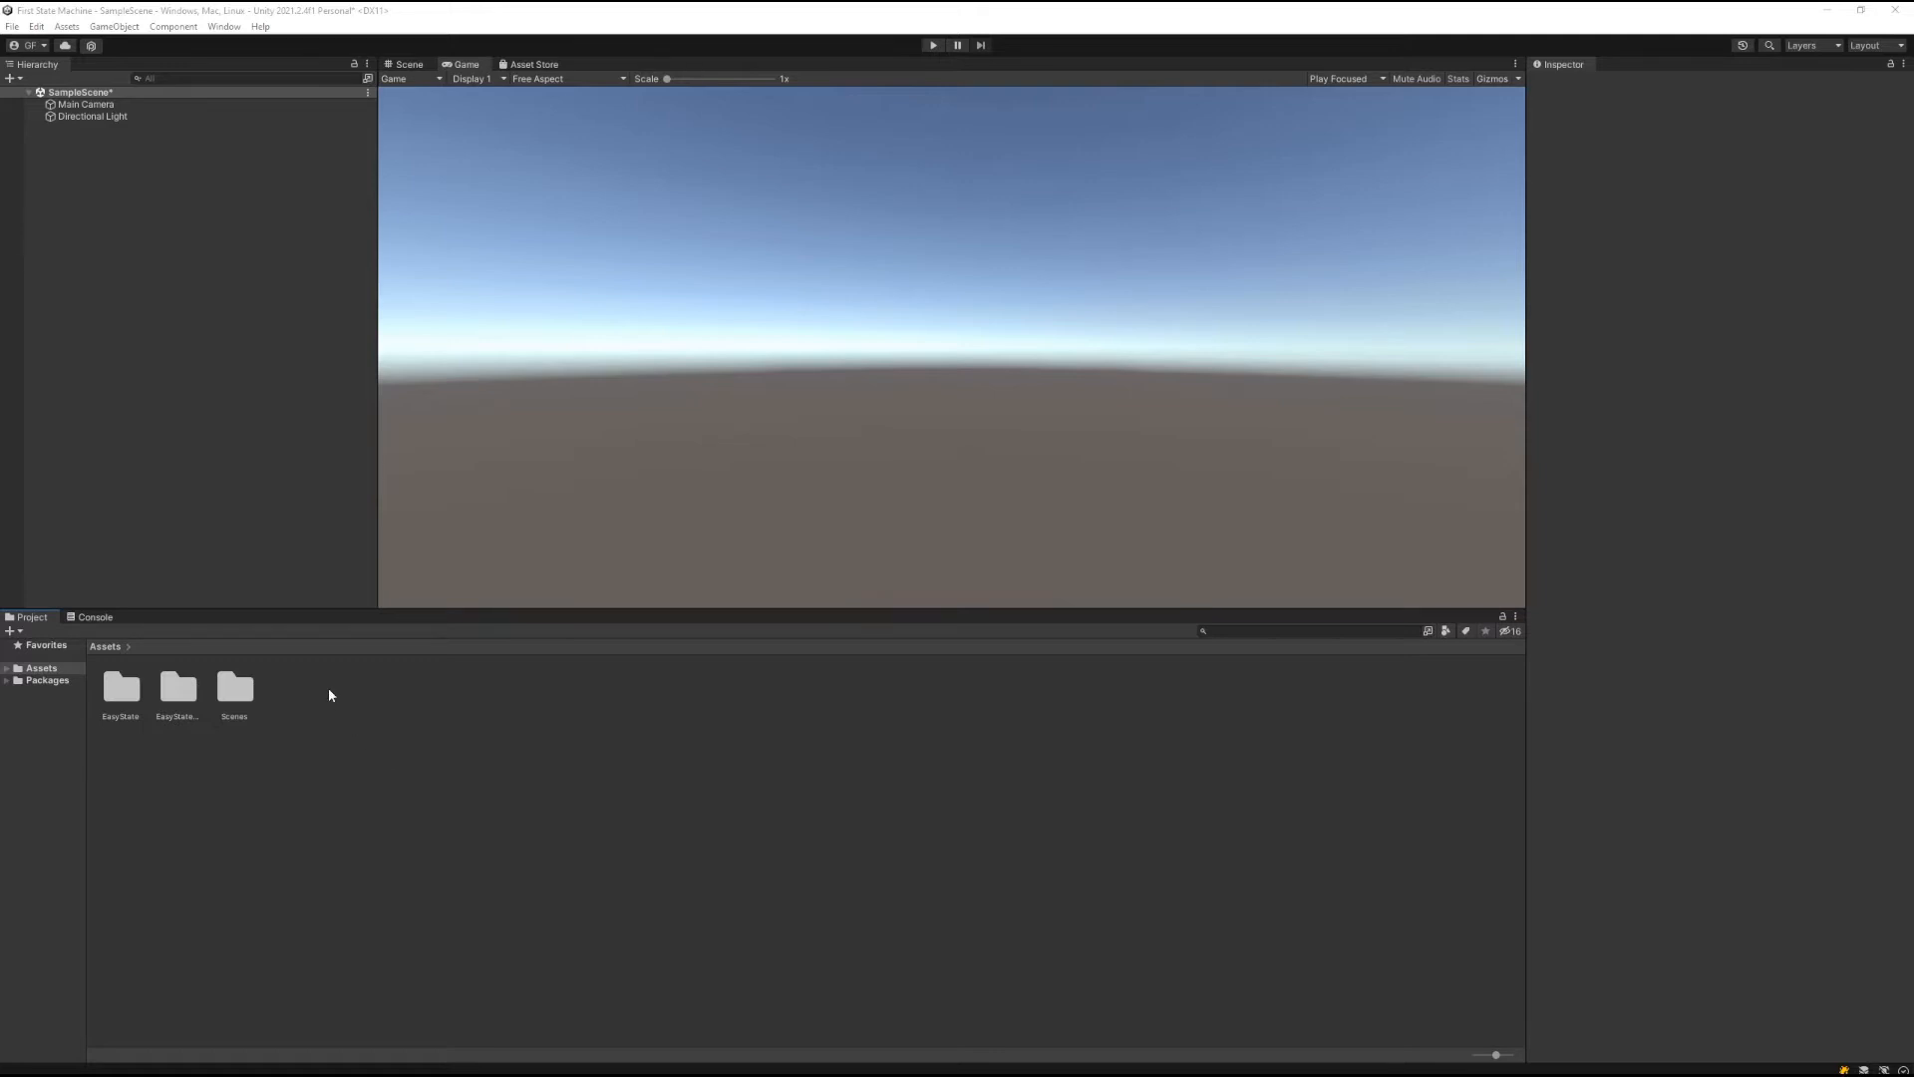
Create a folder named via 'Int Data Type' entry (First Data Type) under Assets and enter it
right_click(329, 694)
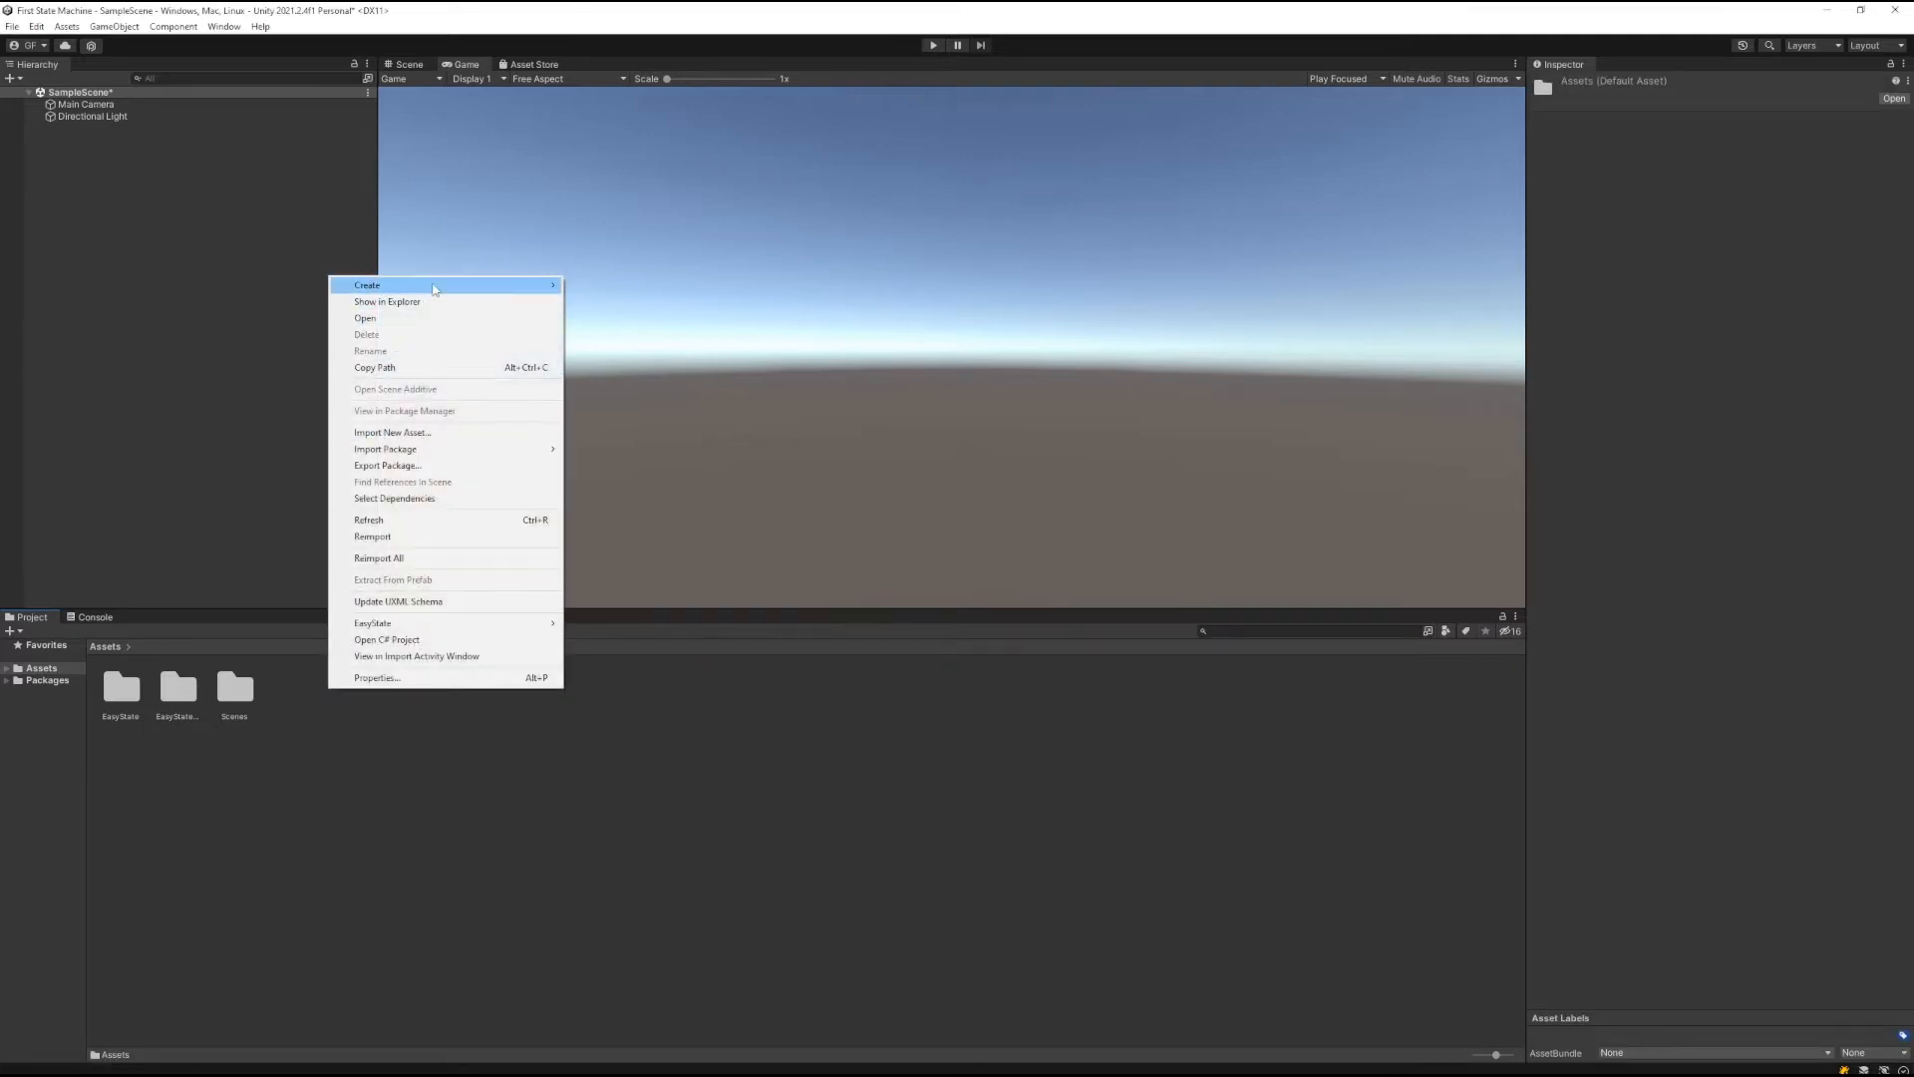
click(367, 285)
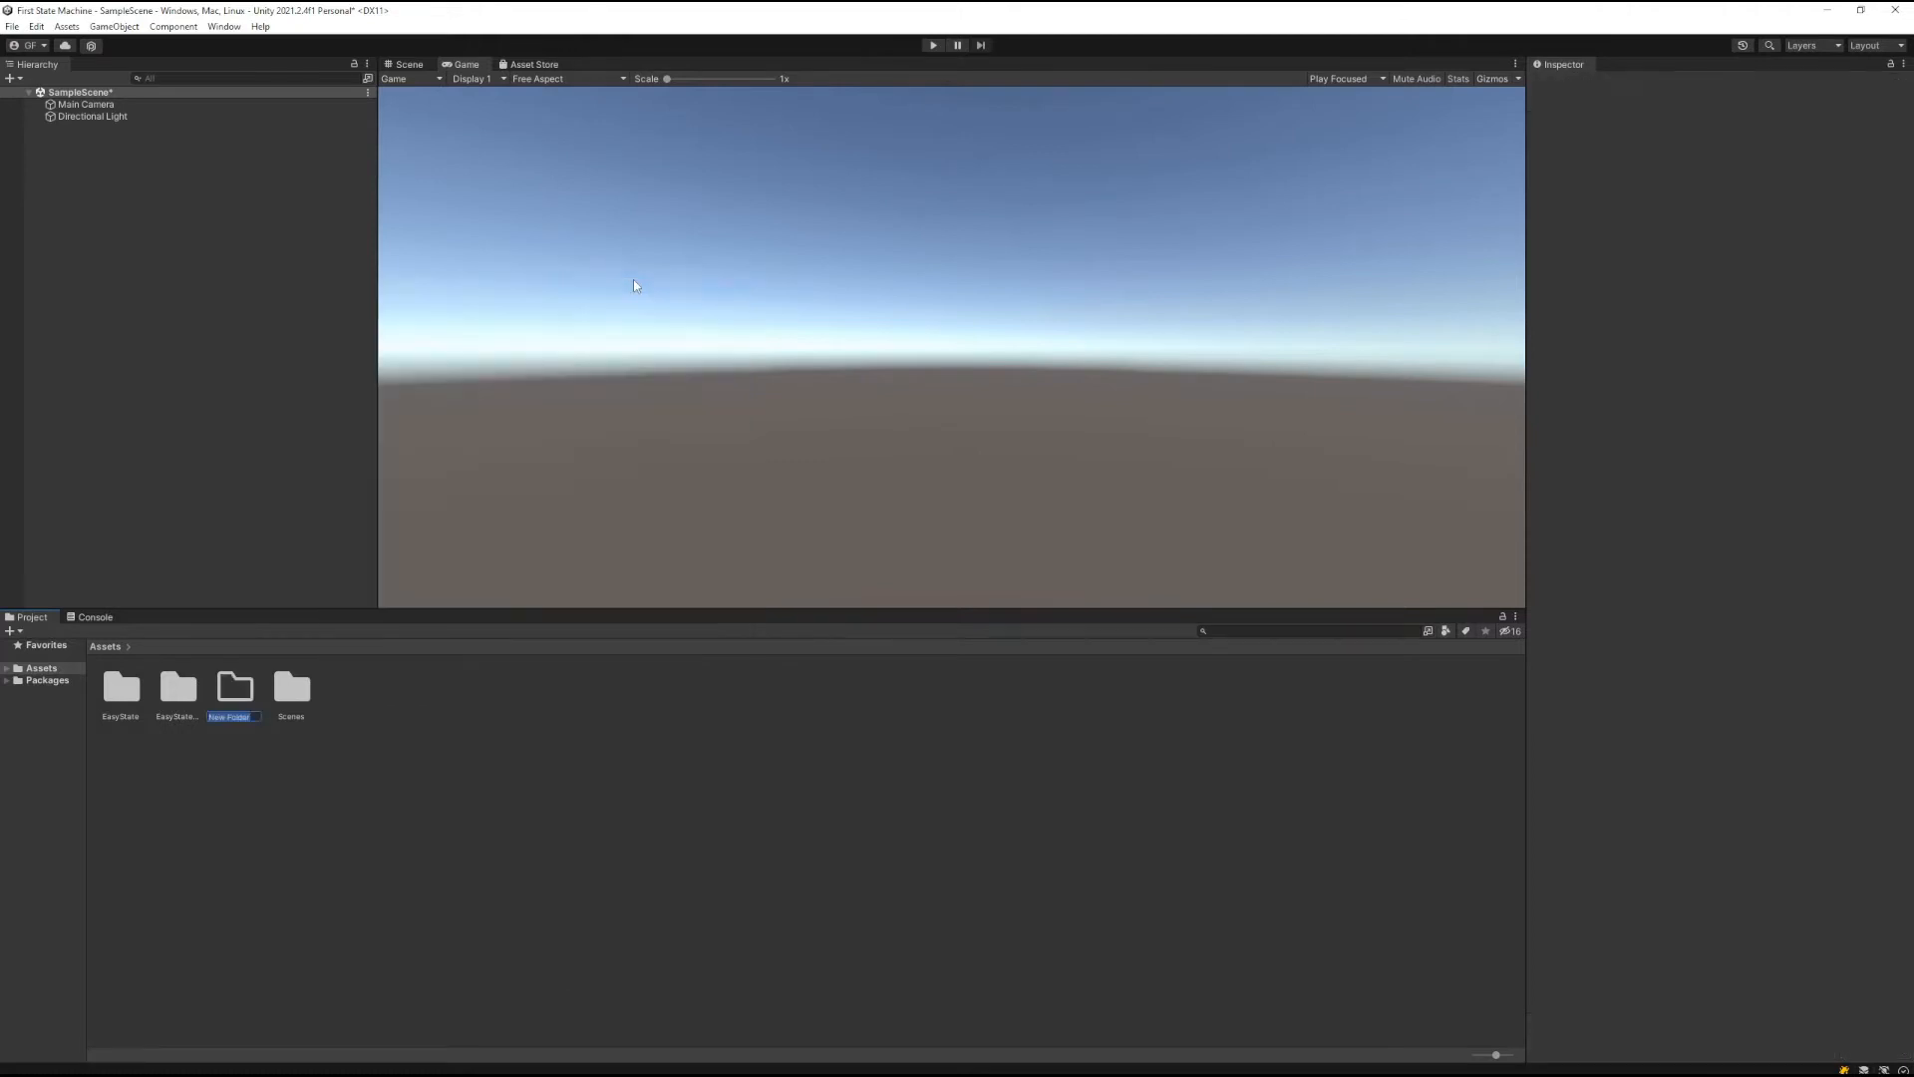
text(Int Data Type)
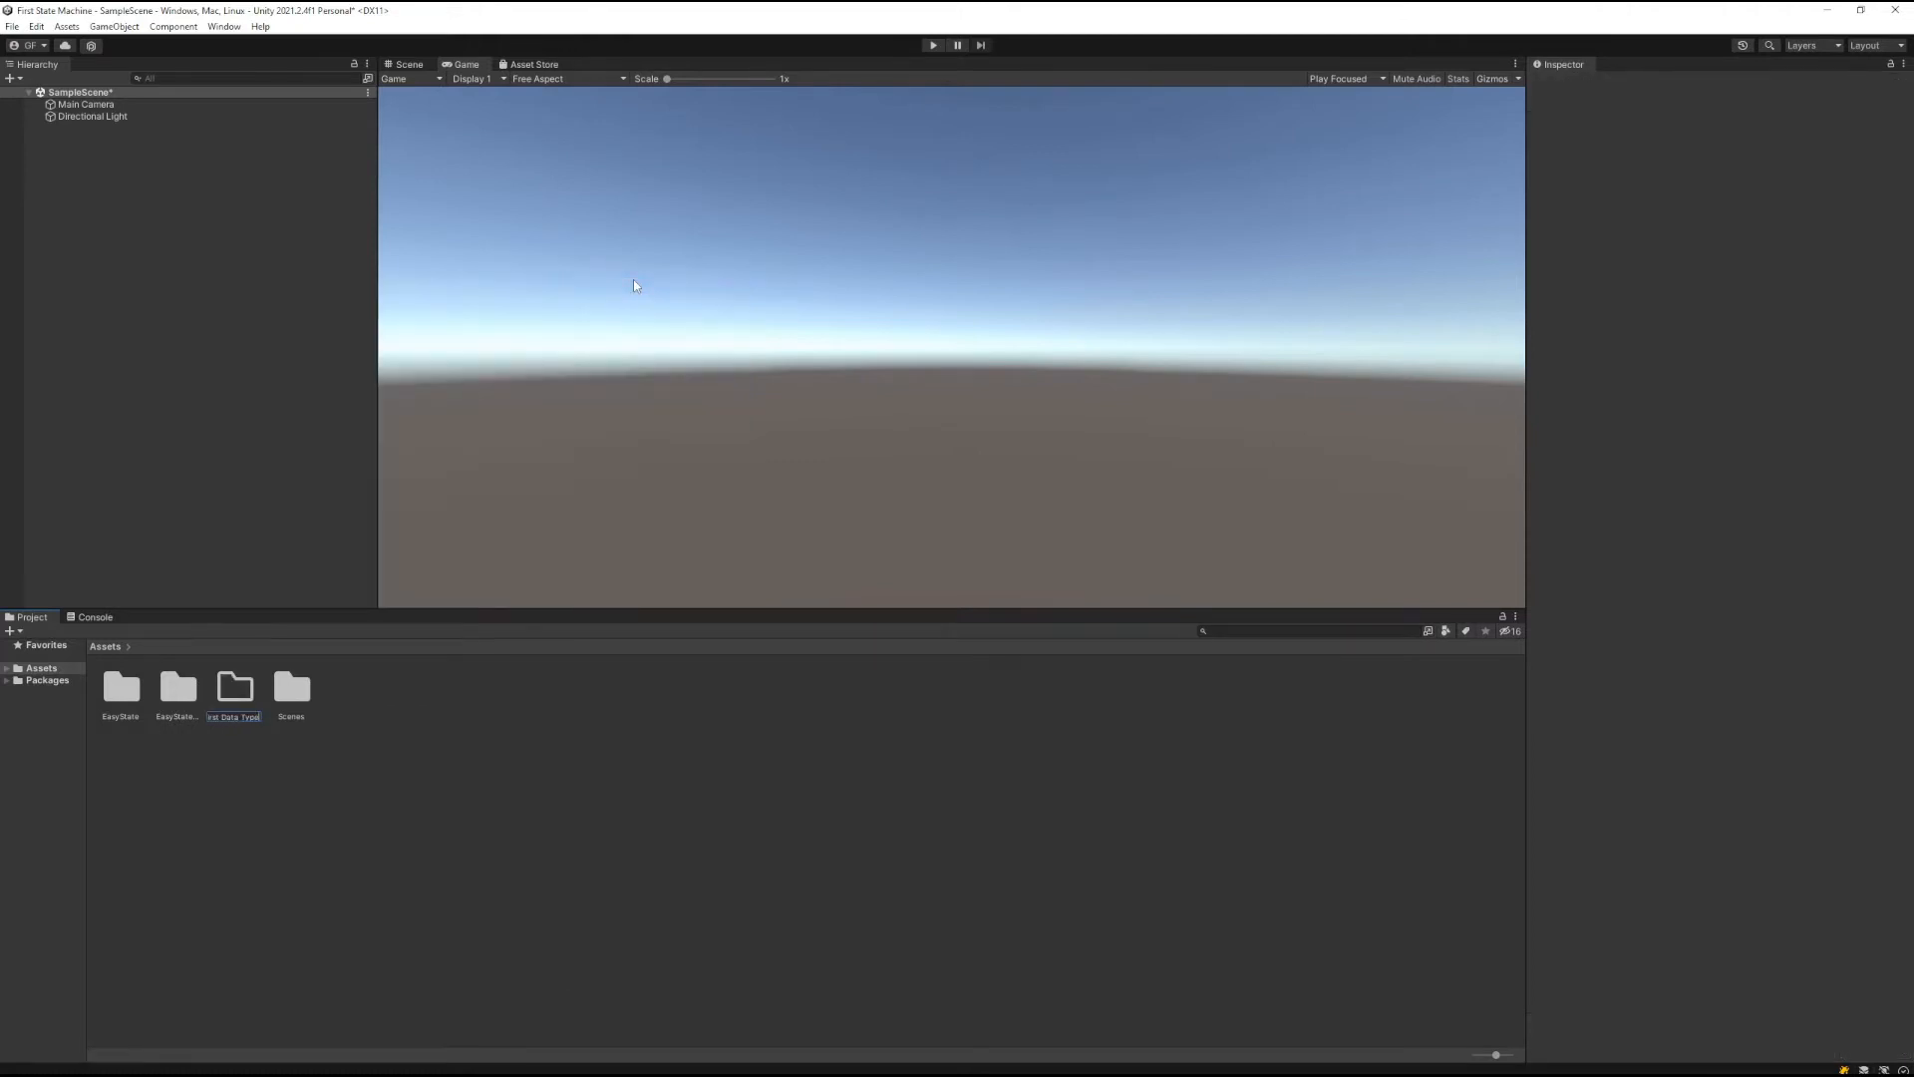
double_click(235, 686)
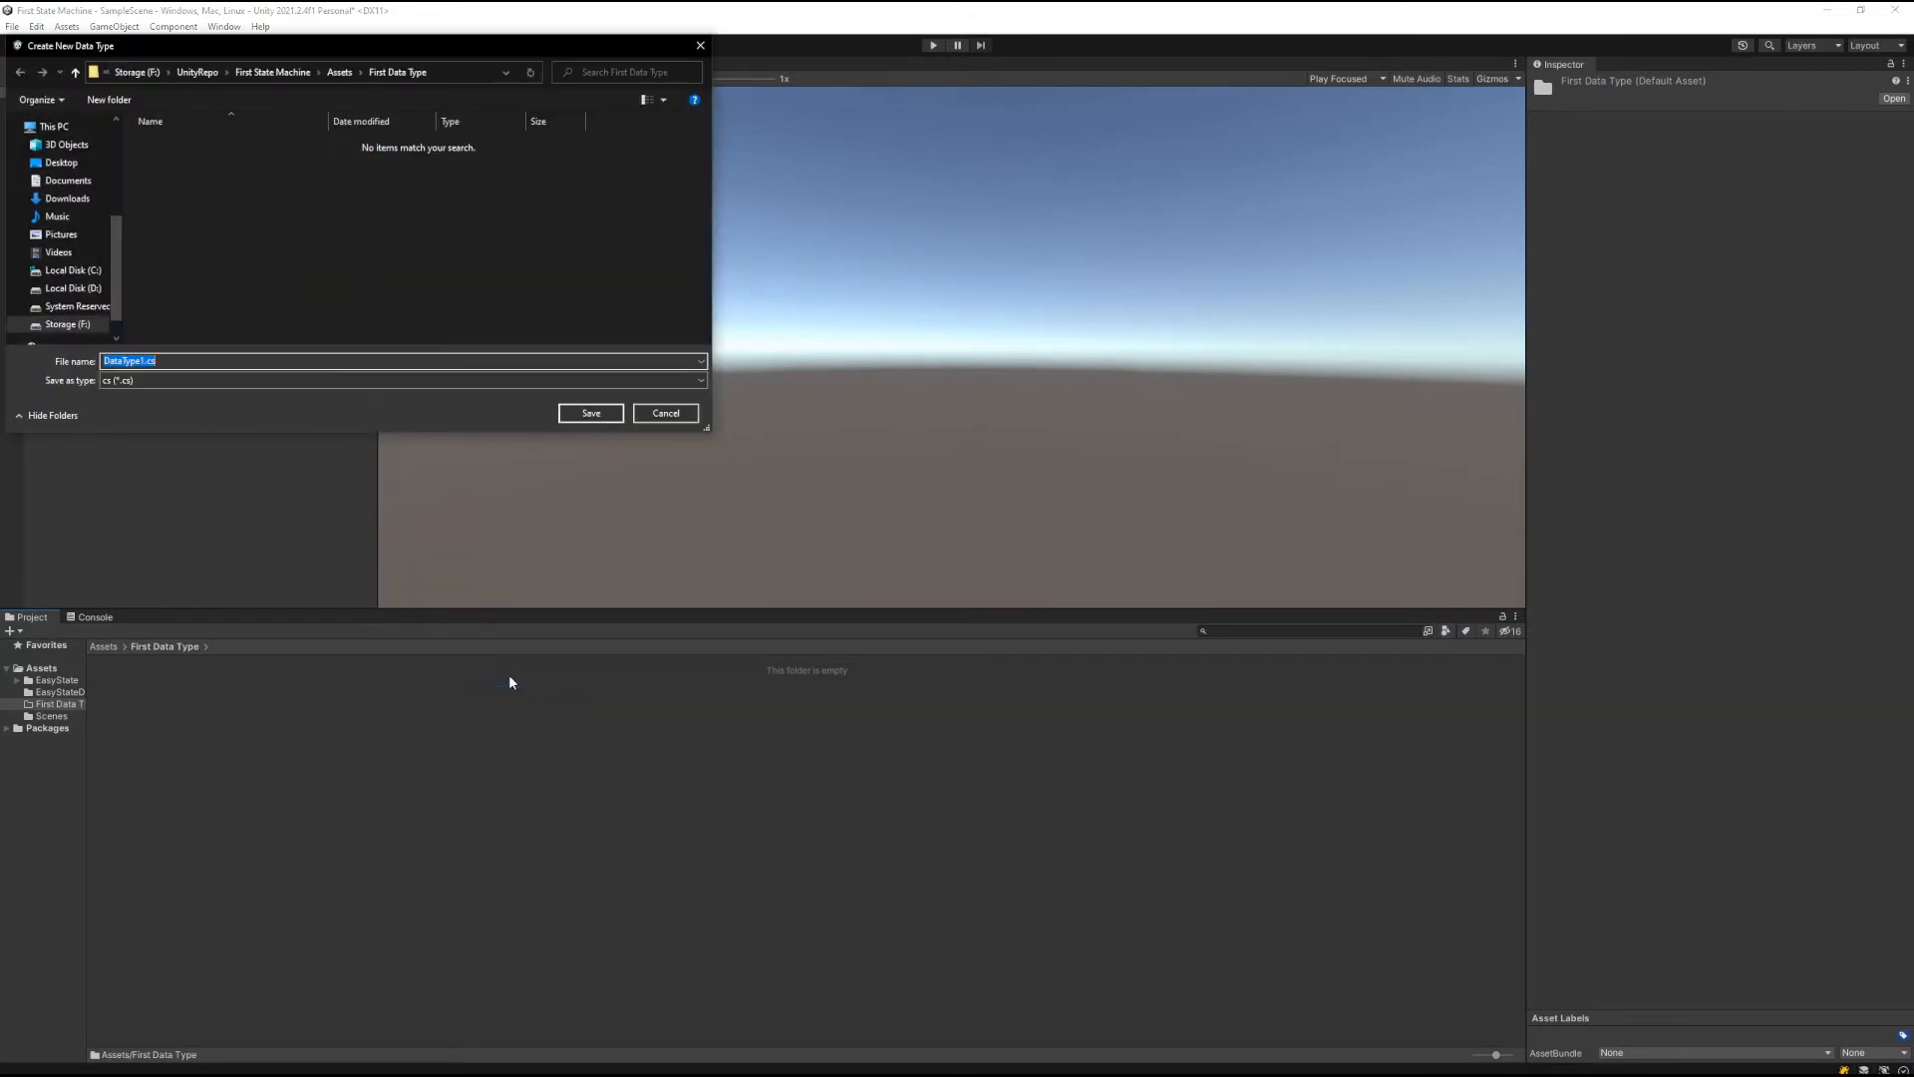
Save the new Easy State data type as FirstData, generating its asset and two C# scripts
text(FirstData)
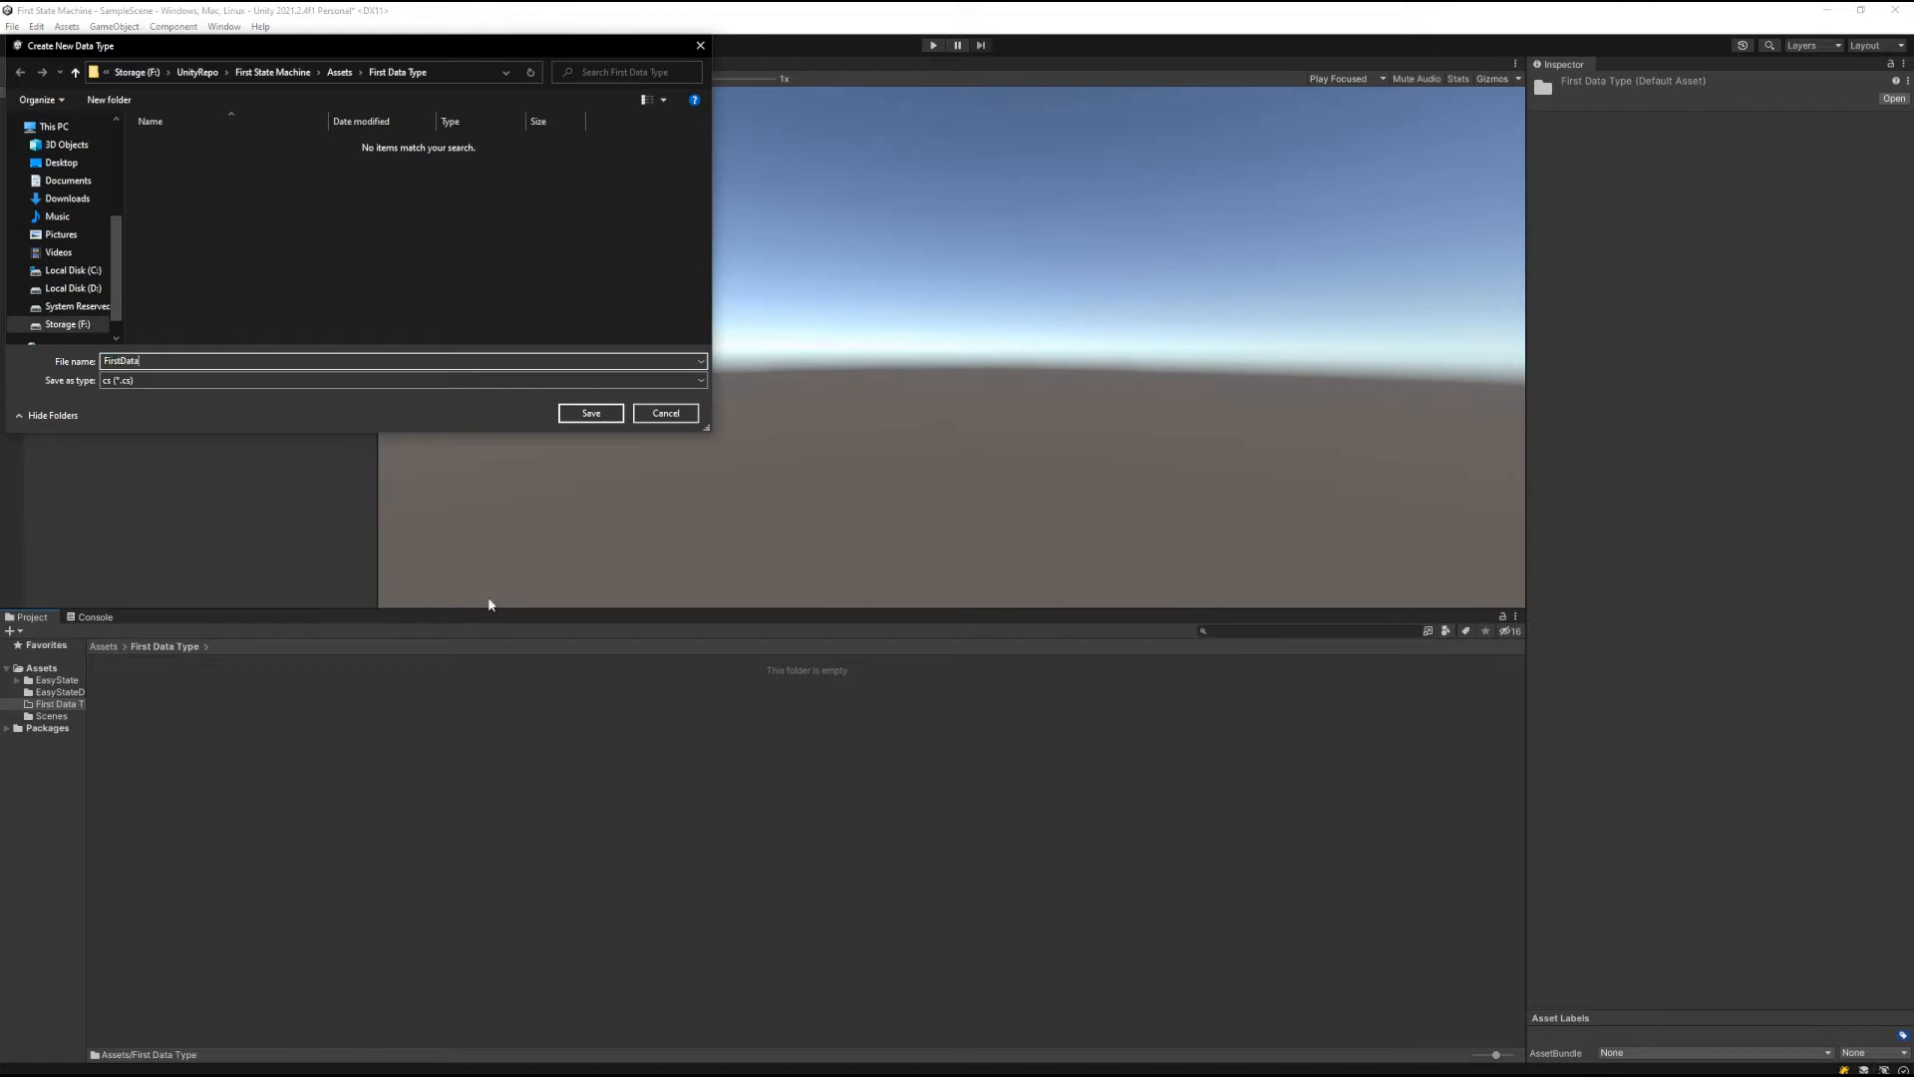
click(591, 412)
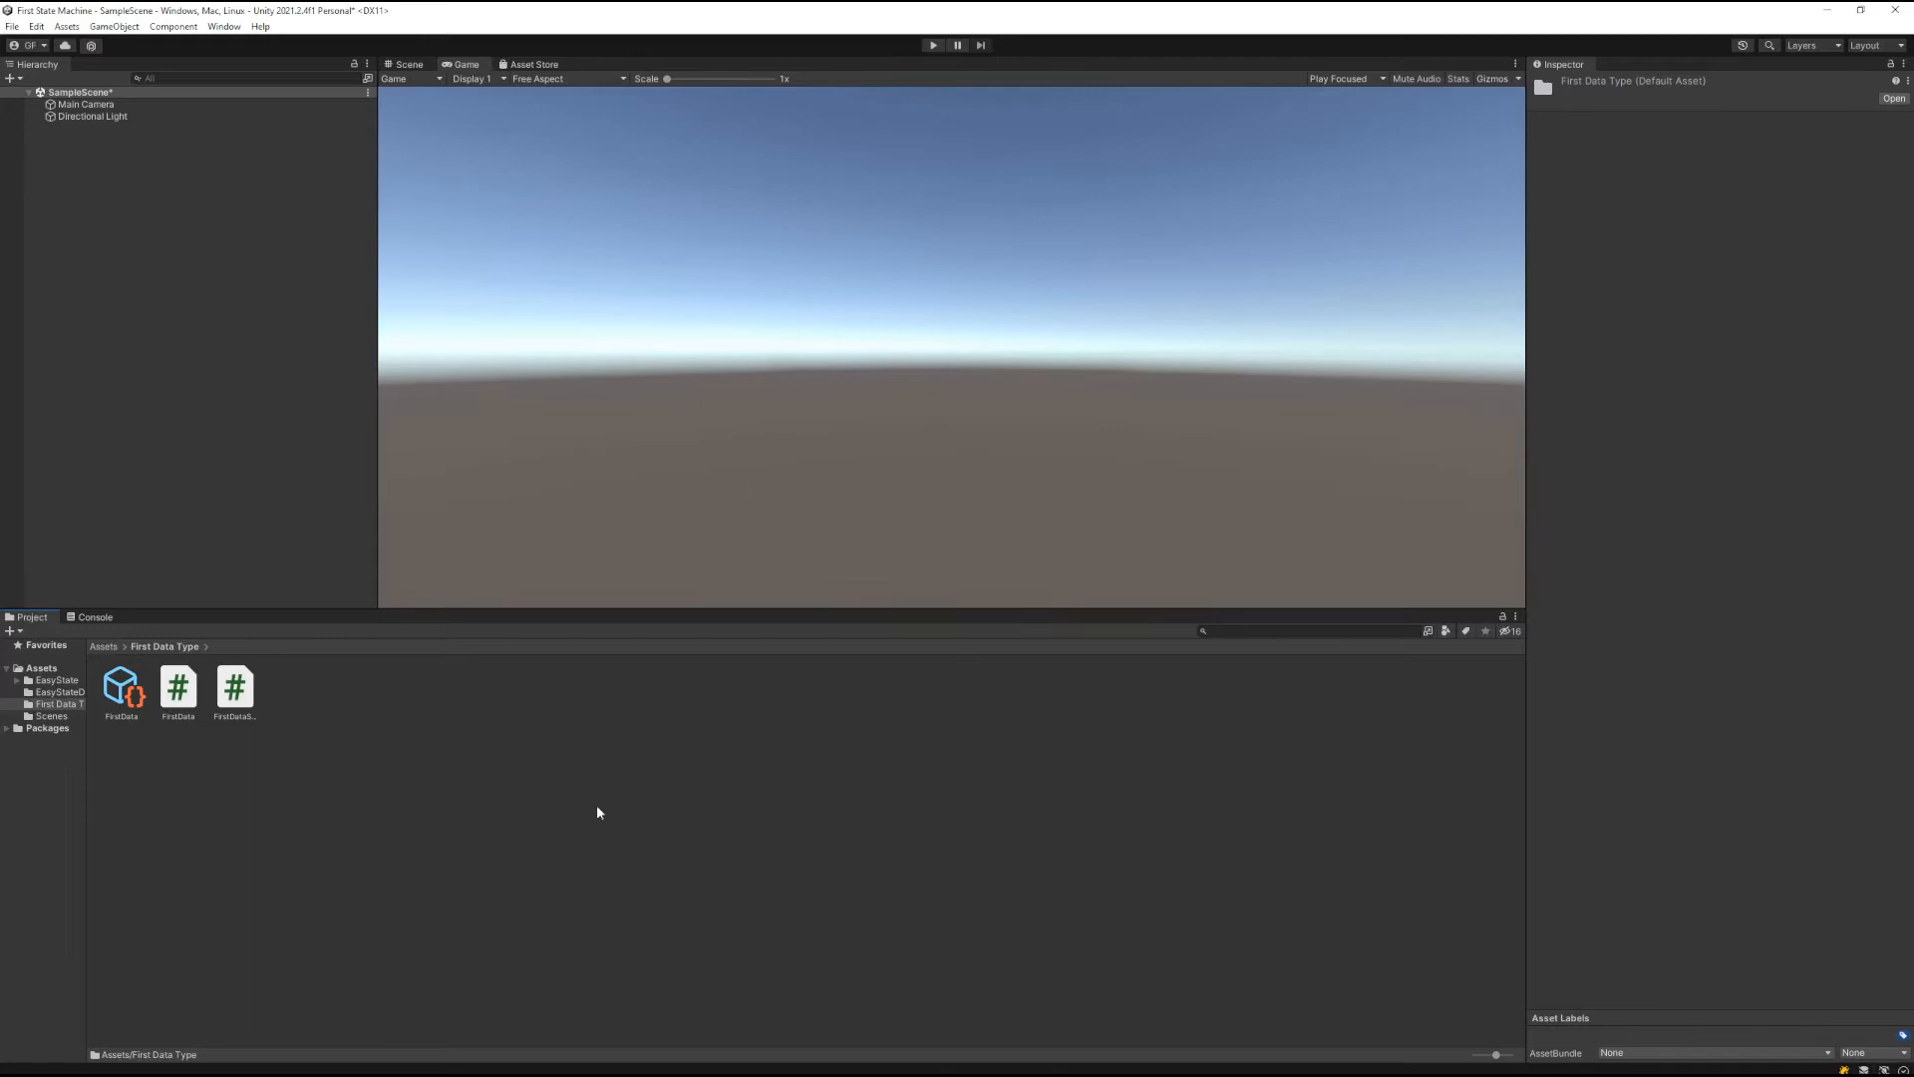
Open FirstData.cs in Visual Studio and reload the solution with the external changes
click(178, 684)
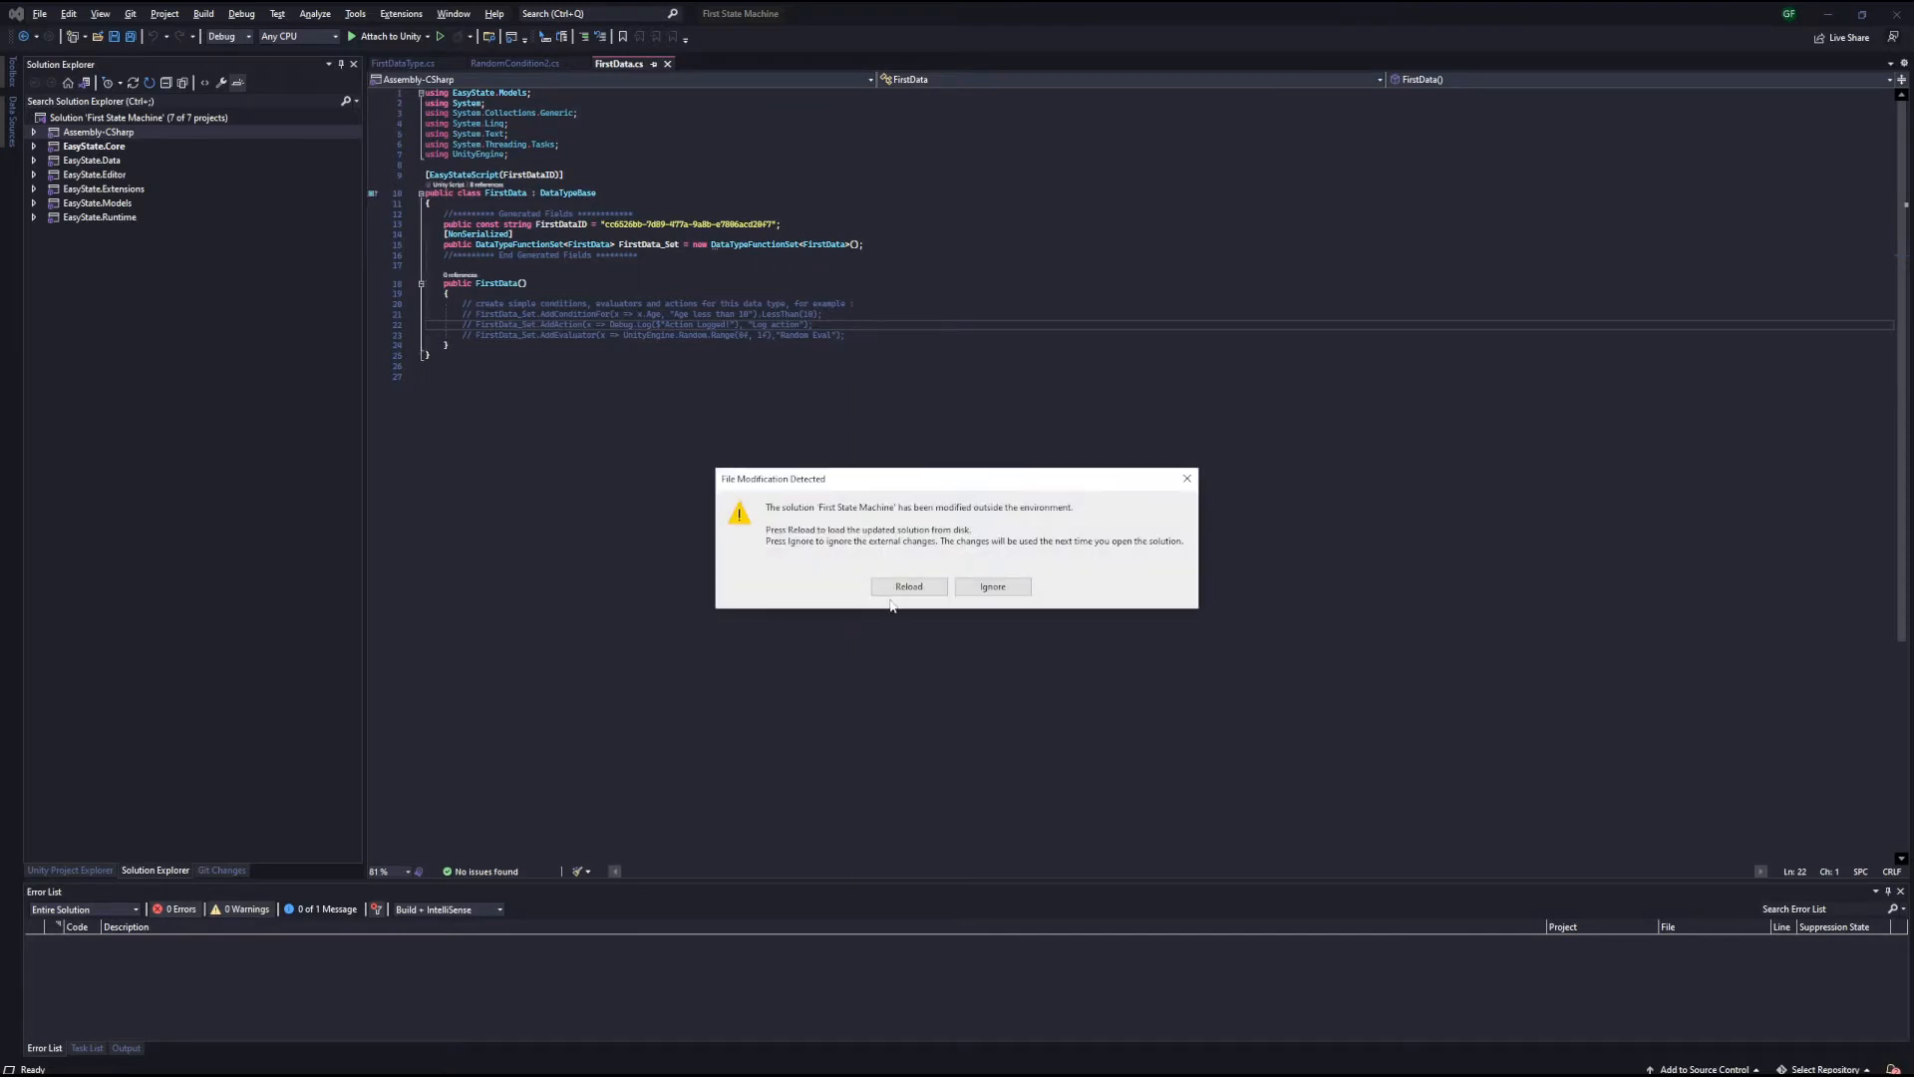
click(993, 586)
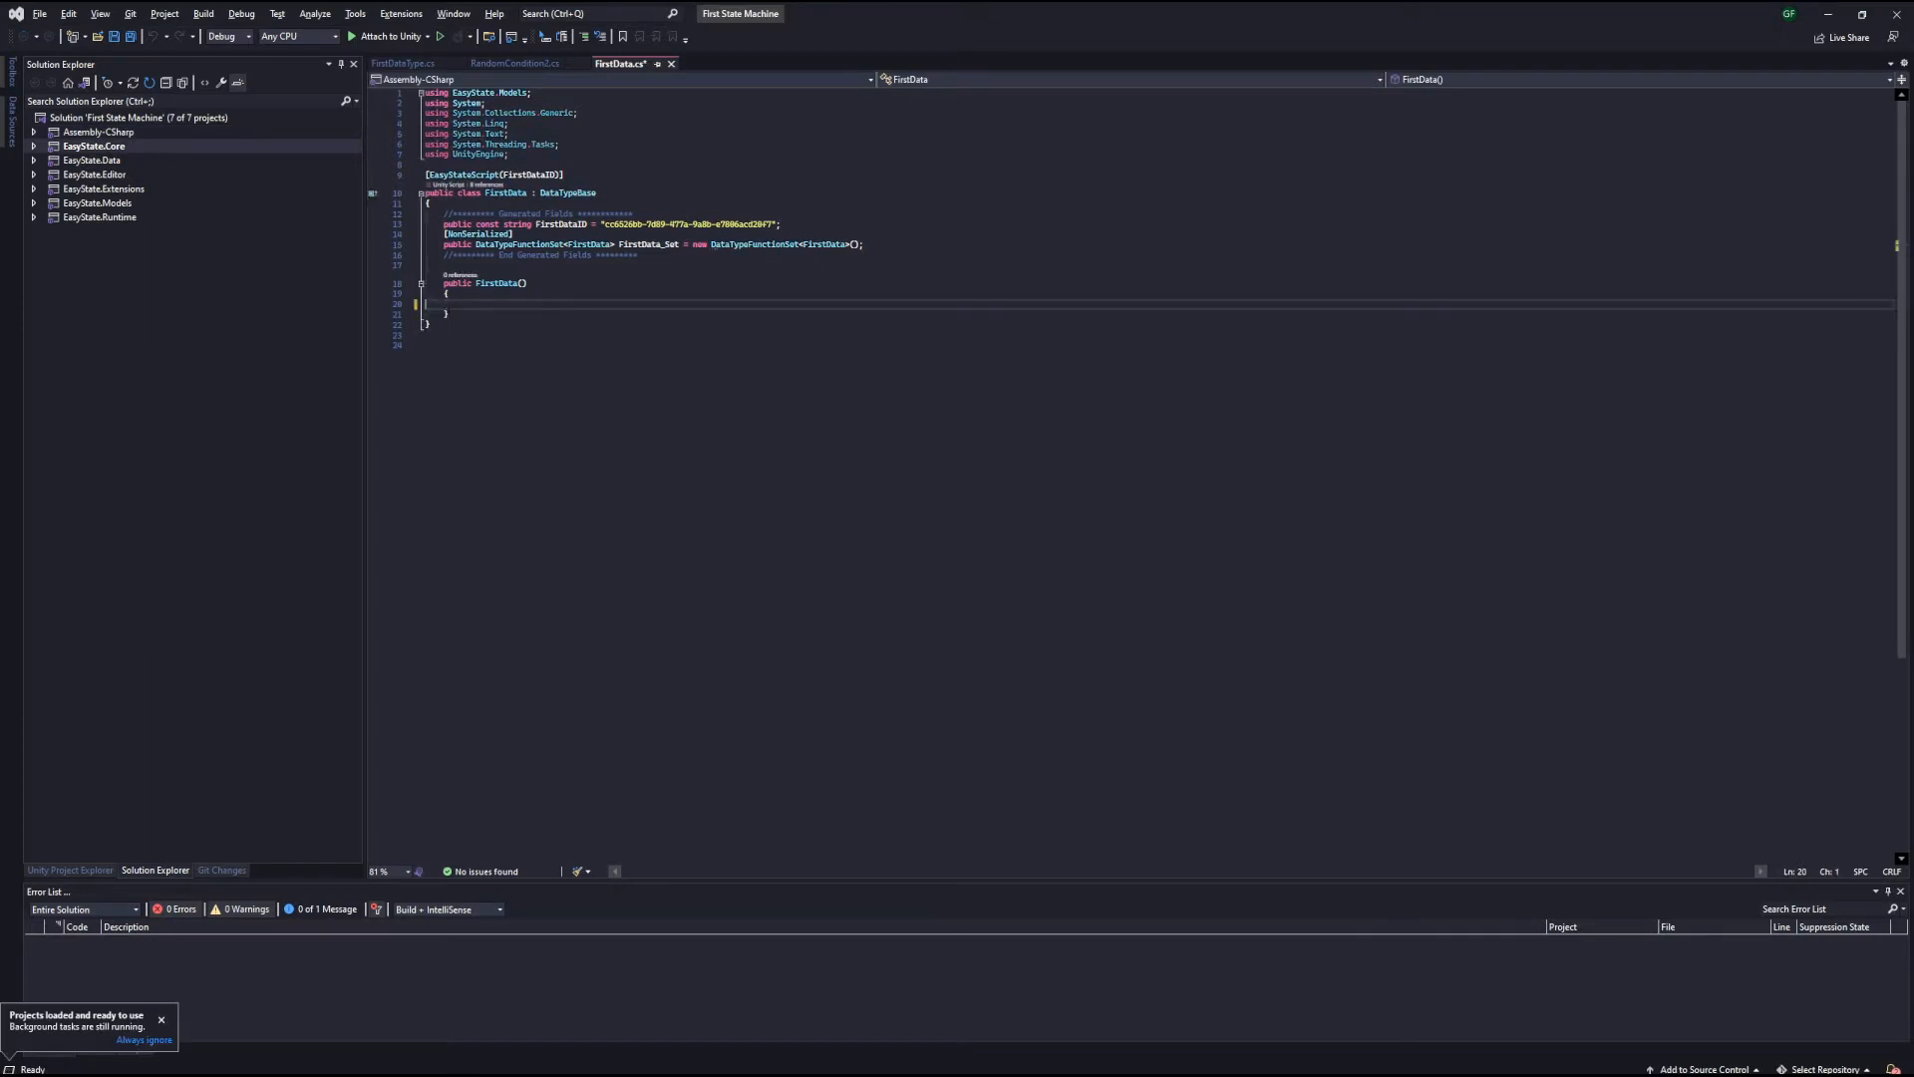
Add AddAction lines for Debug.Log("Heads!!") as 'Log Heads' and Debug.Log("Tails!!") as 'Log Tails'
key(Enter)
text(FirstData_Set.AddAction(x => )
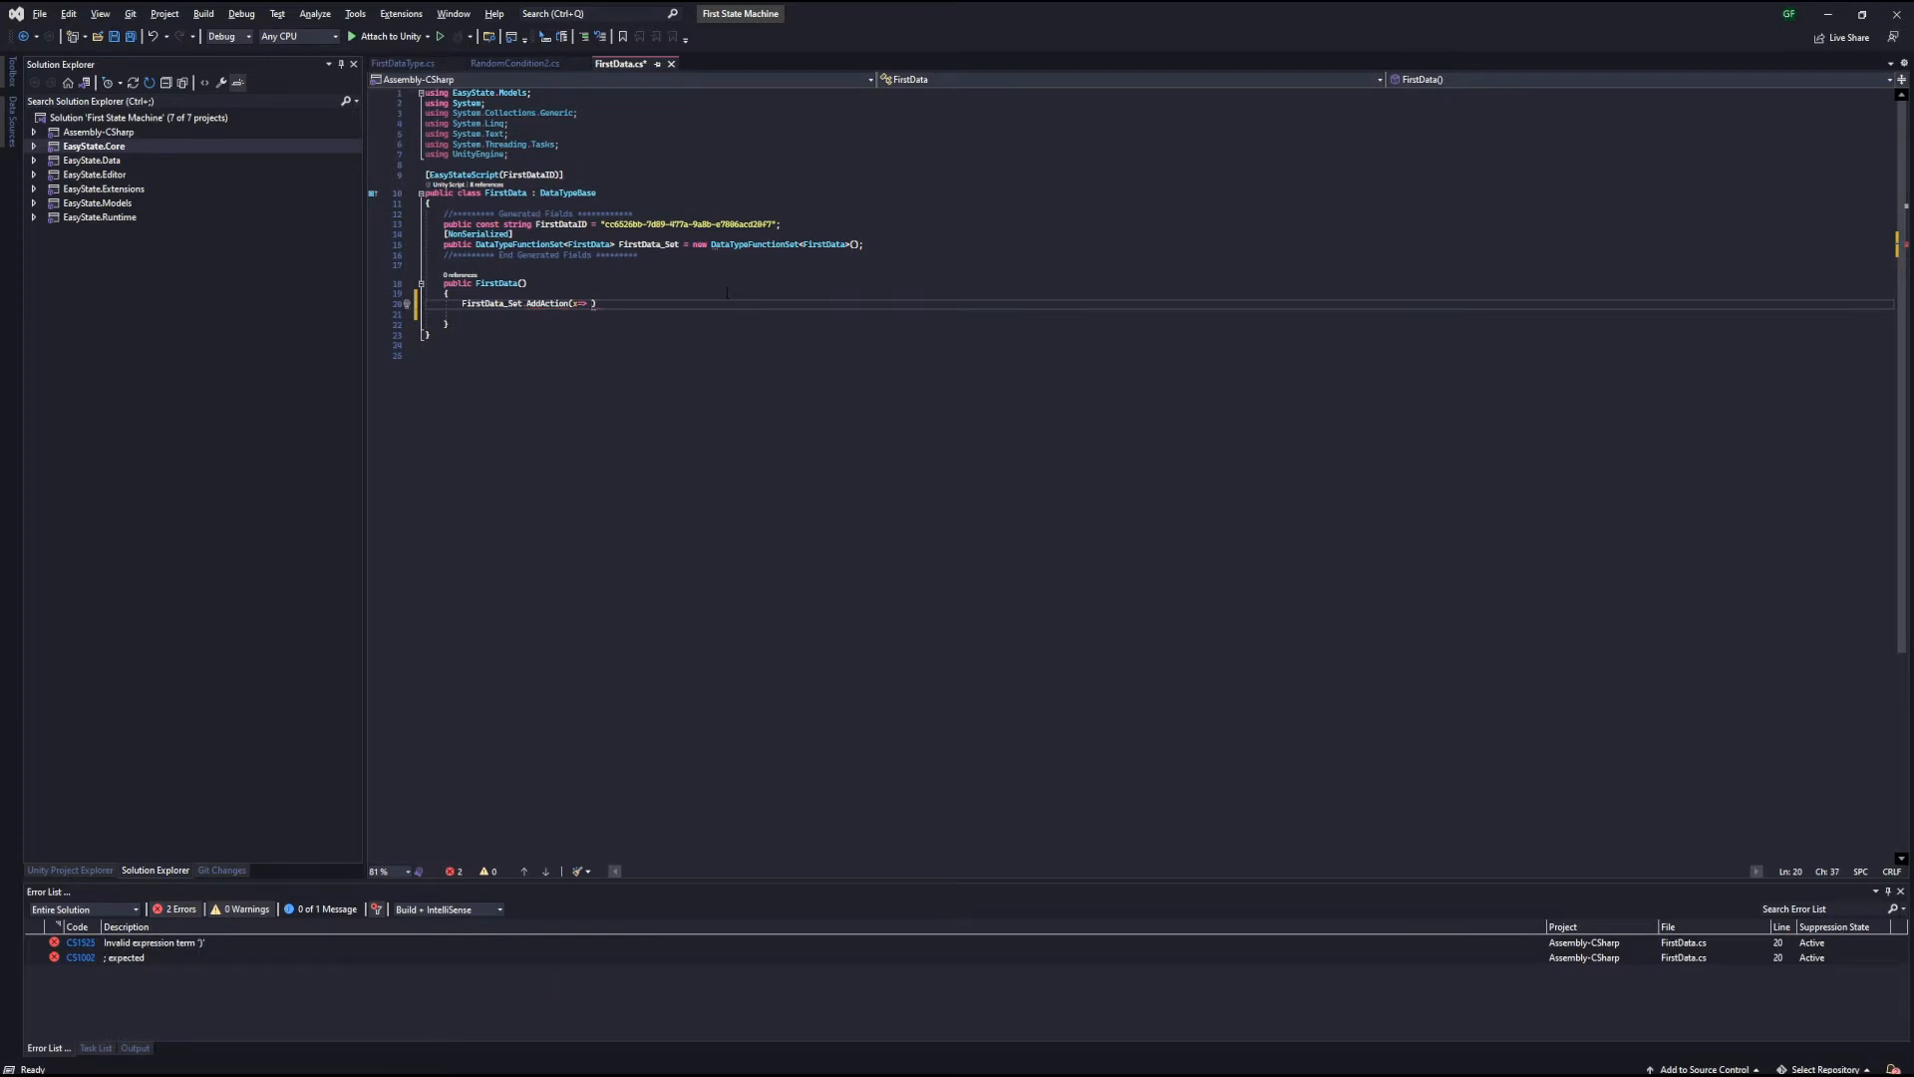
text(Debug)
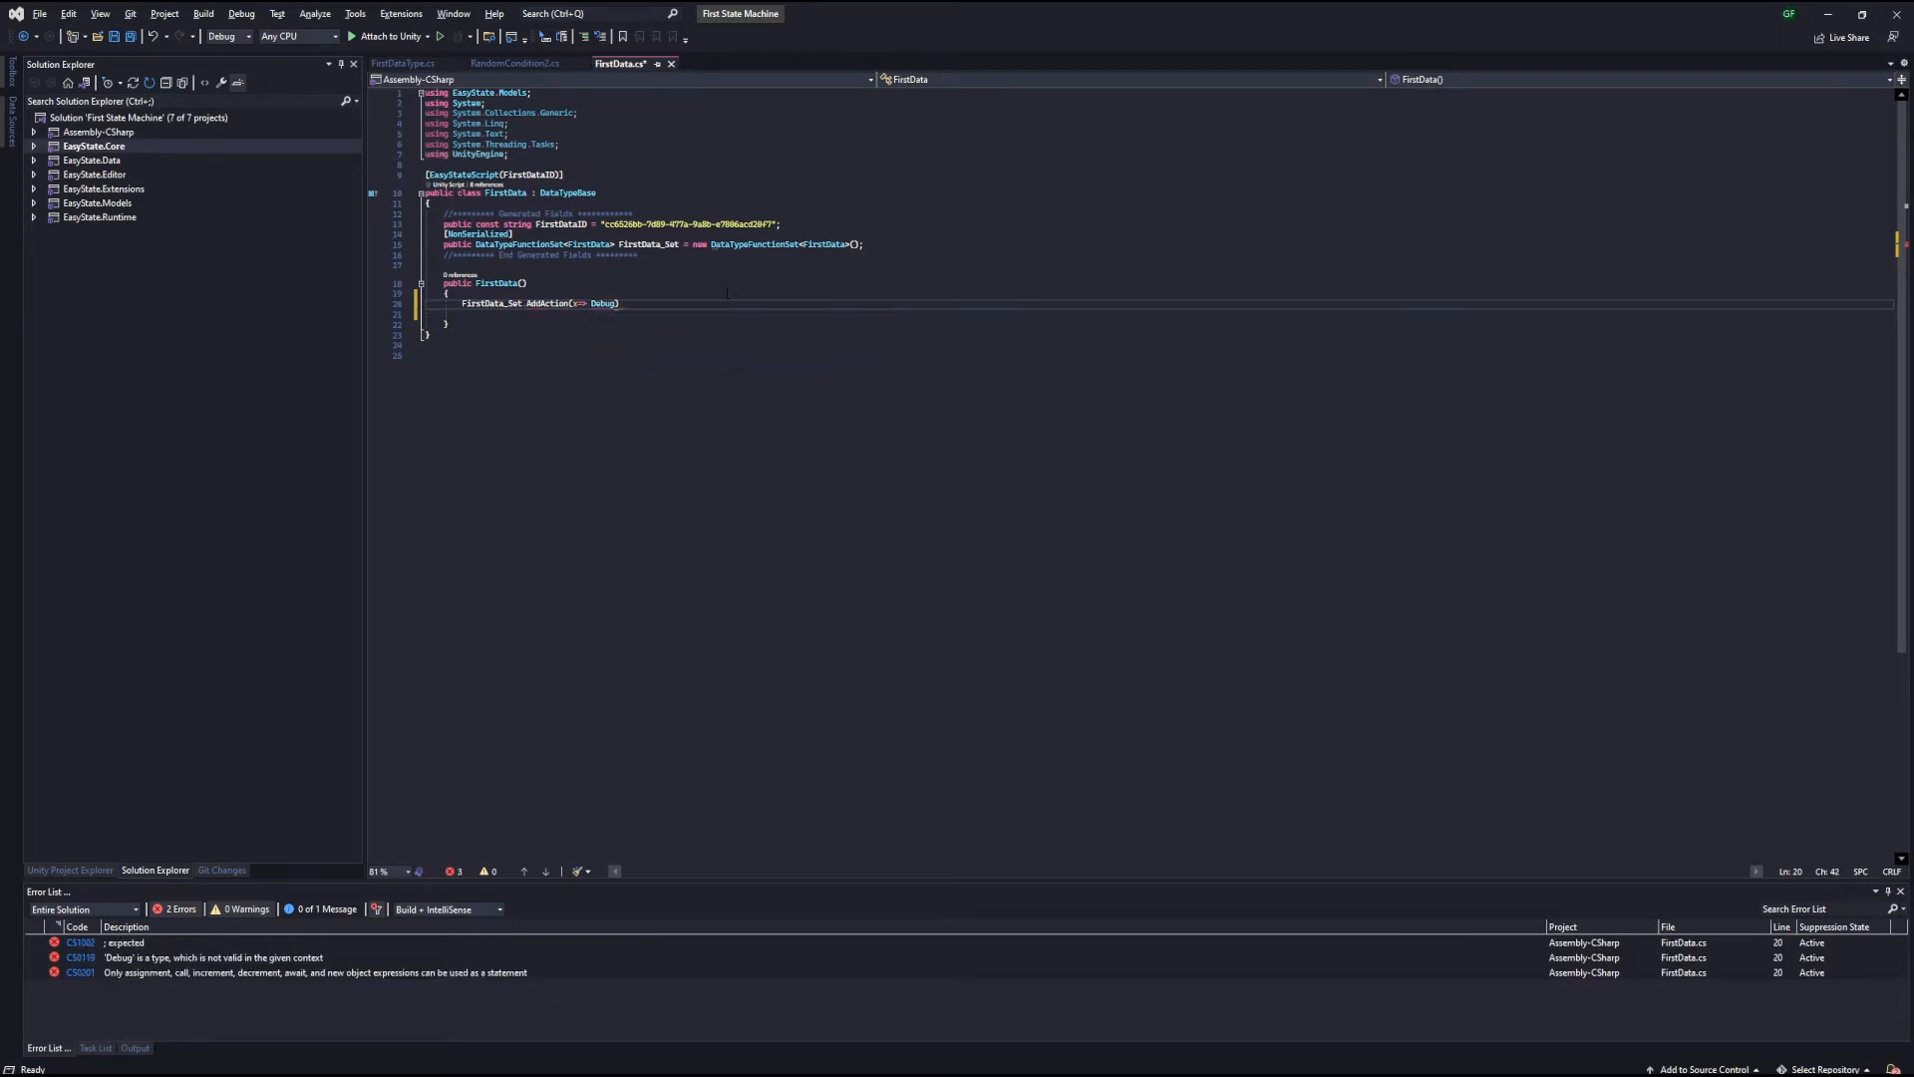
text(.Log(""))
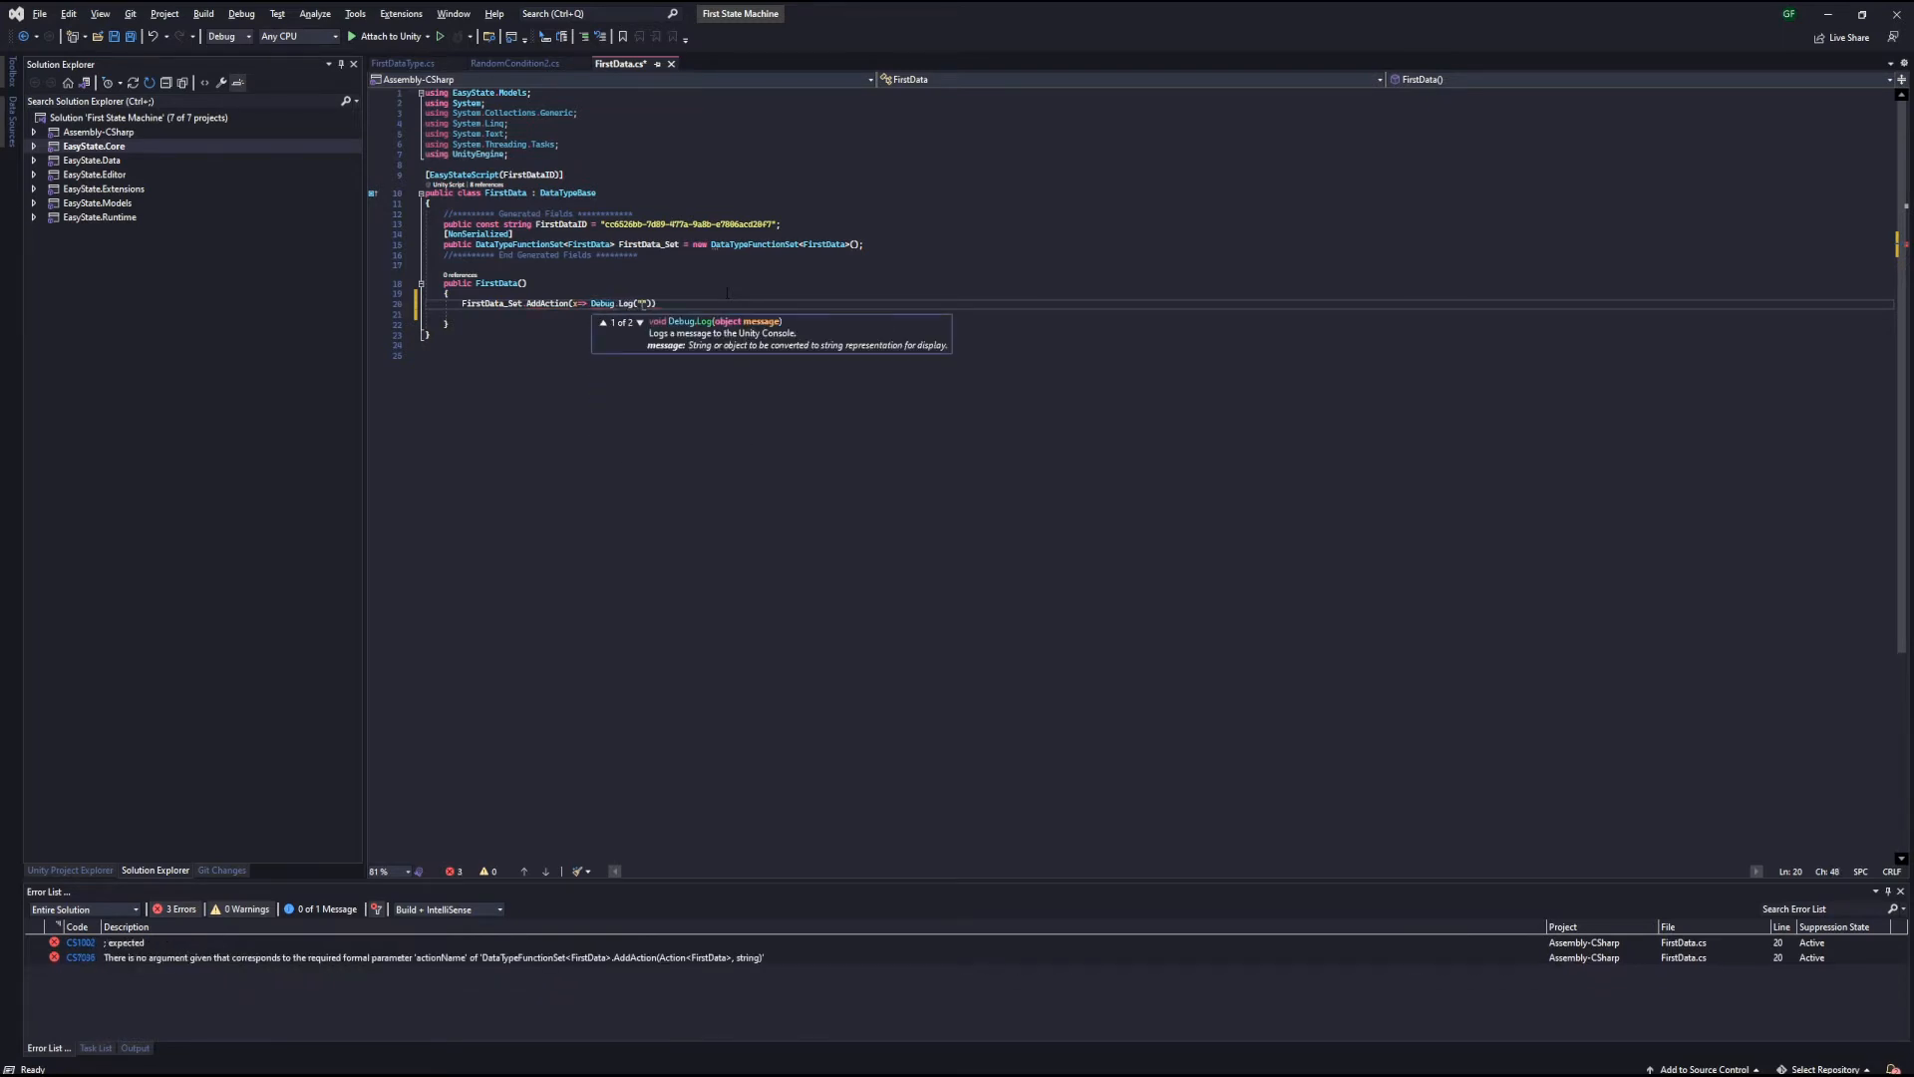
text(Heads)
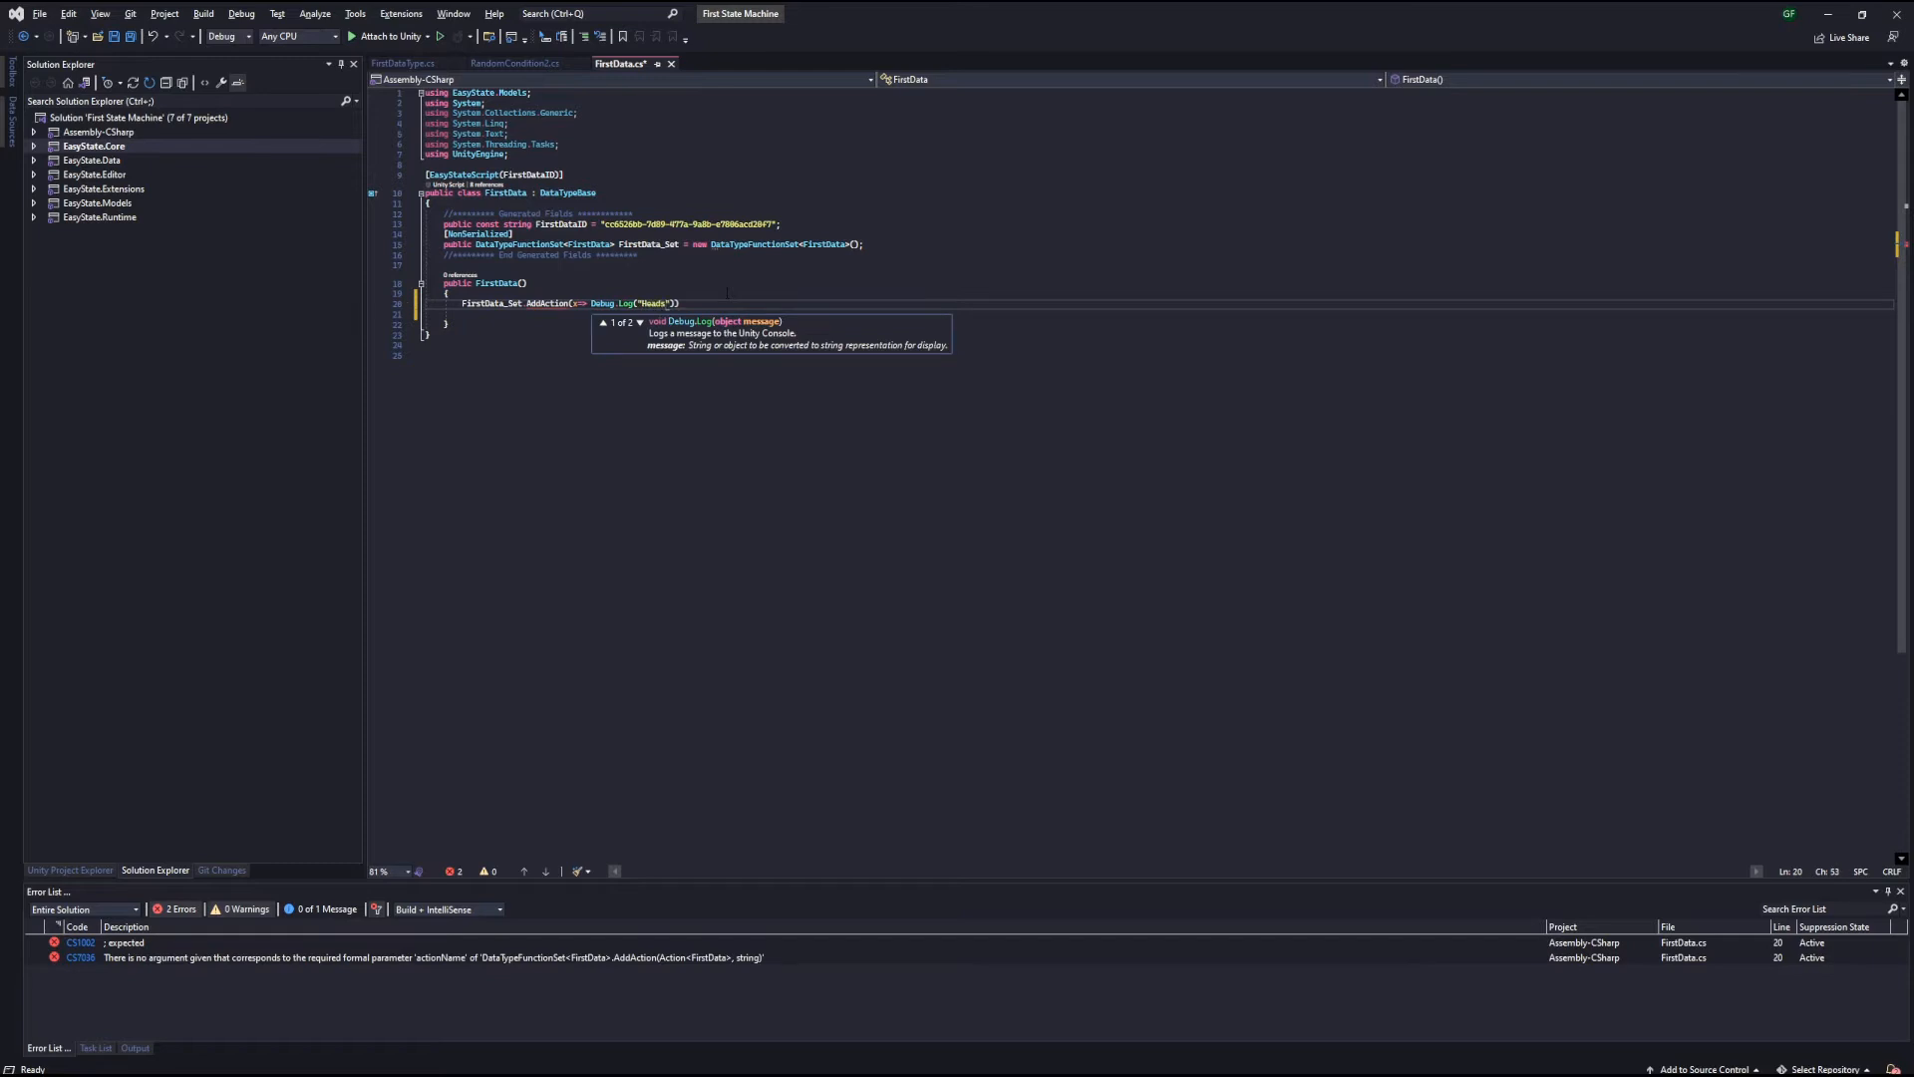
text(!!)
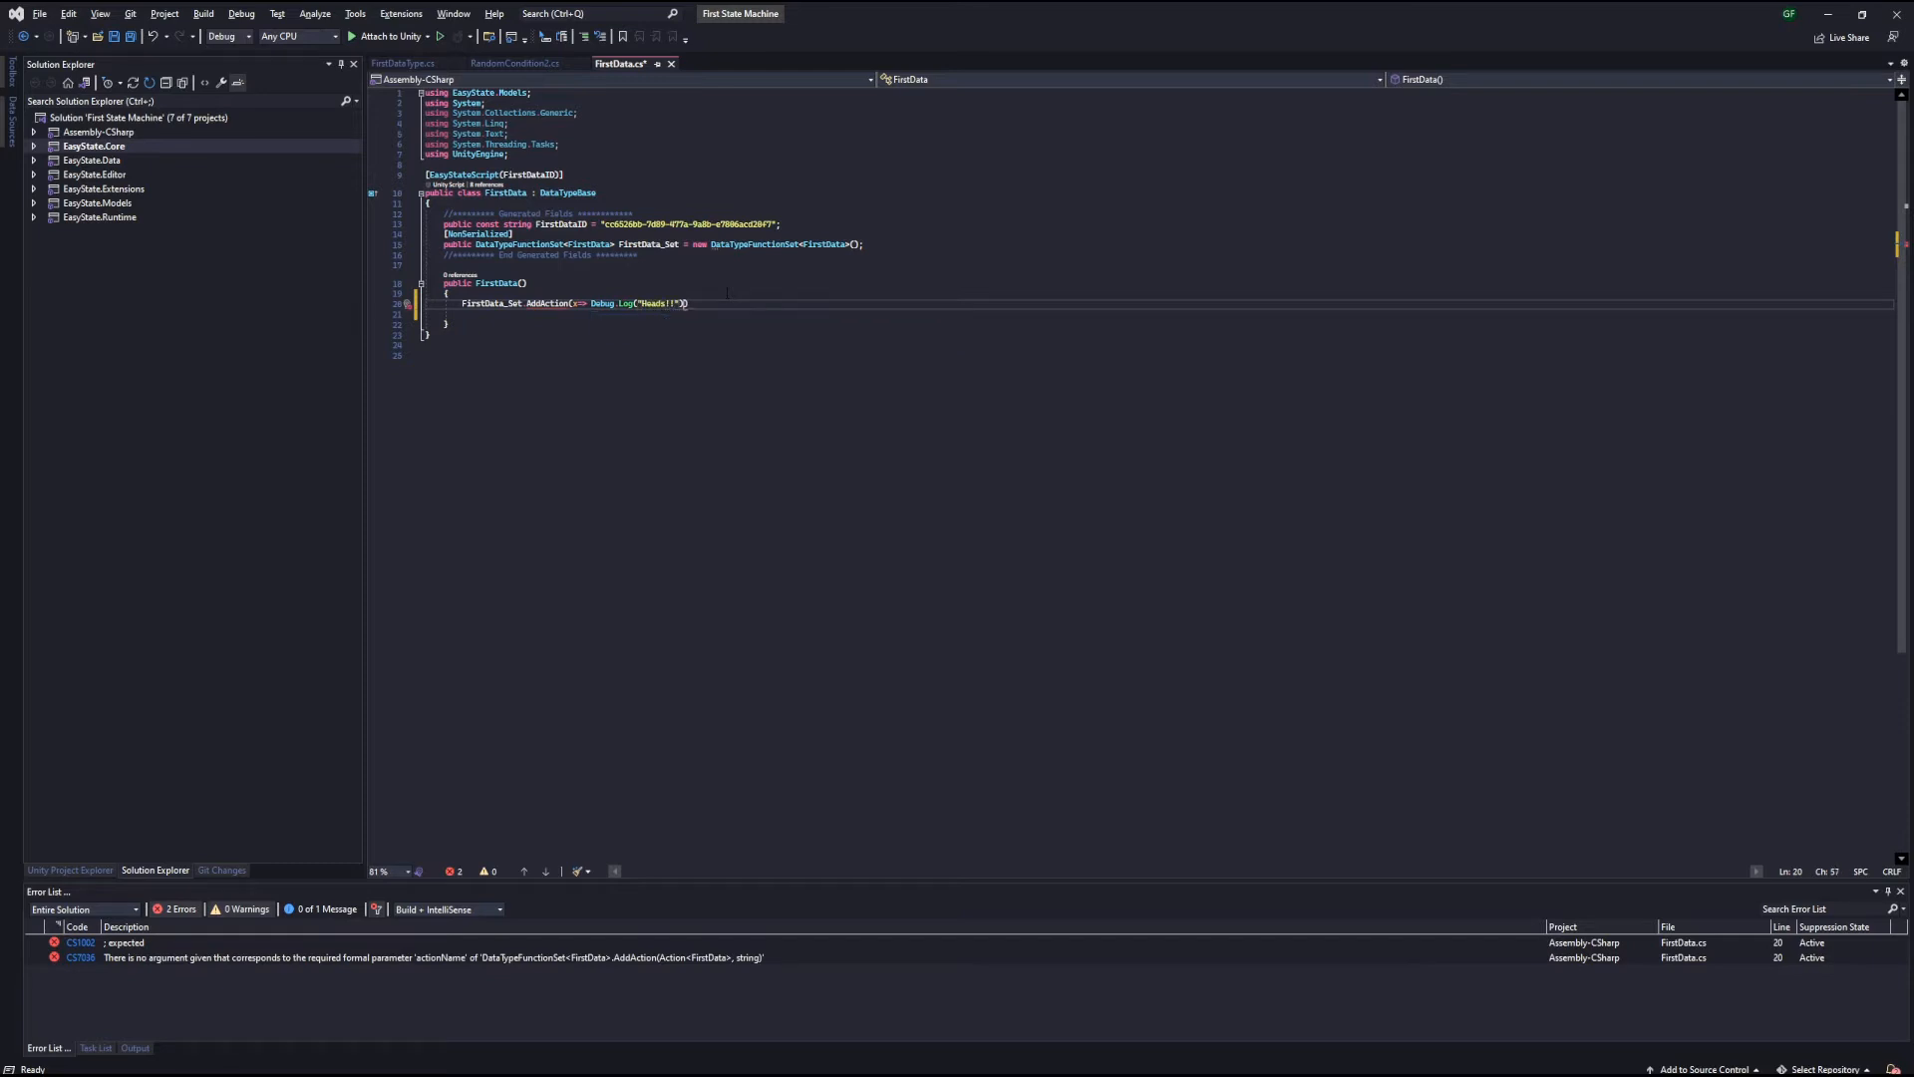
text(,"")
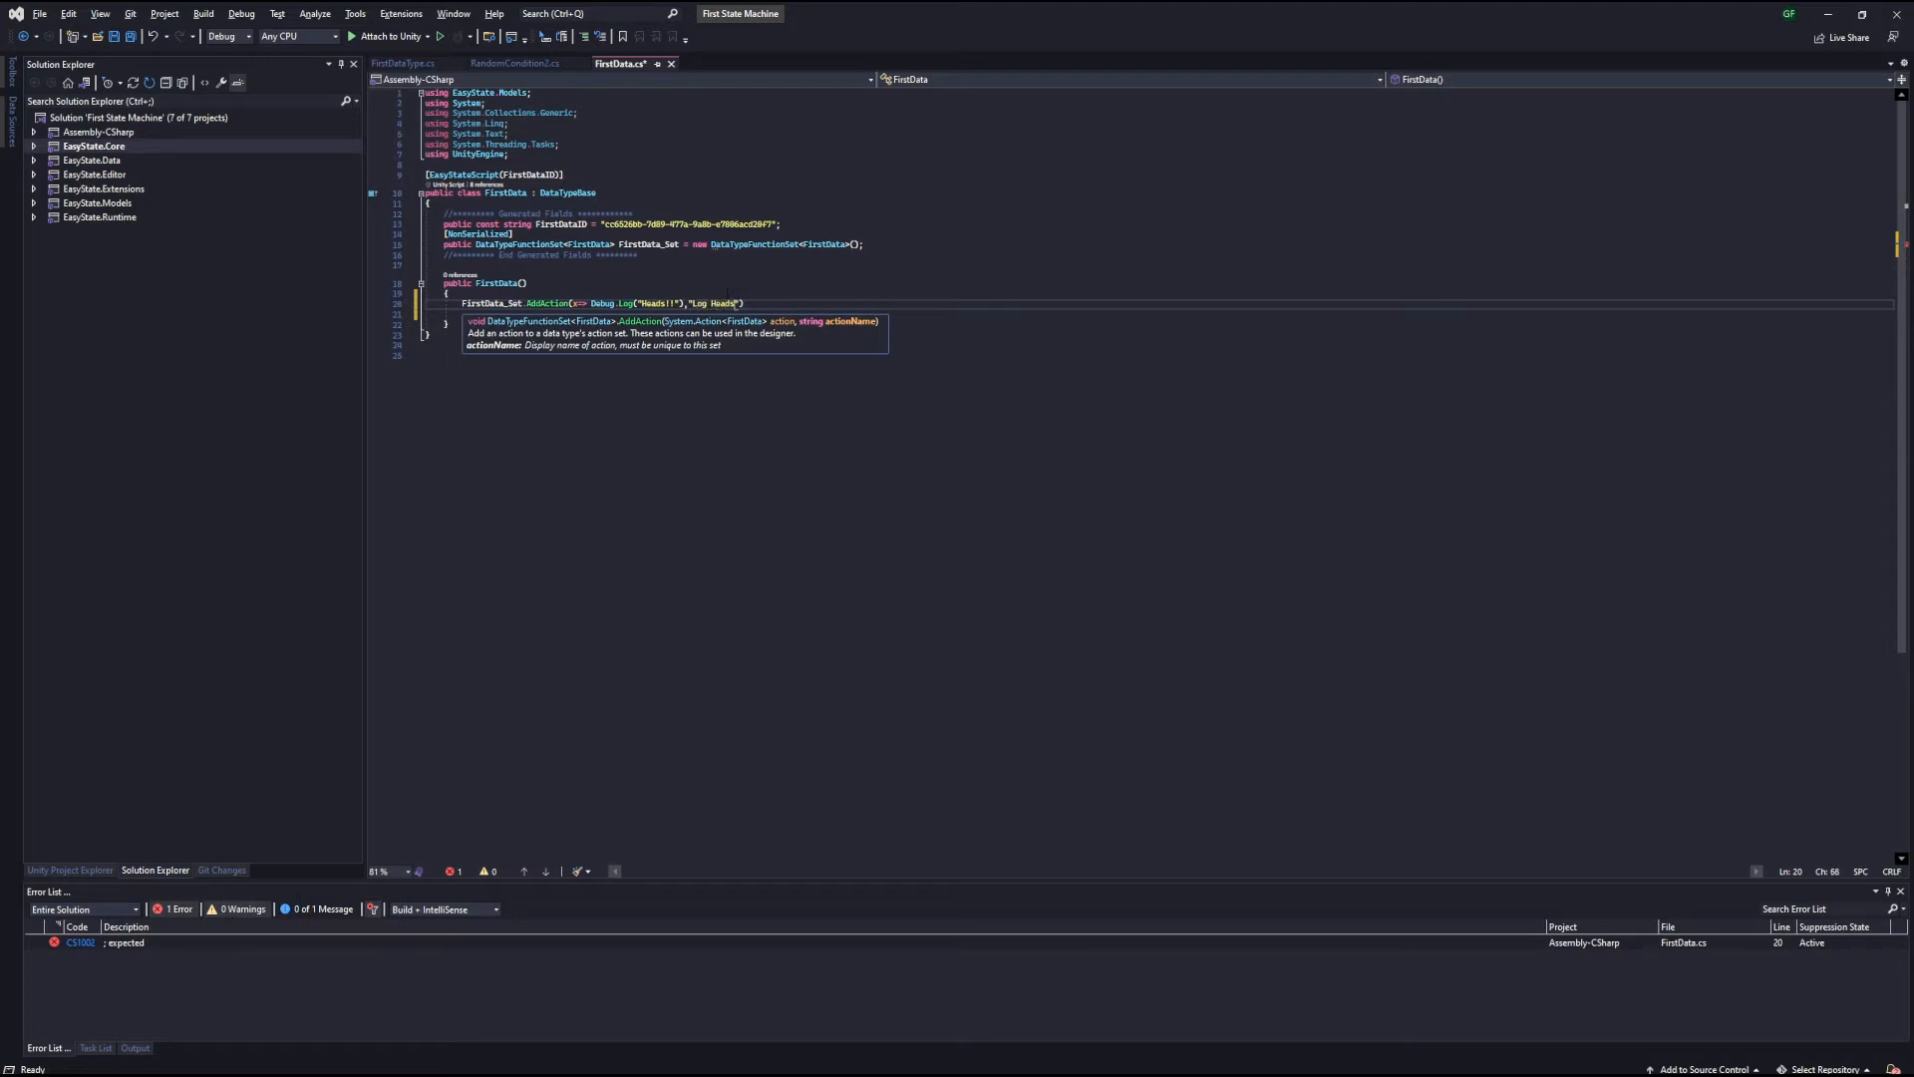
text();)
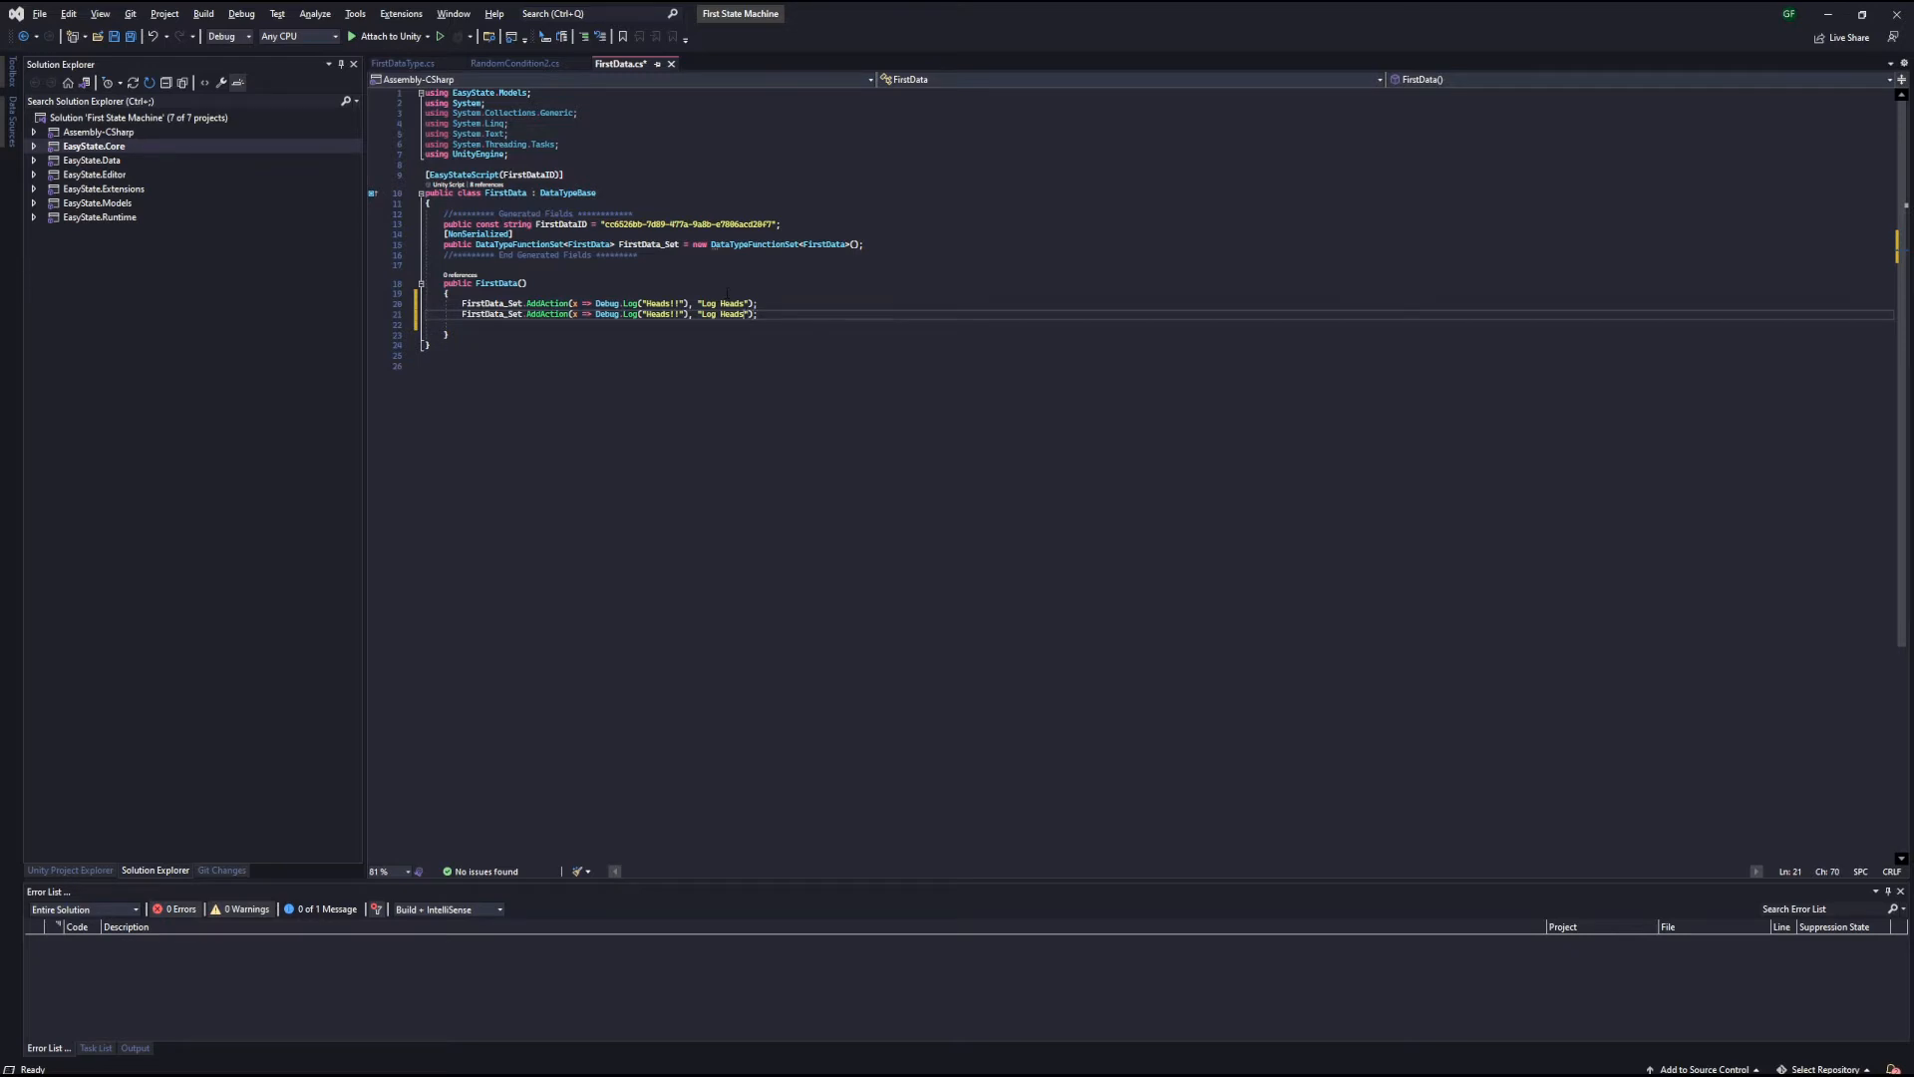
text(Tails)
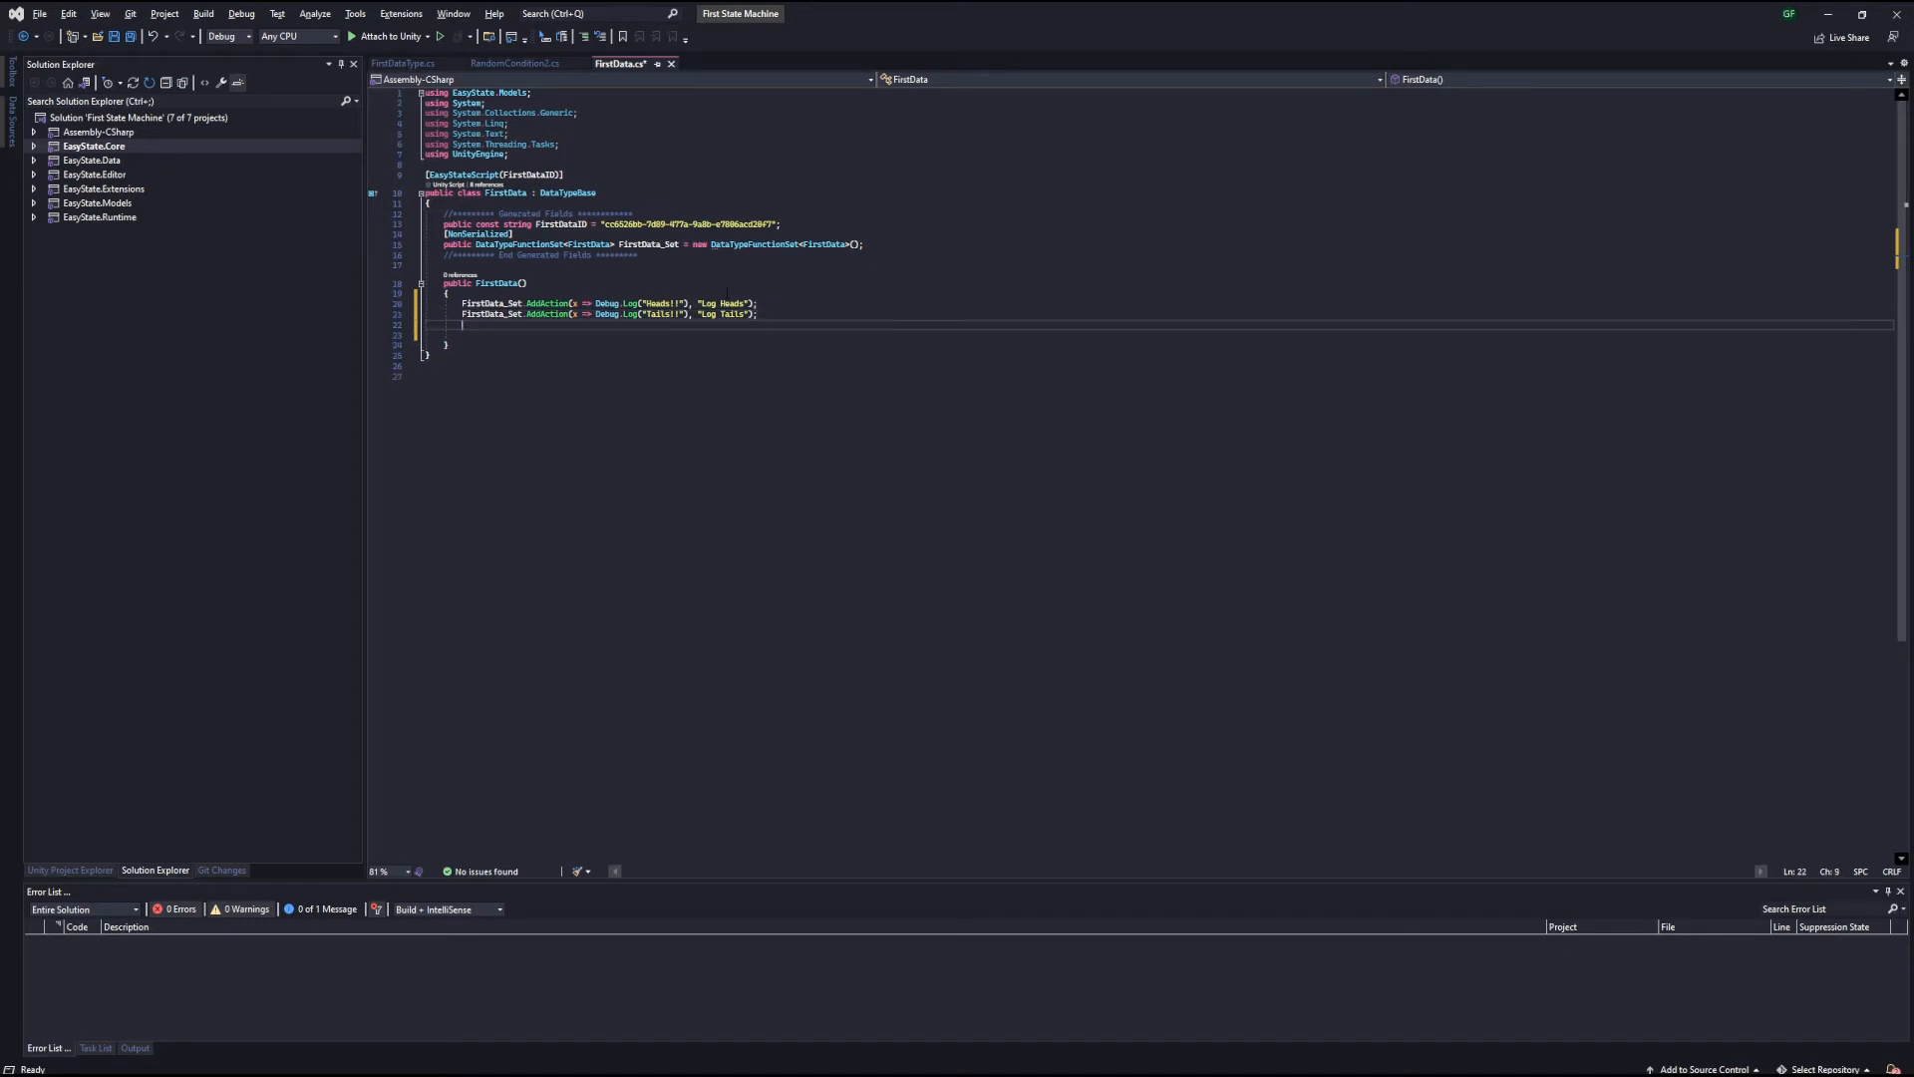
Add FirstData_Set.AddCondition with UnityEngine.Random.Range(0f, 1f) named 'Random Condition', LessThanOrEqualTo(.5f)
text(First)
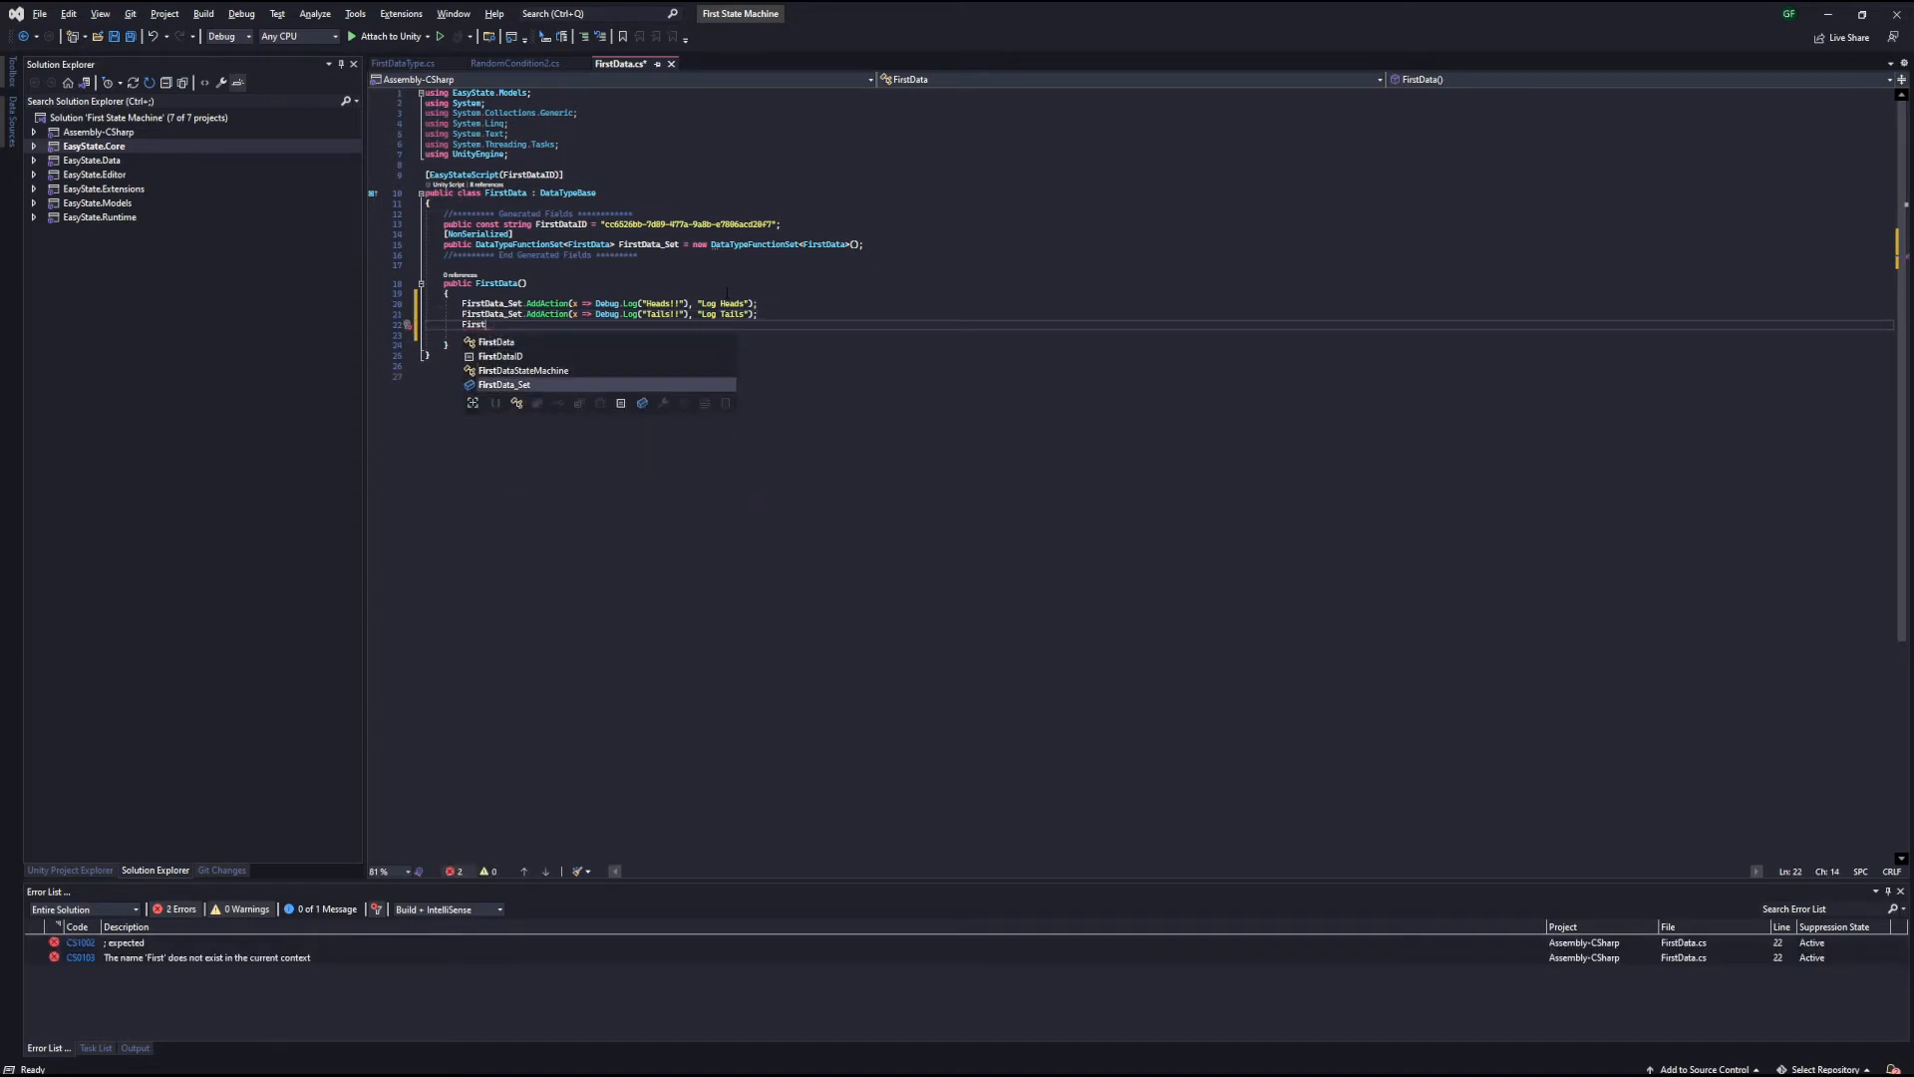
text(.AddCondition(x=> ))
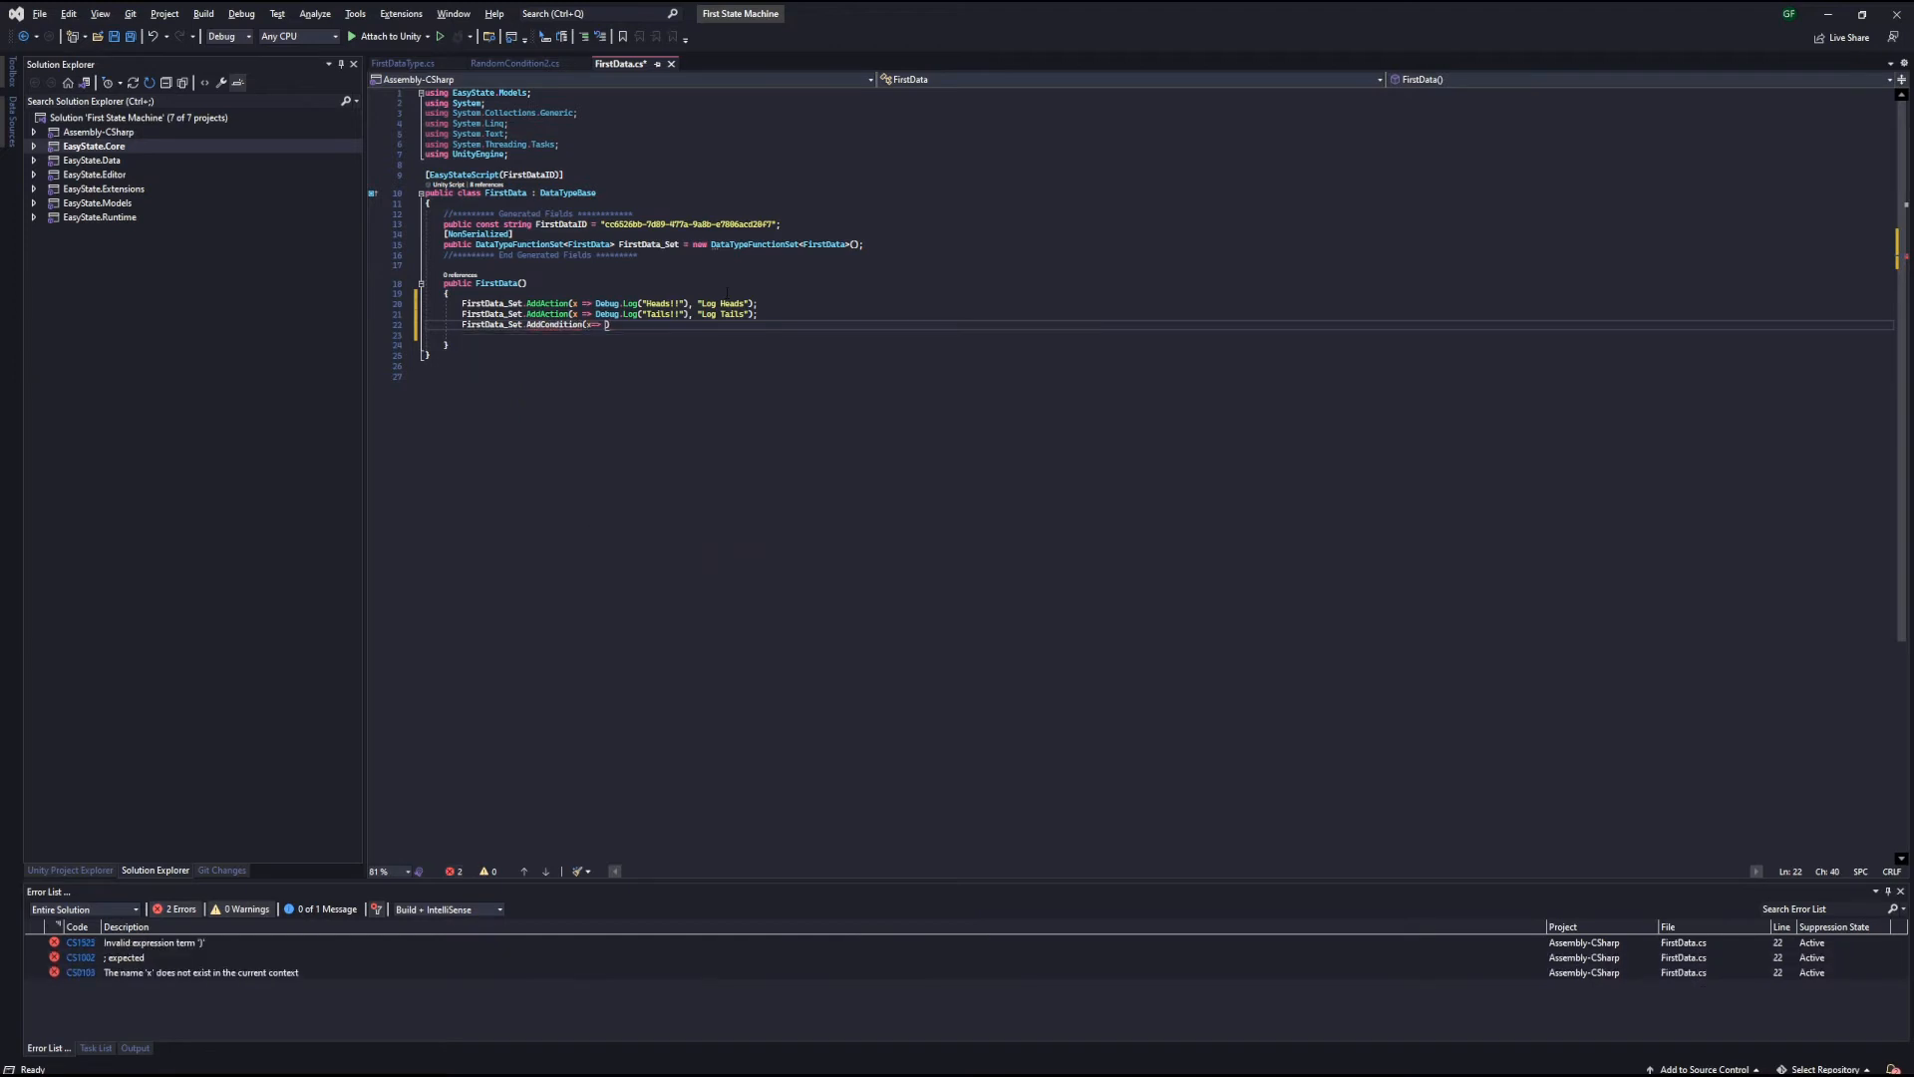
text(Unity)
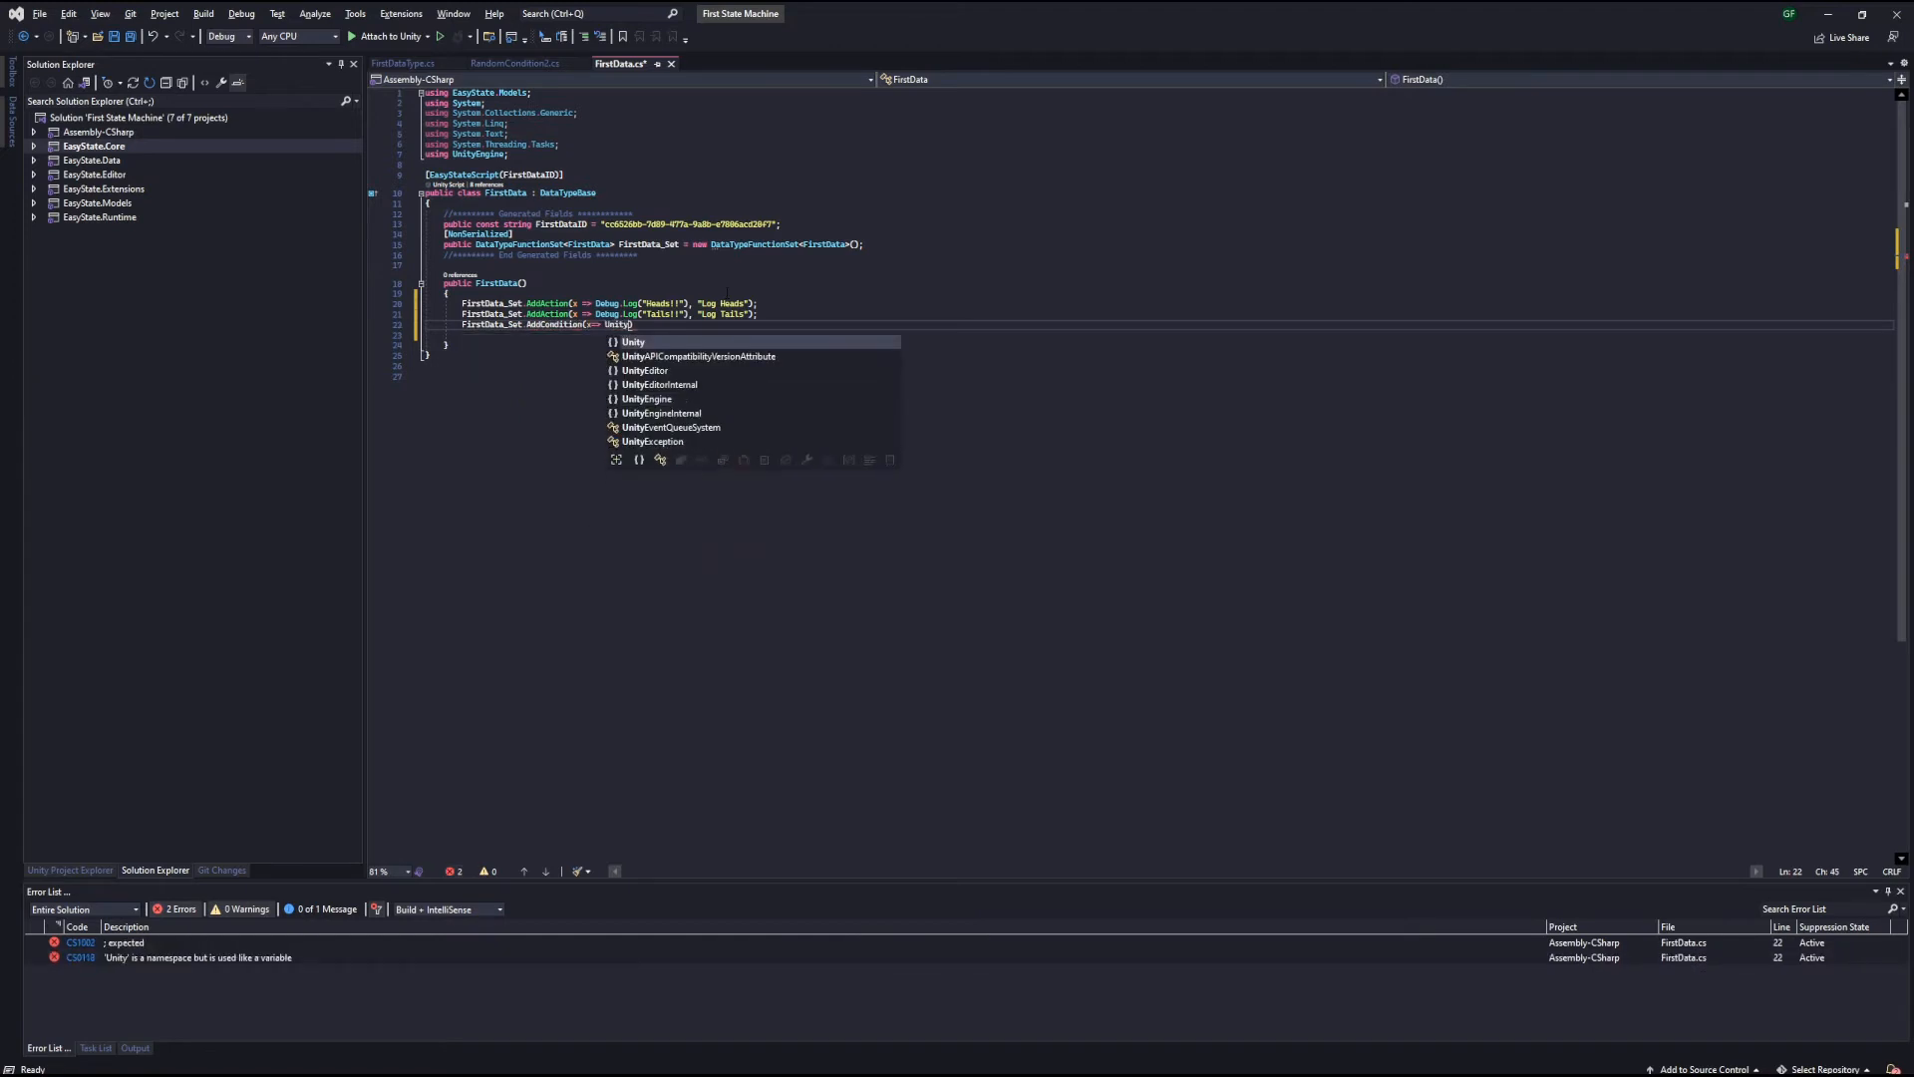
text(Engine.Random.Range(0f,1f)
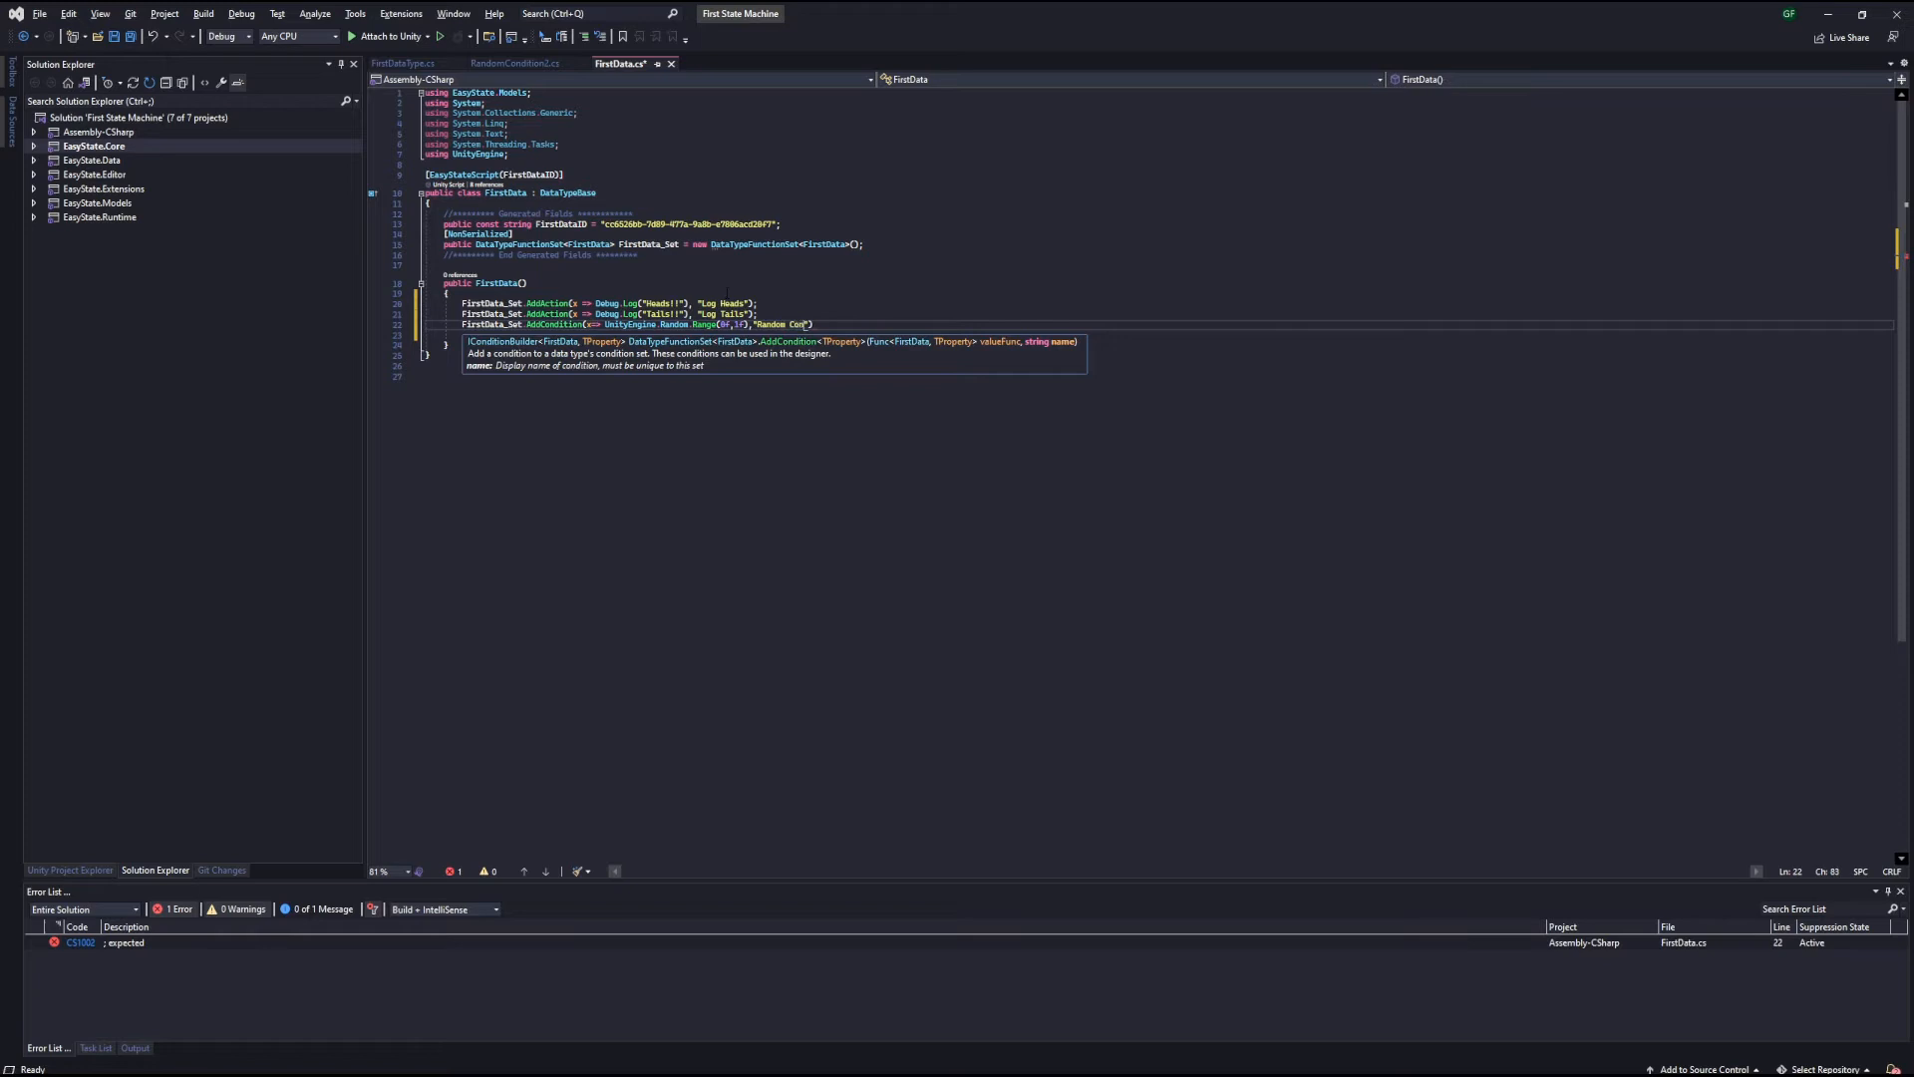
text(.)
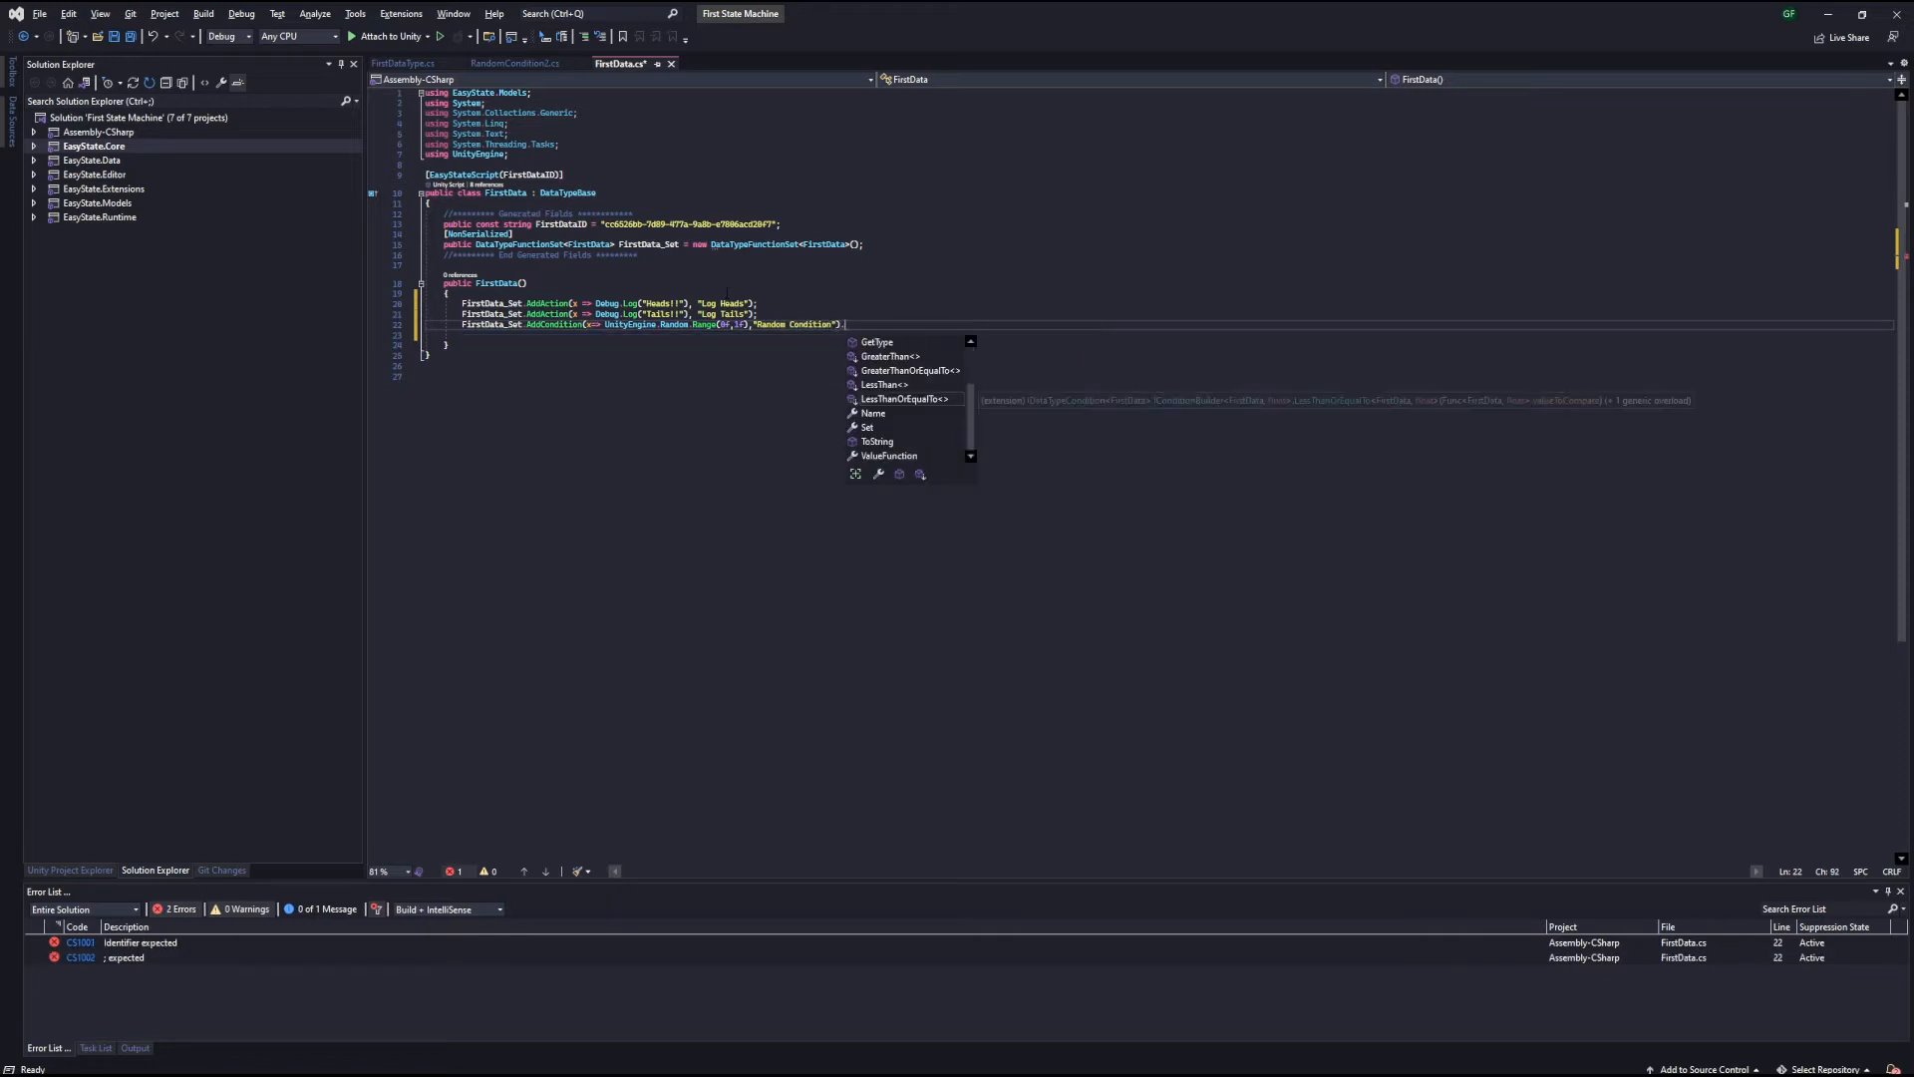
text(.LessThanOrEqualTo())
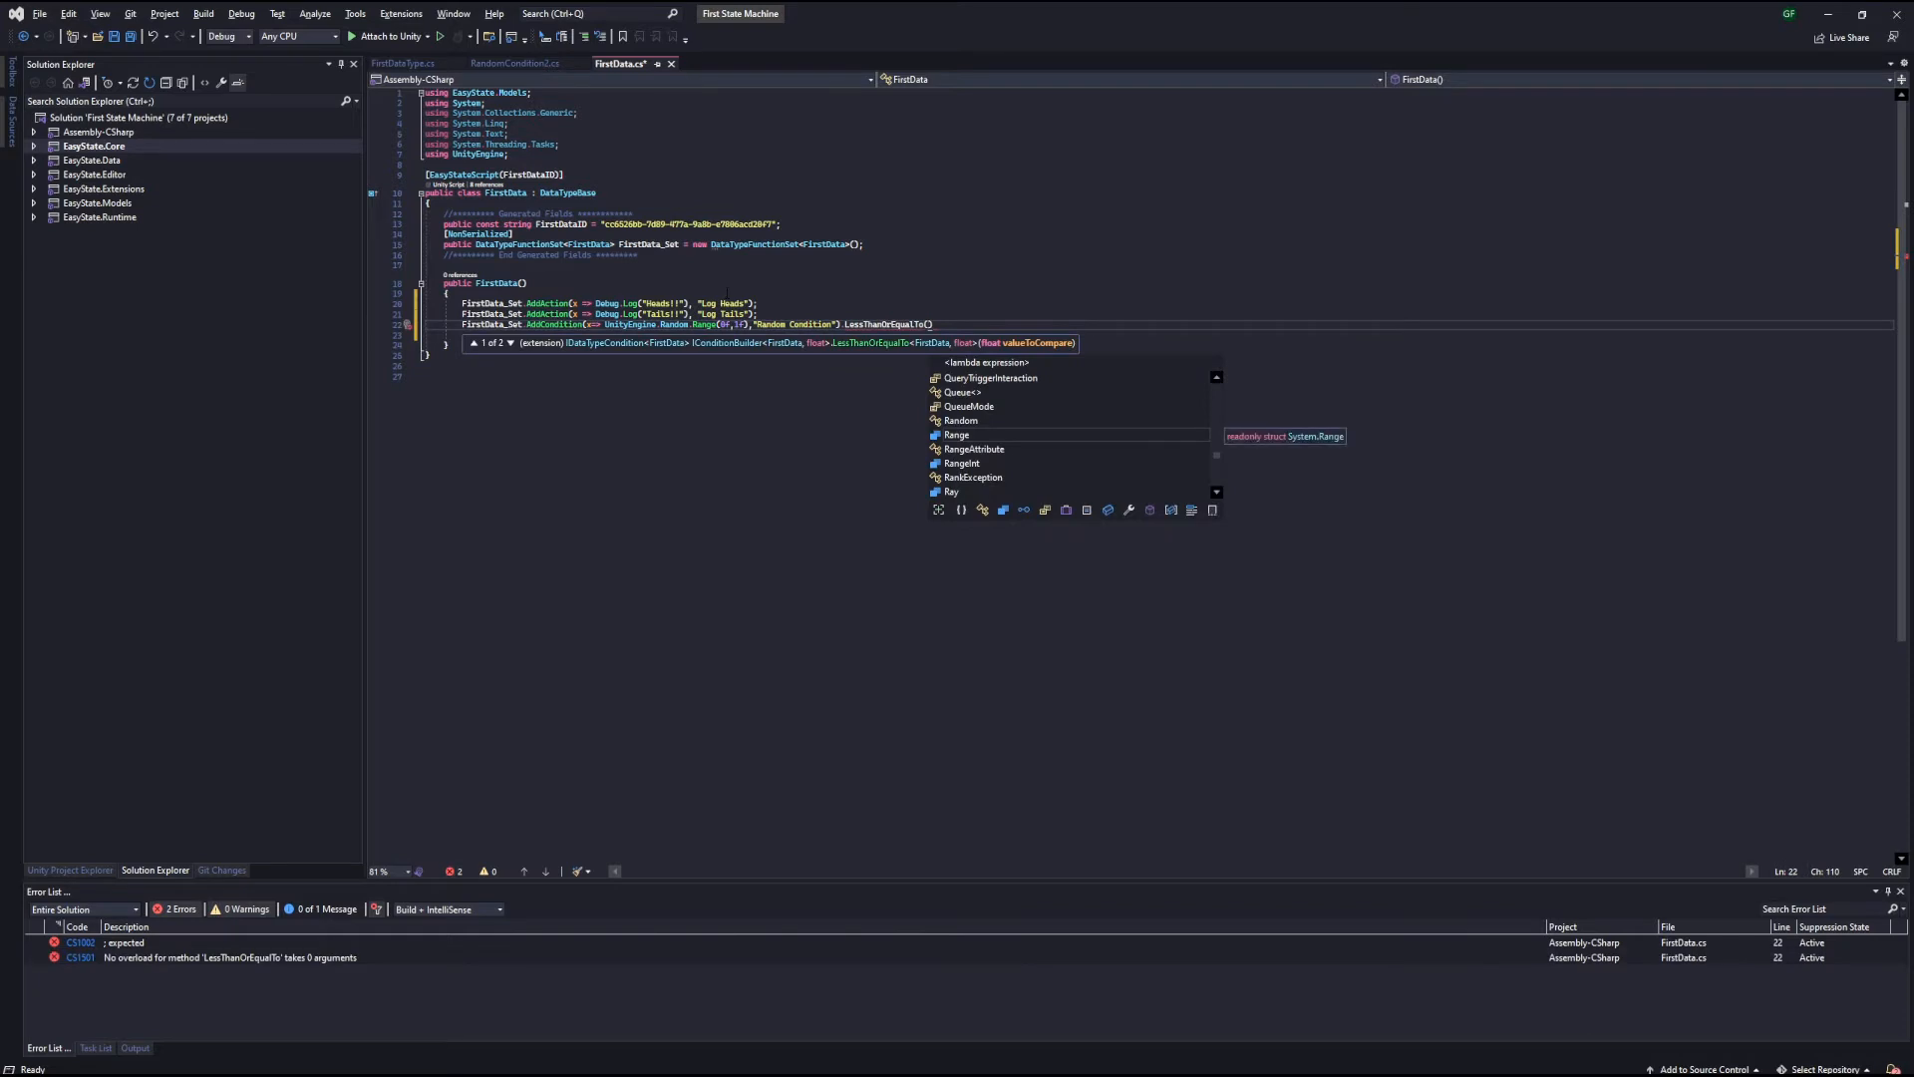
text(.5f)
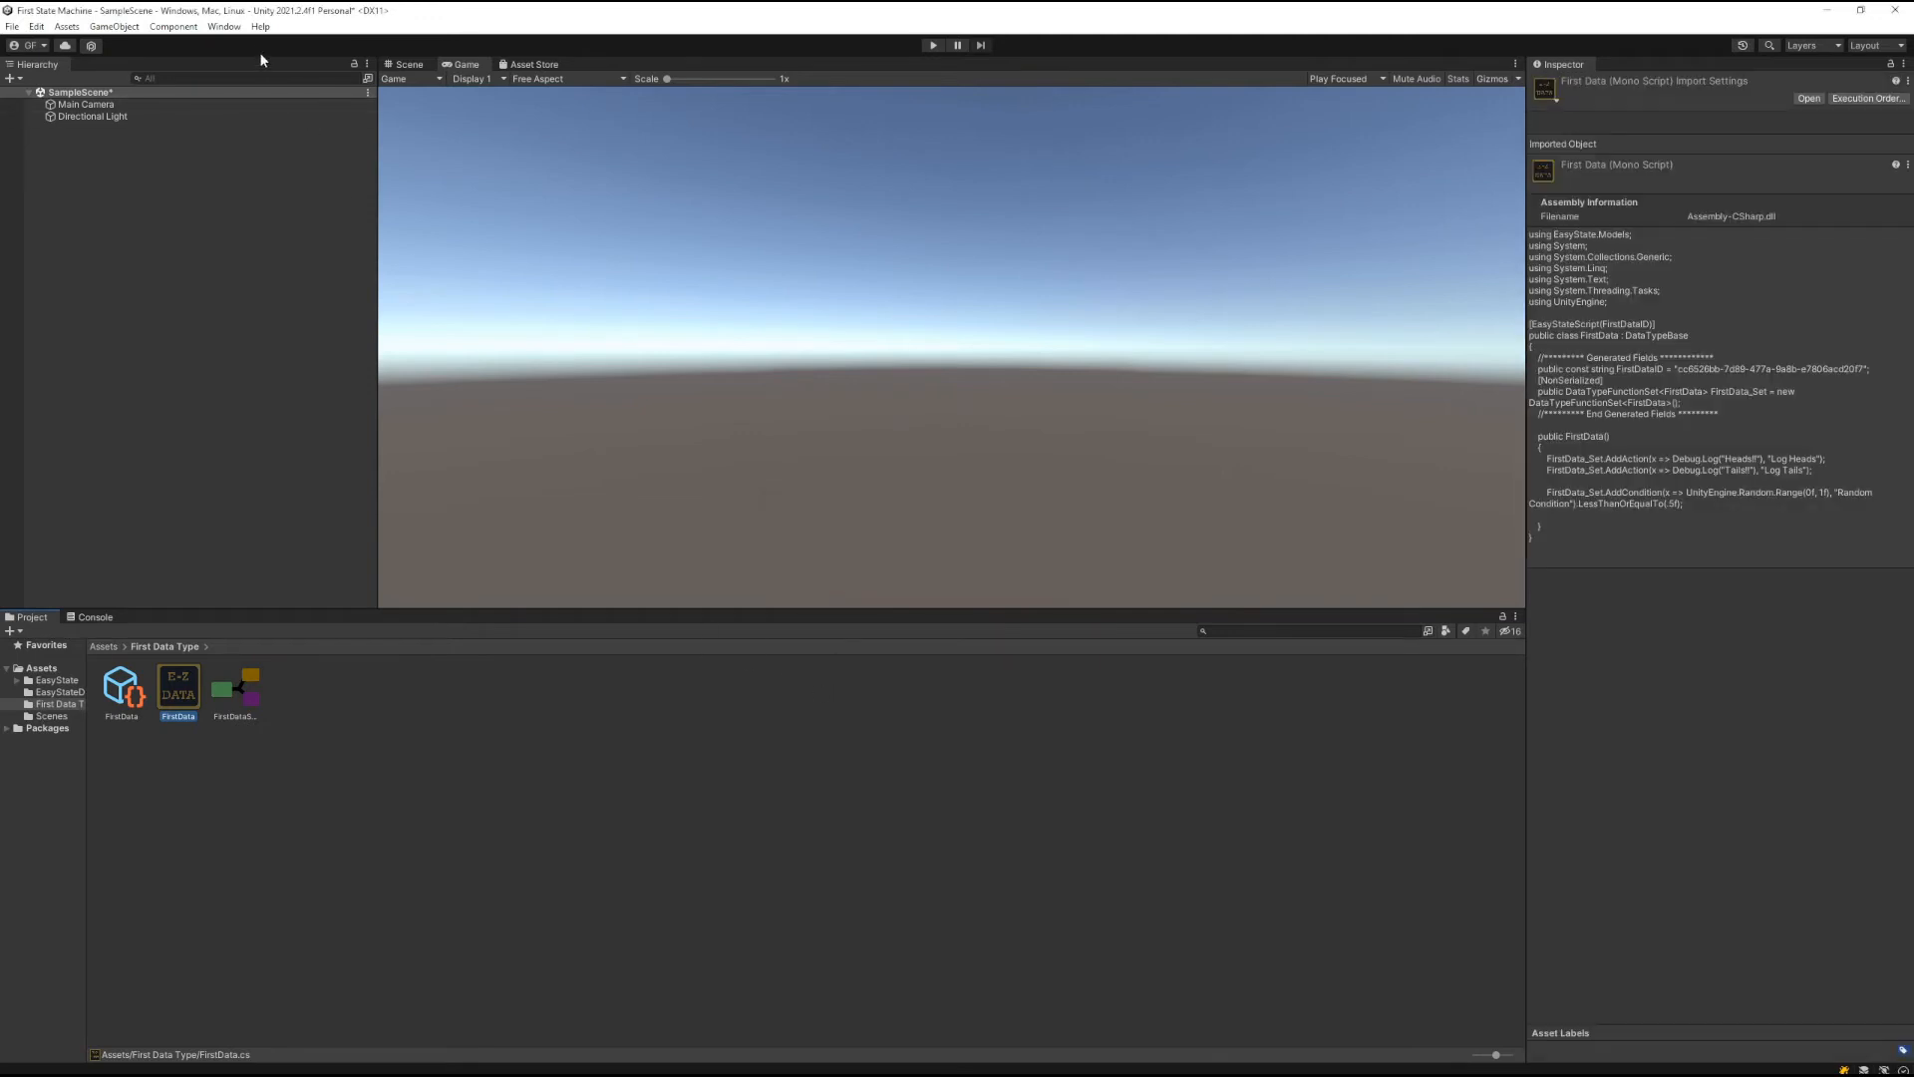
Open Unity's Window menu to reach the Easy State submenu
click(223, 26)
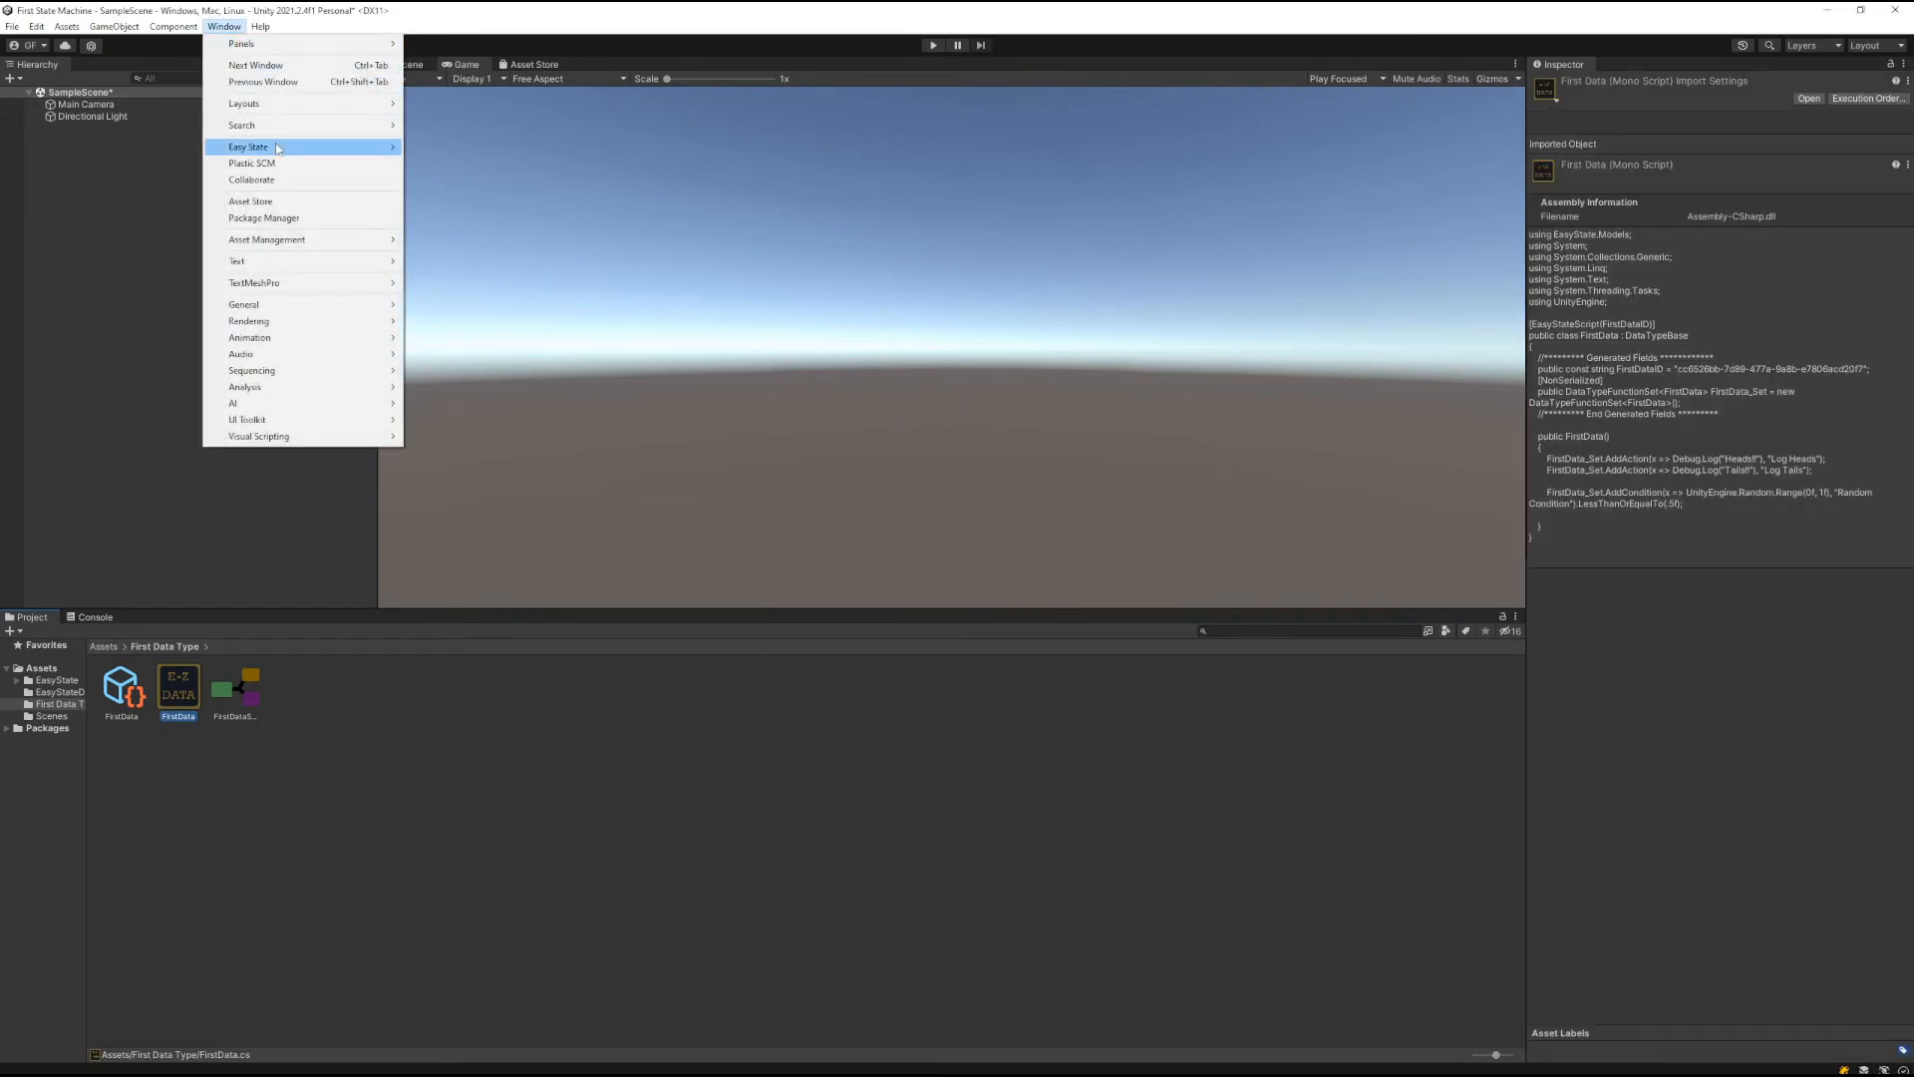
In the Easy State Designer, create First Design with FirstData as its data type
click(247, 146)
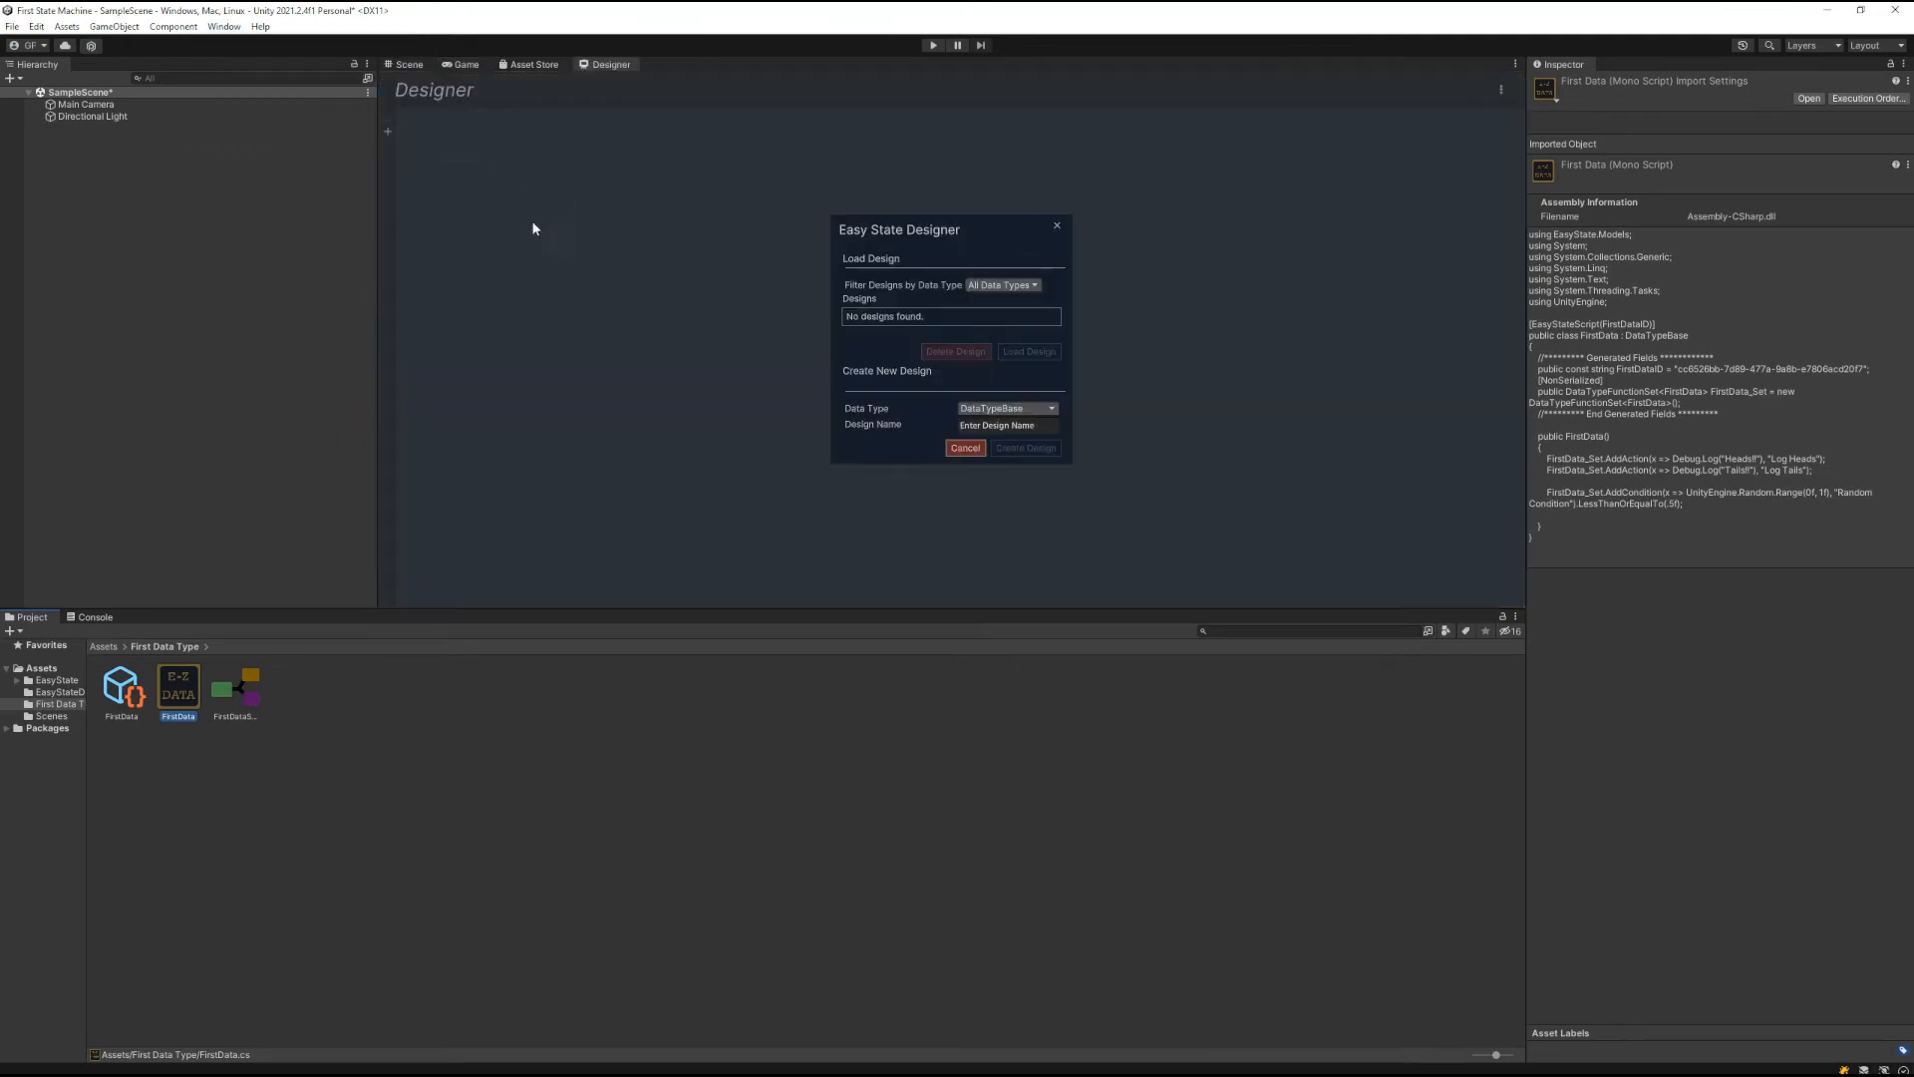
click(1005, 407)
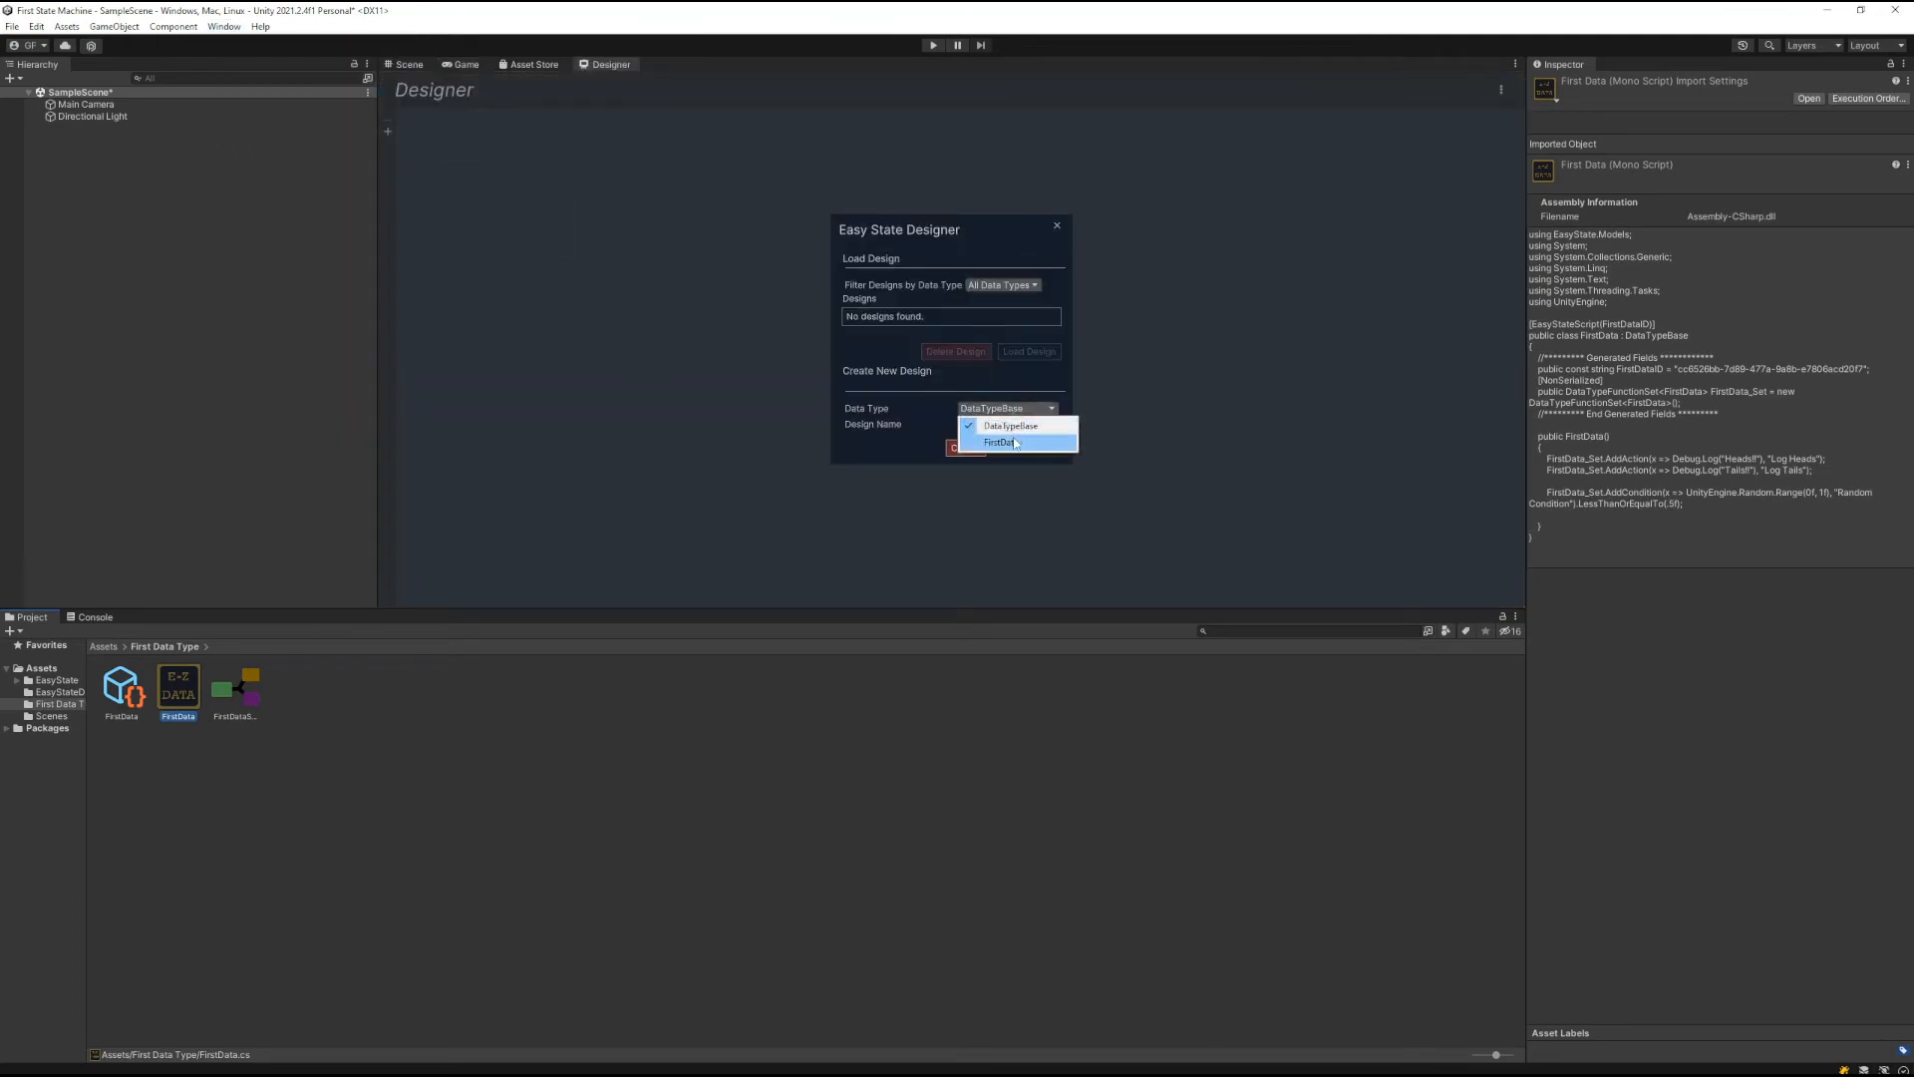
click(999, 440)
text(First Desig)
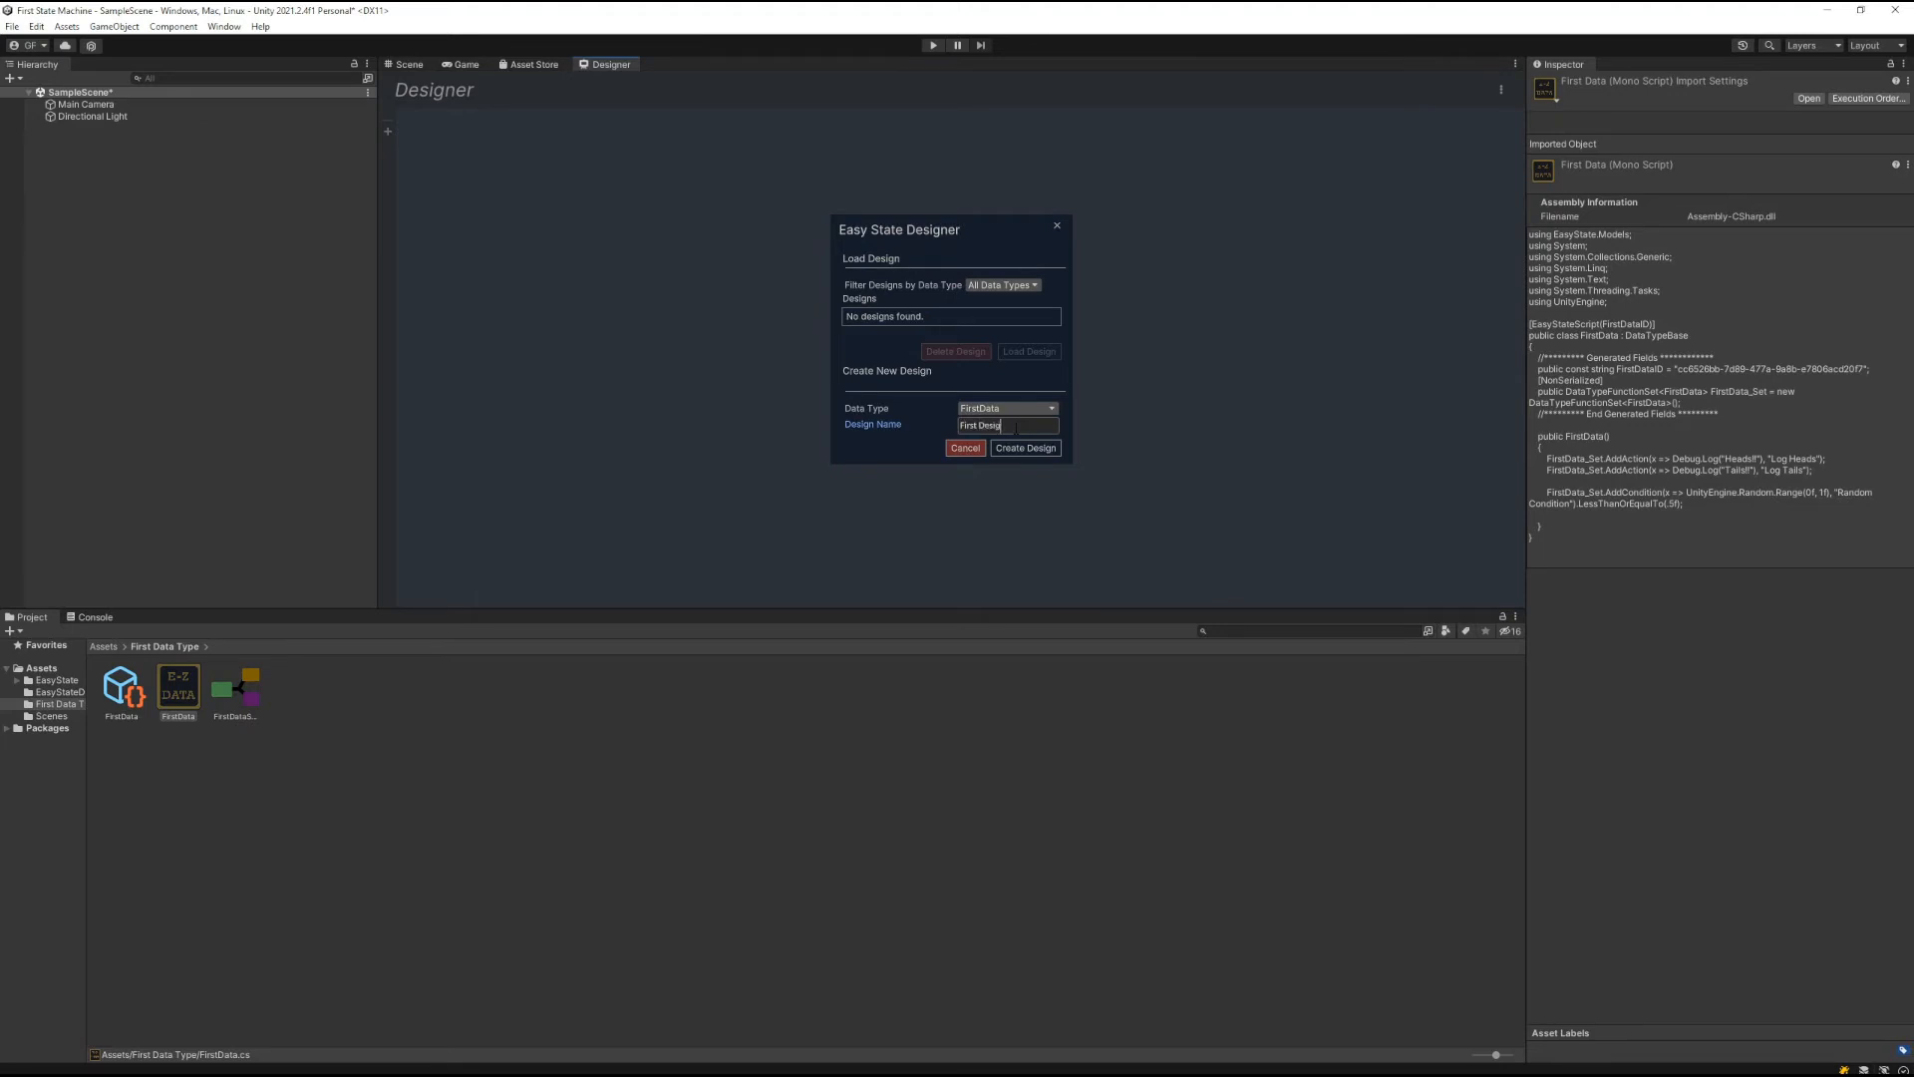
click(1025, 449)
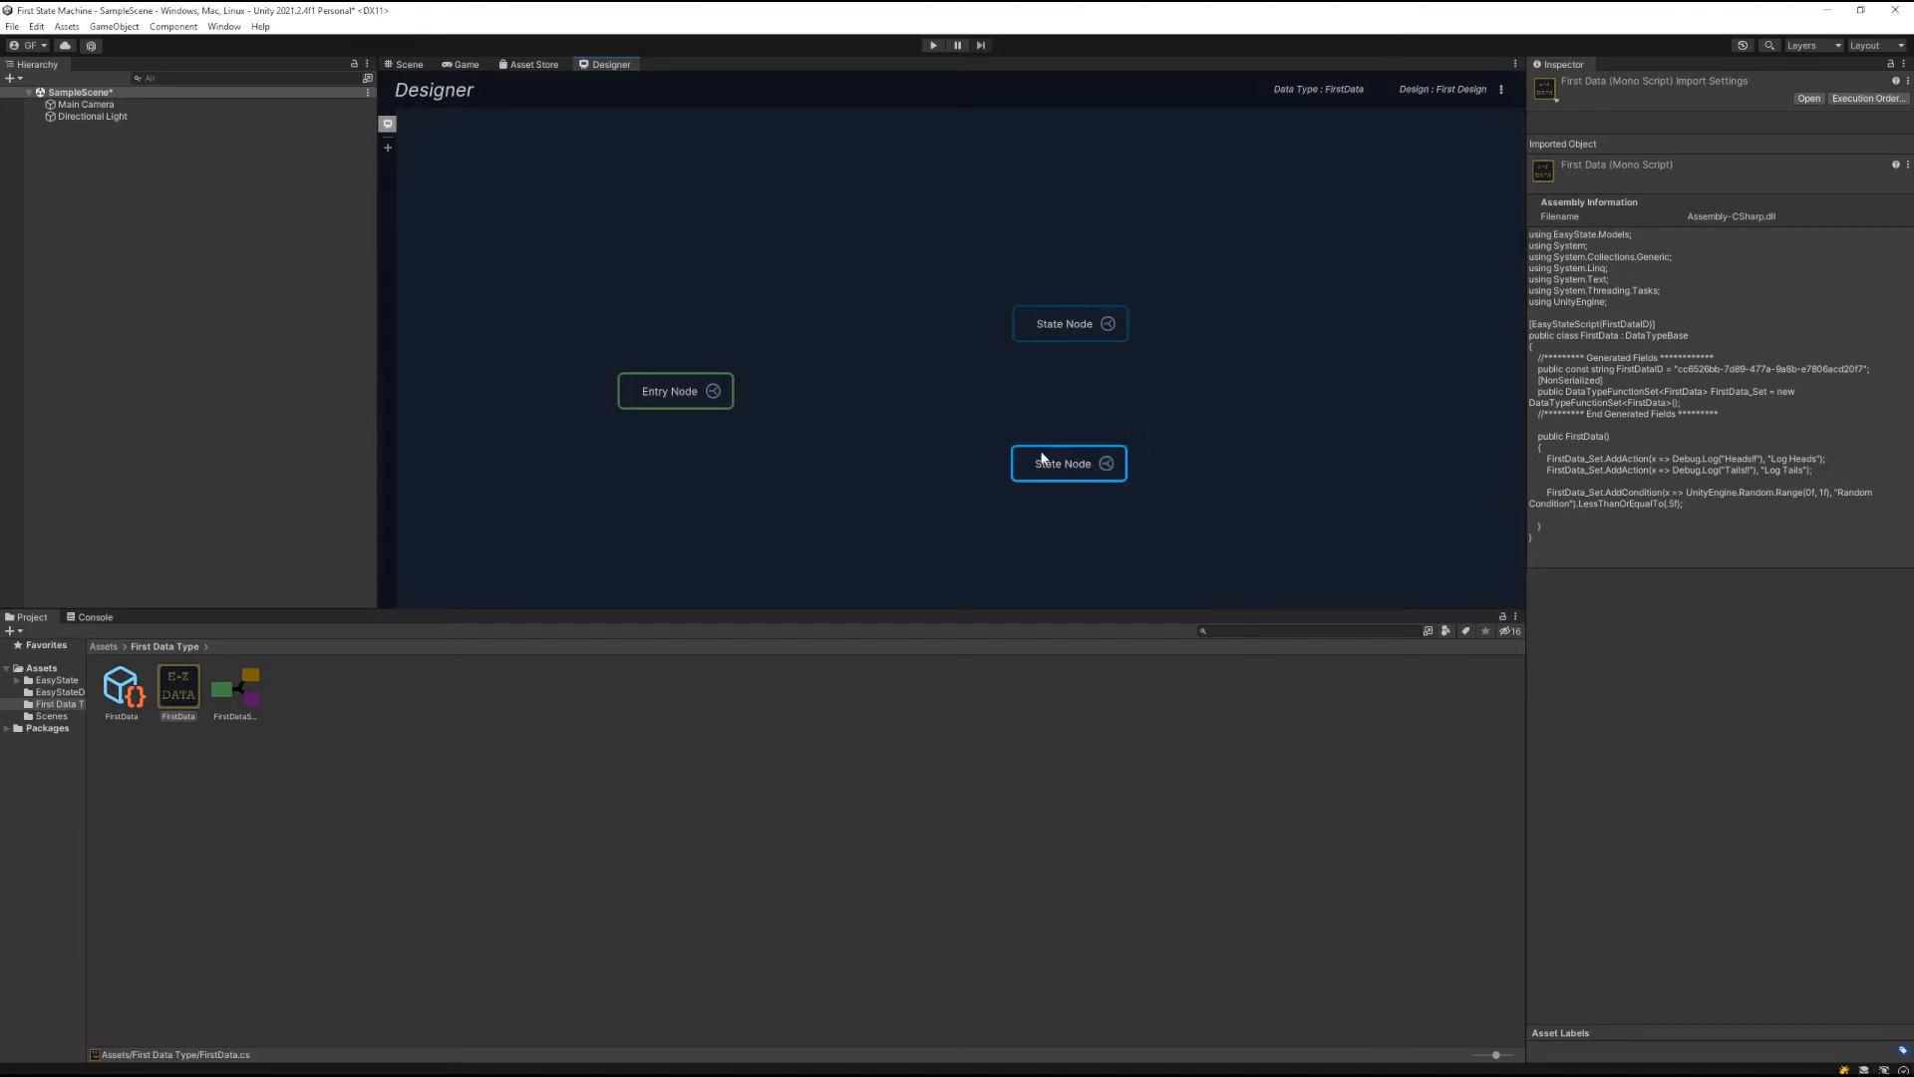
Rename the upper state node to Heads and the lower one to Tails
double_click(1067, 463)
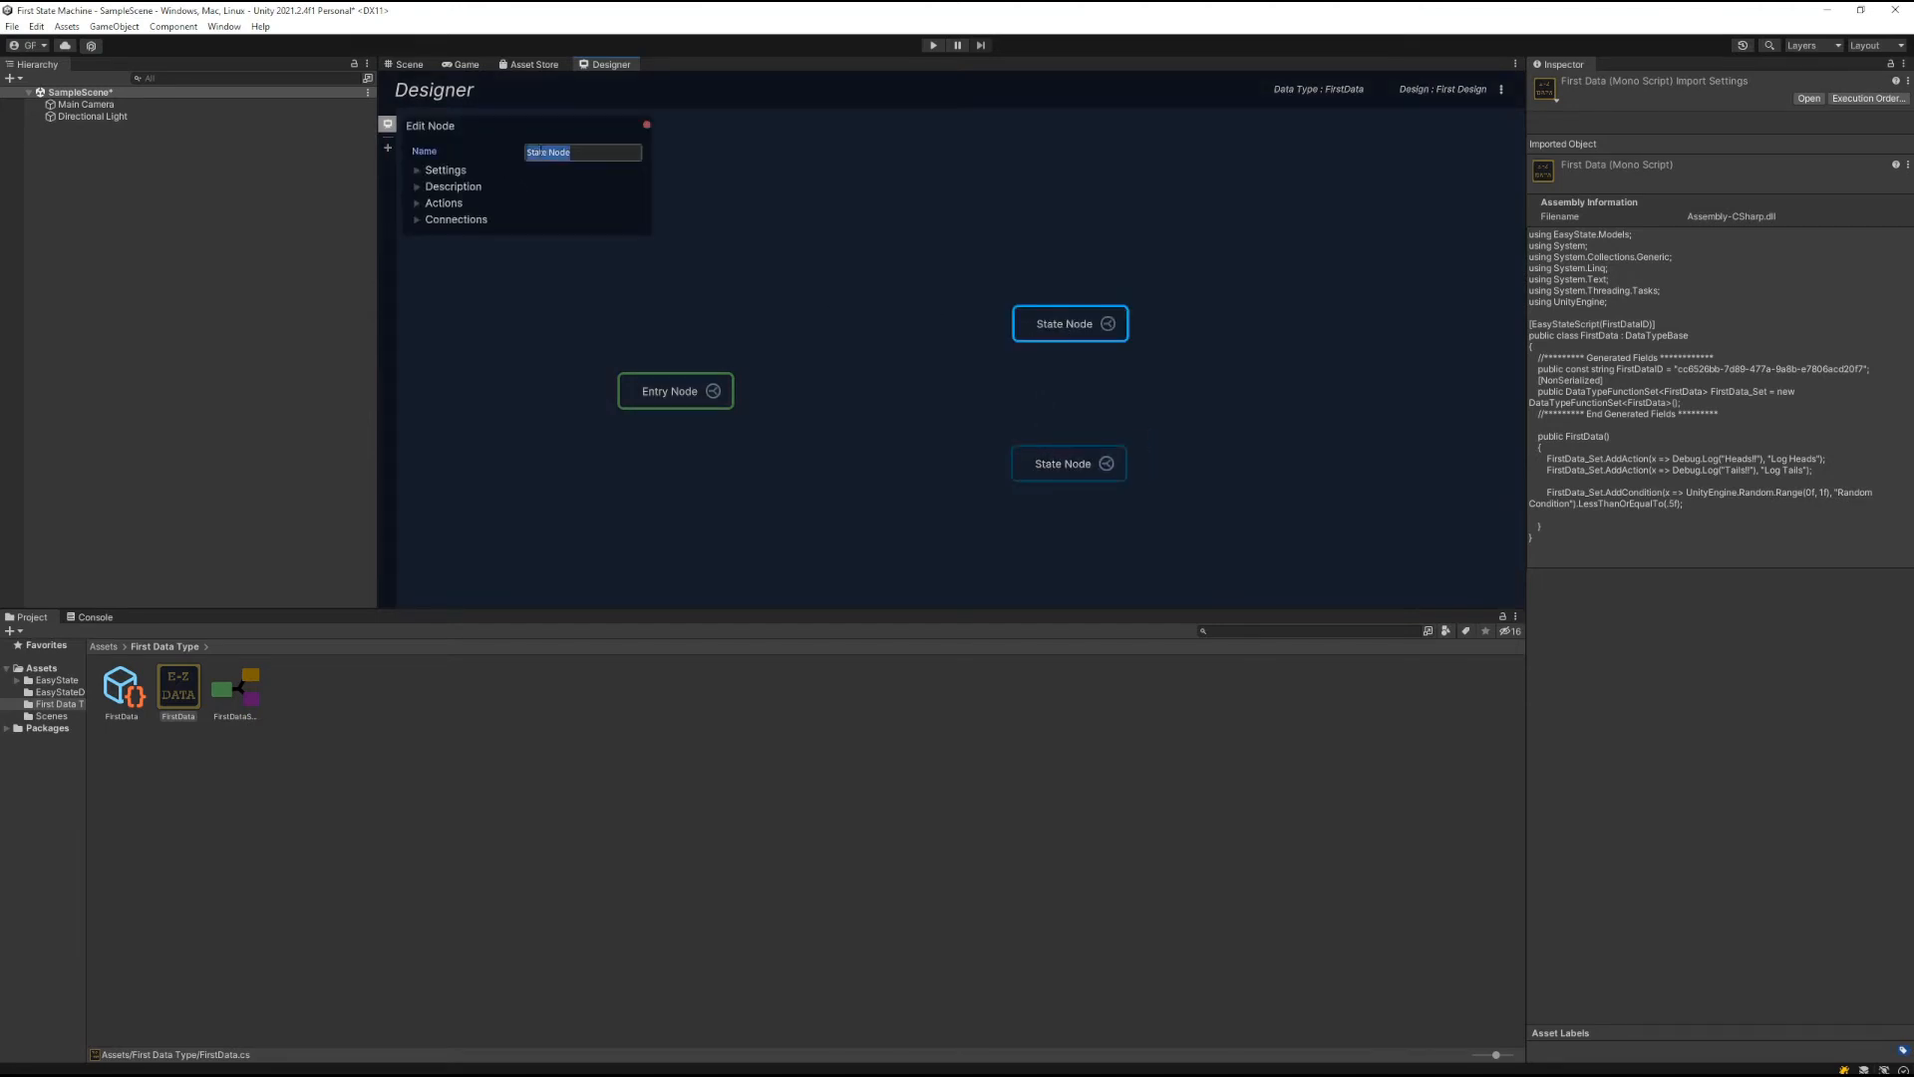
text(Heads)
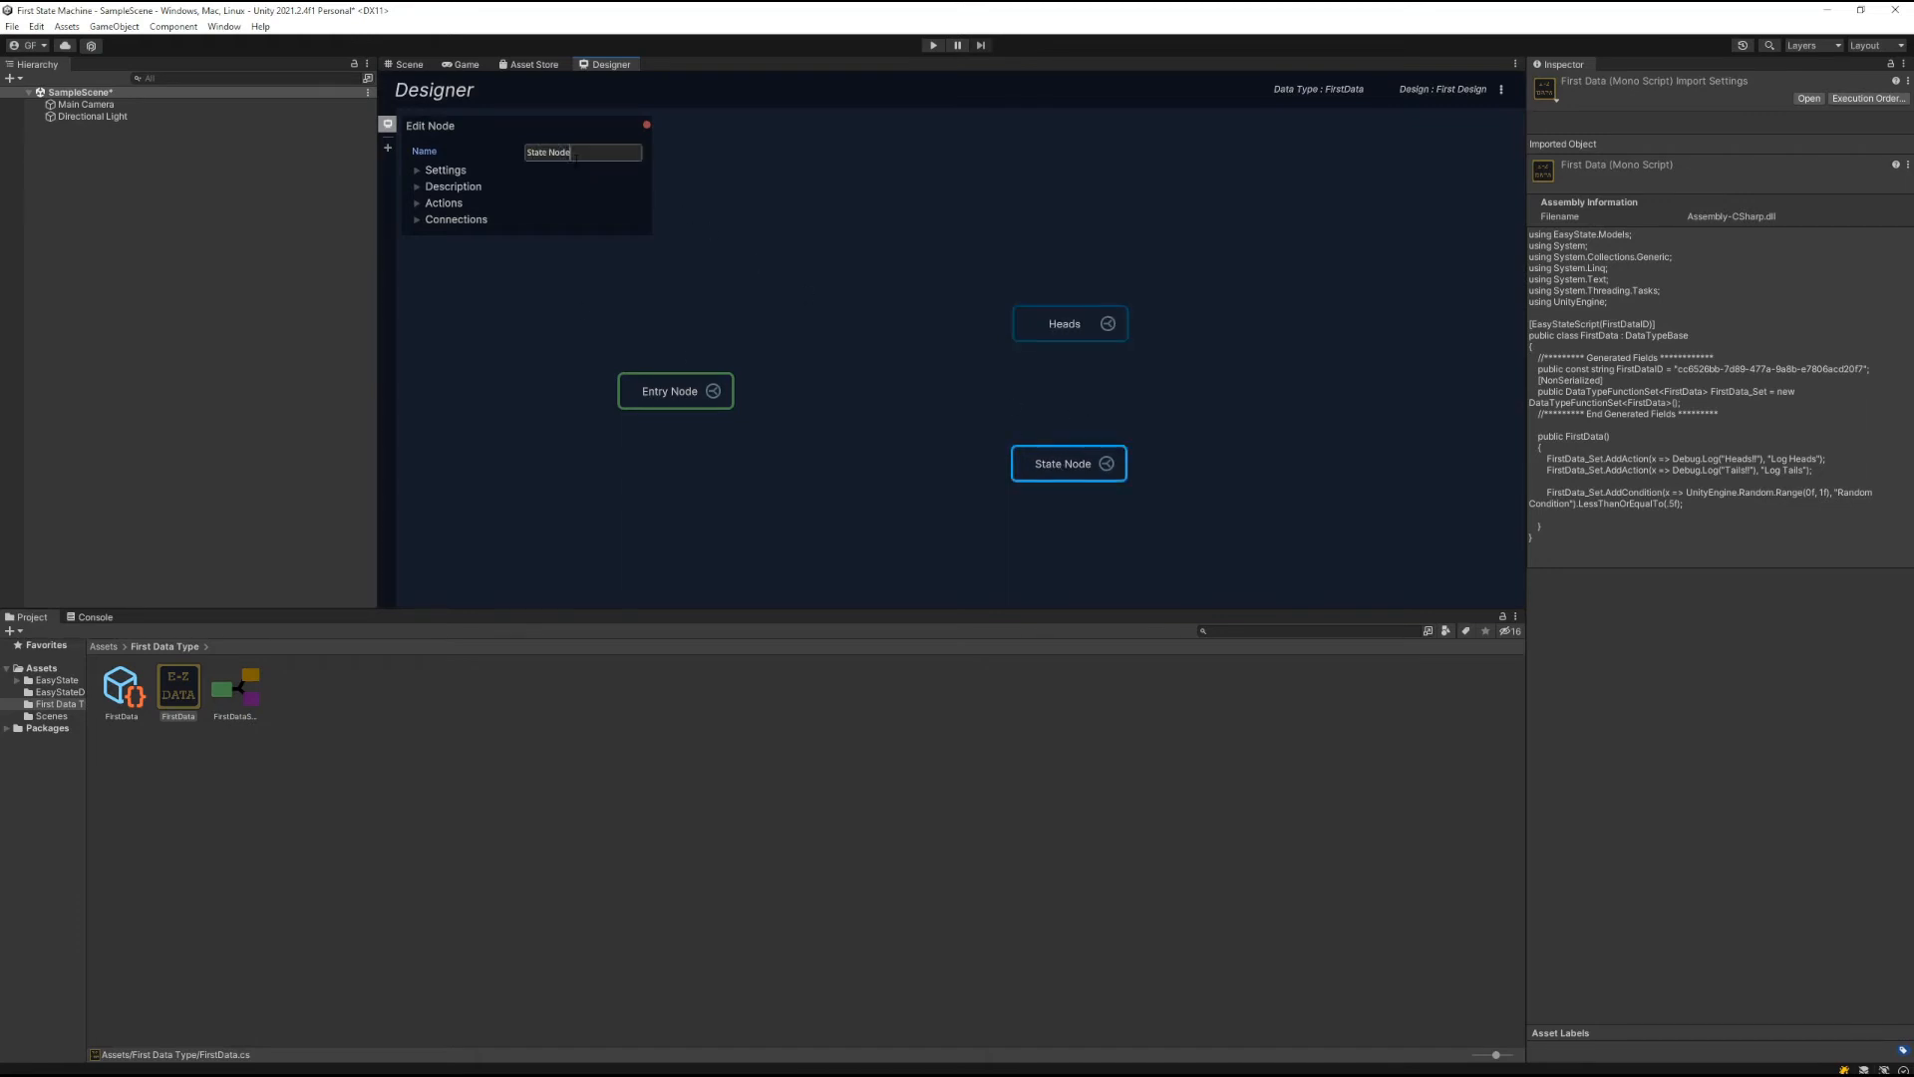
text(Tails)
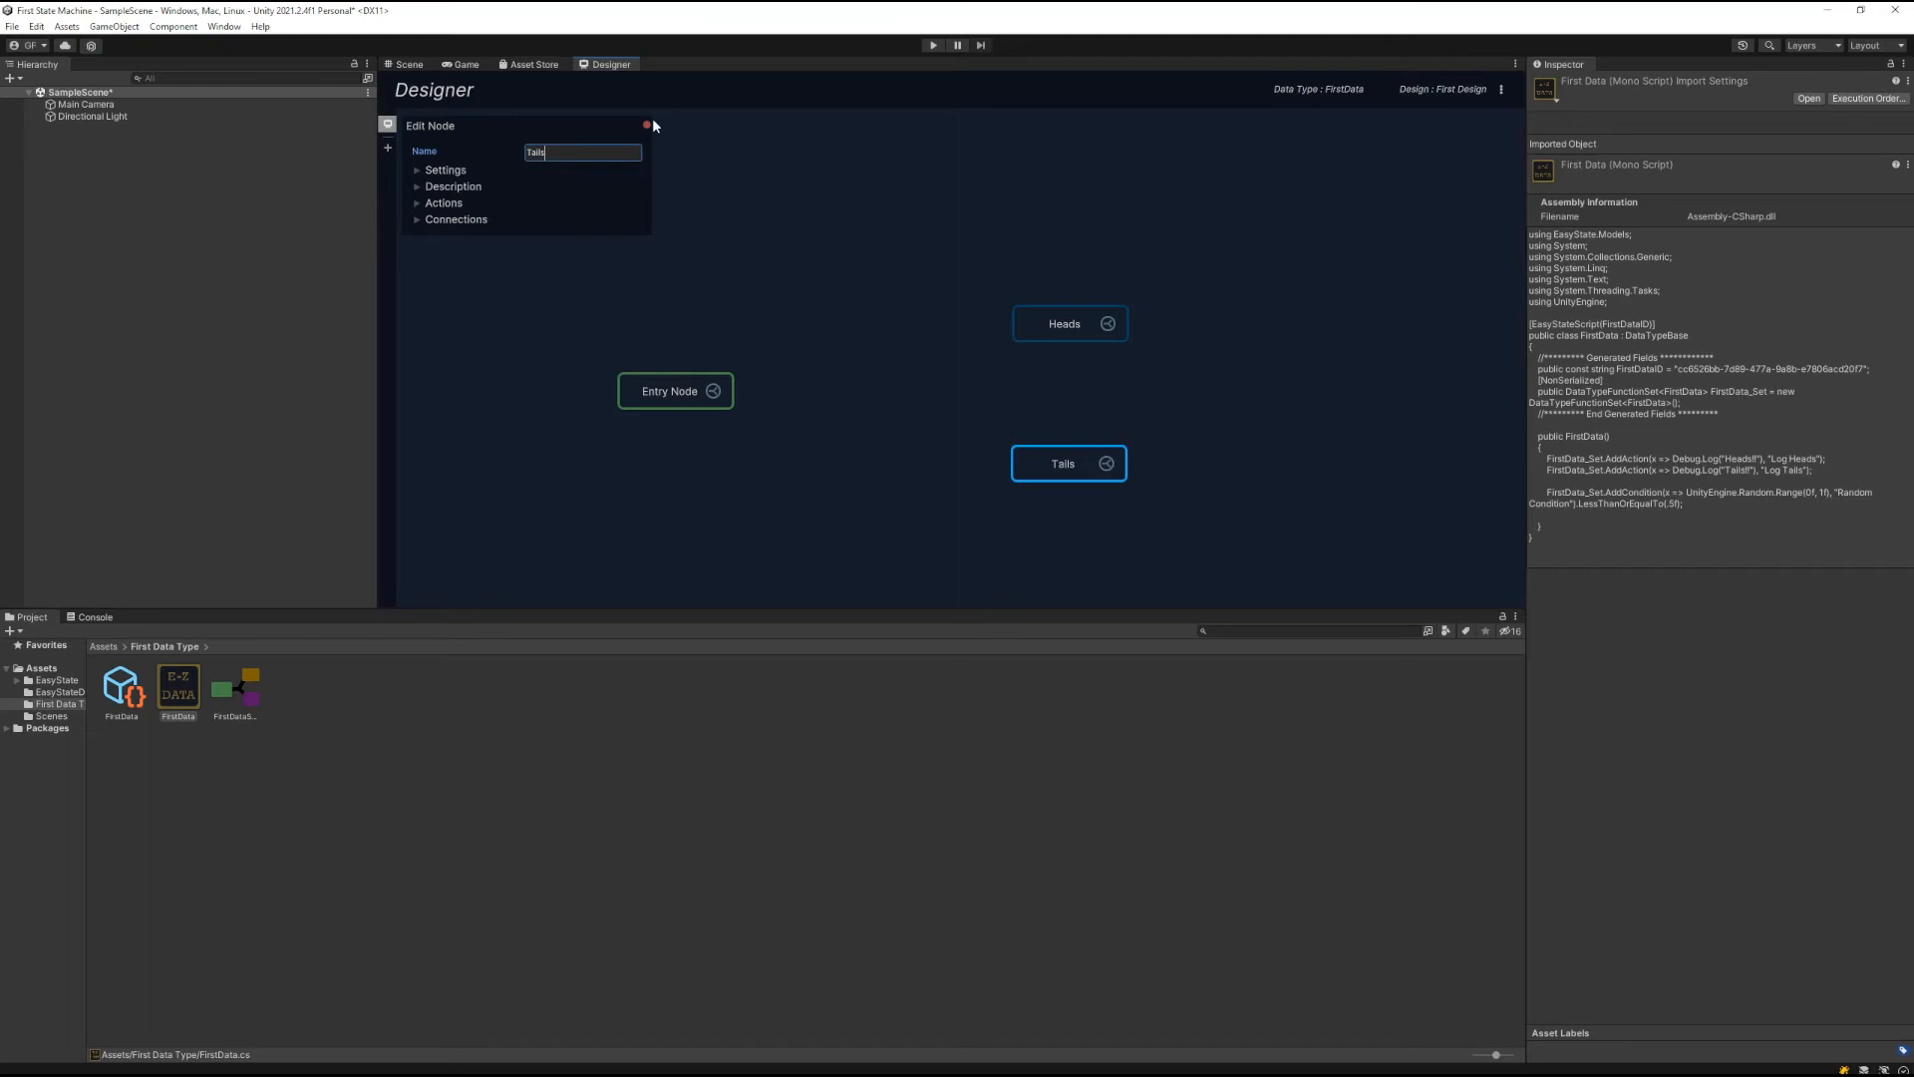
click(647, 126)
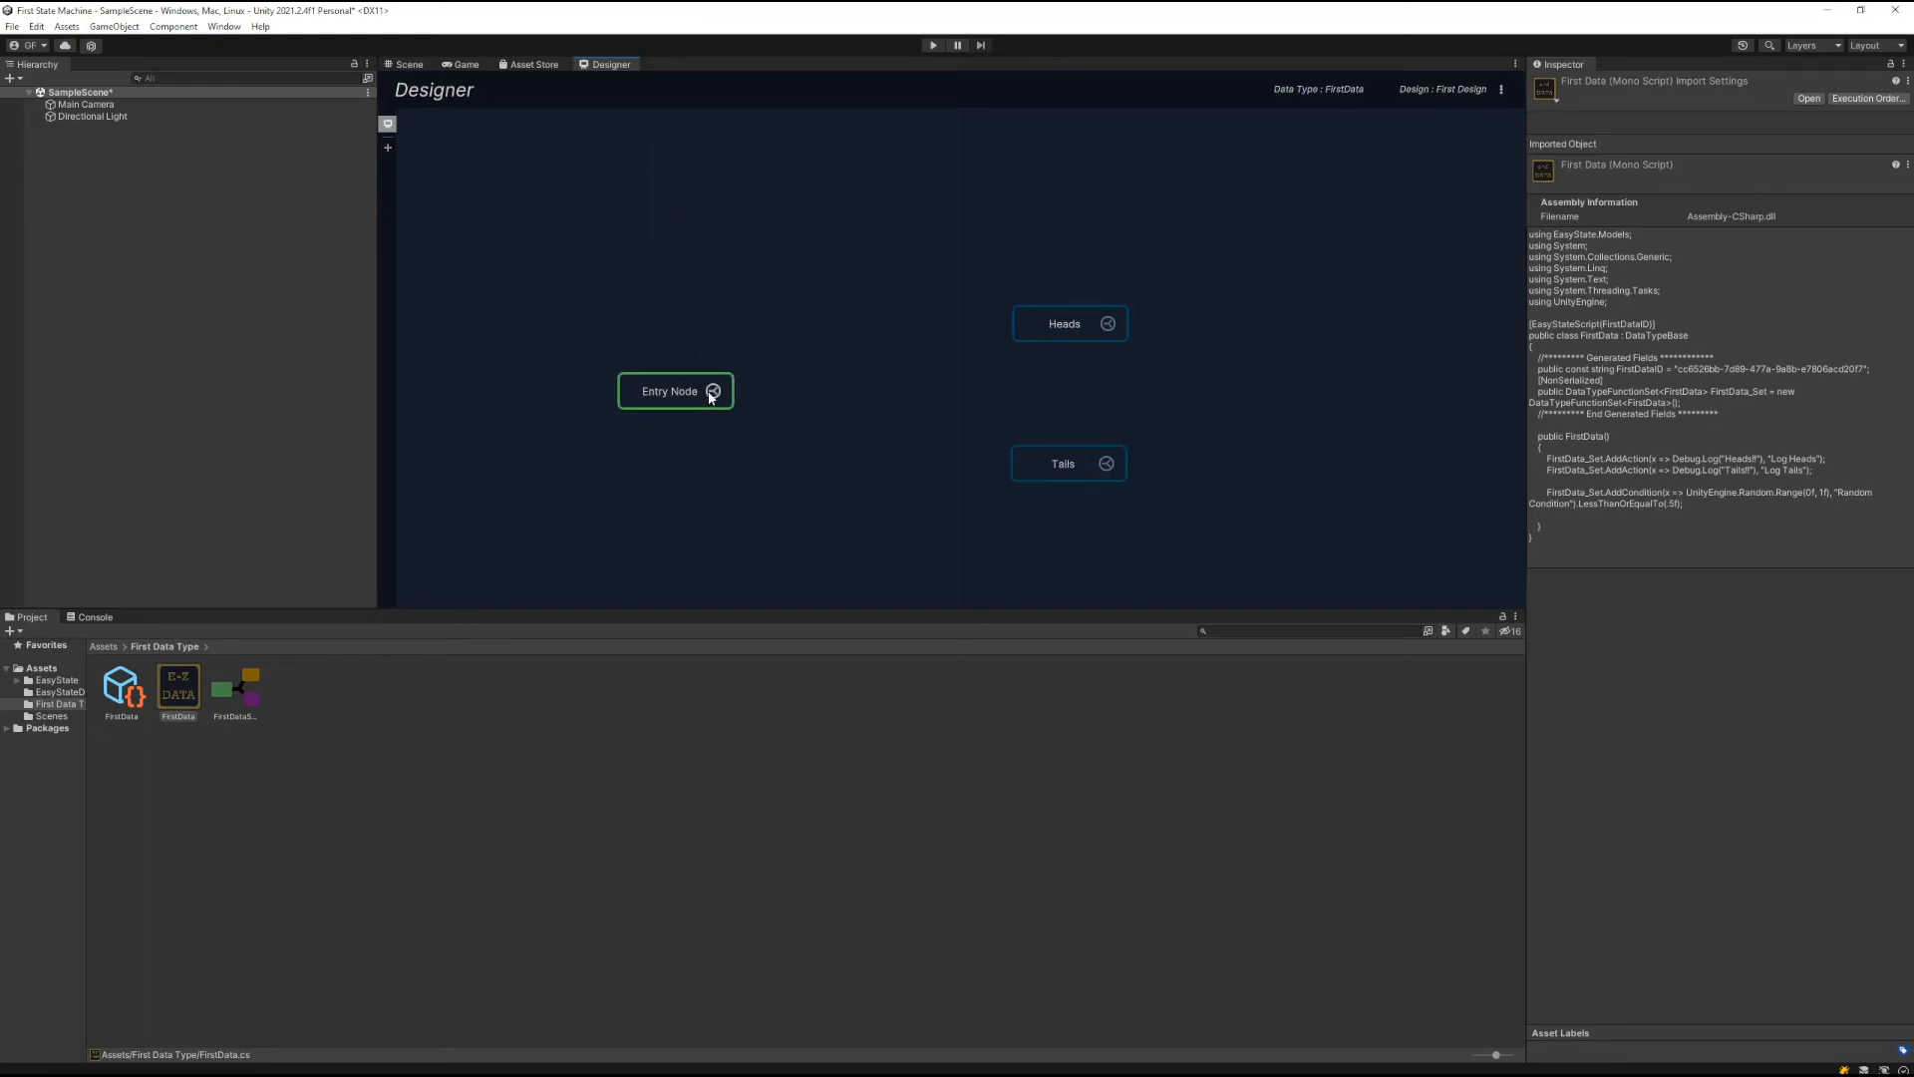
Link Entry Node to Heads and set that connection's condition to Random Condition
drag(712, 391, 1069, 323)
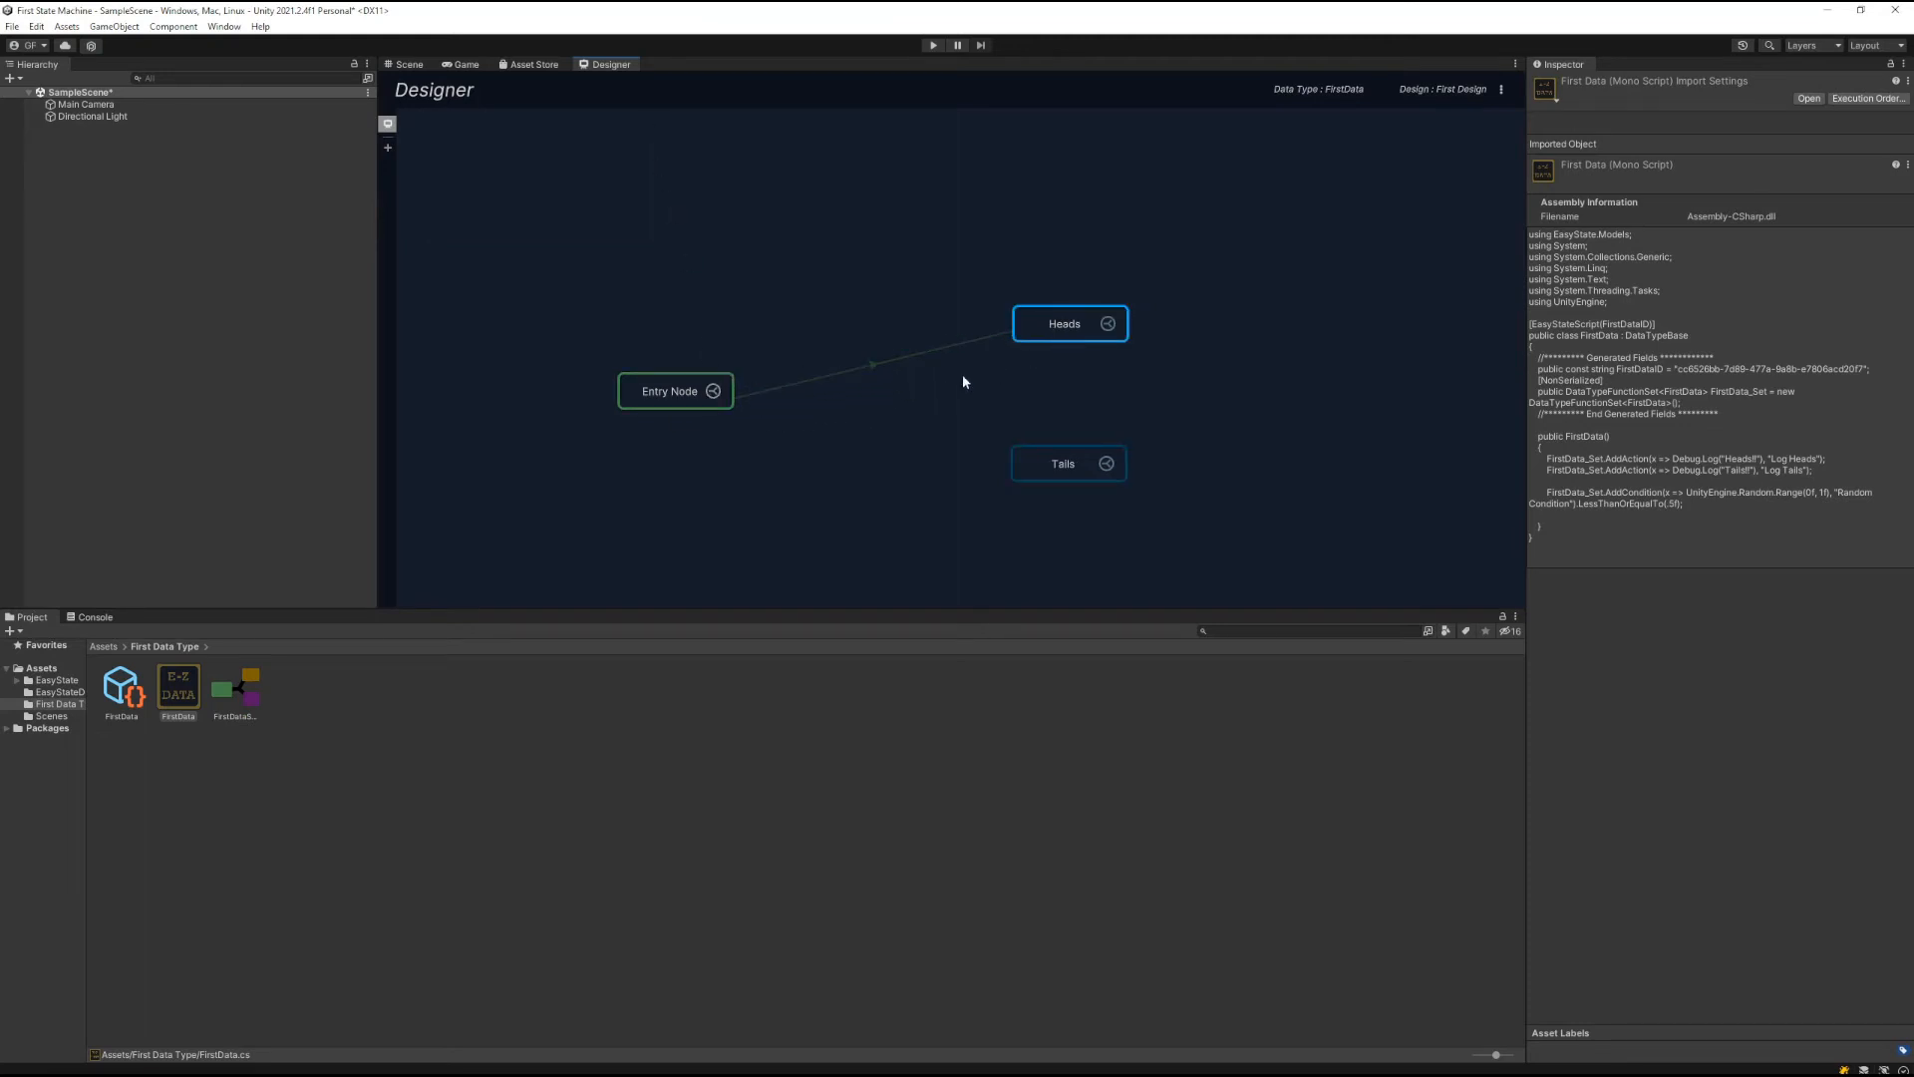
click(1063, 460)
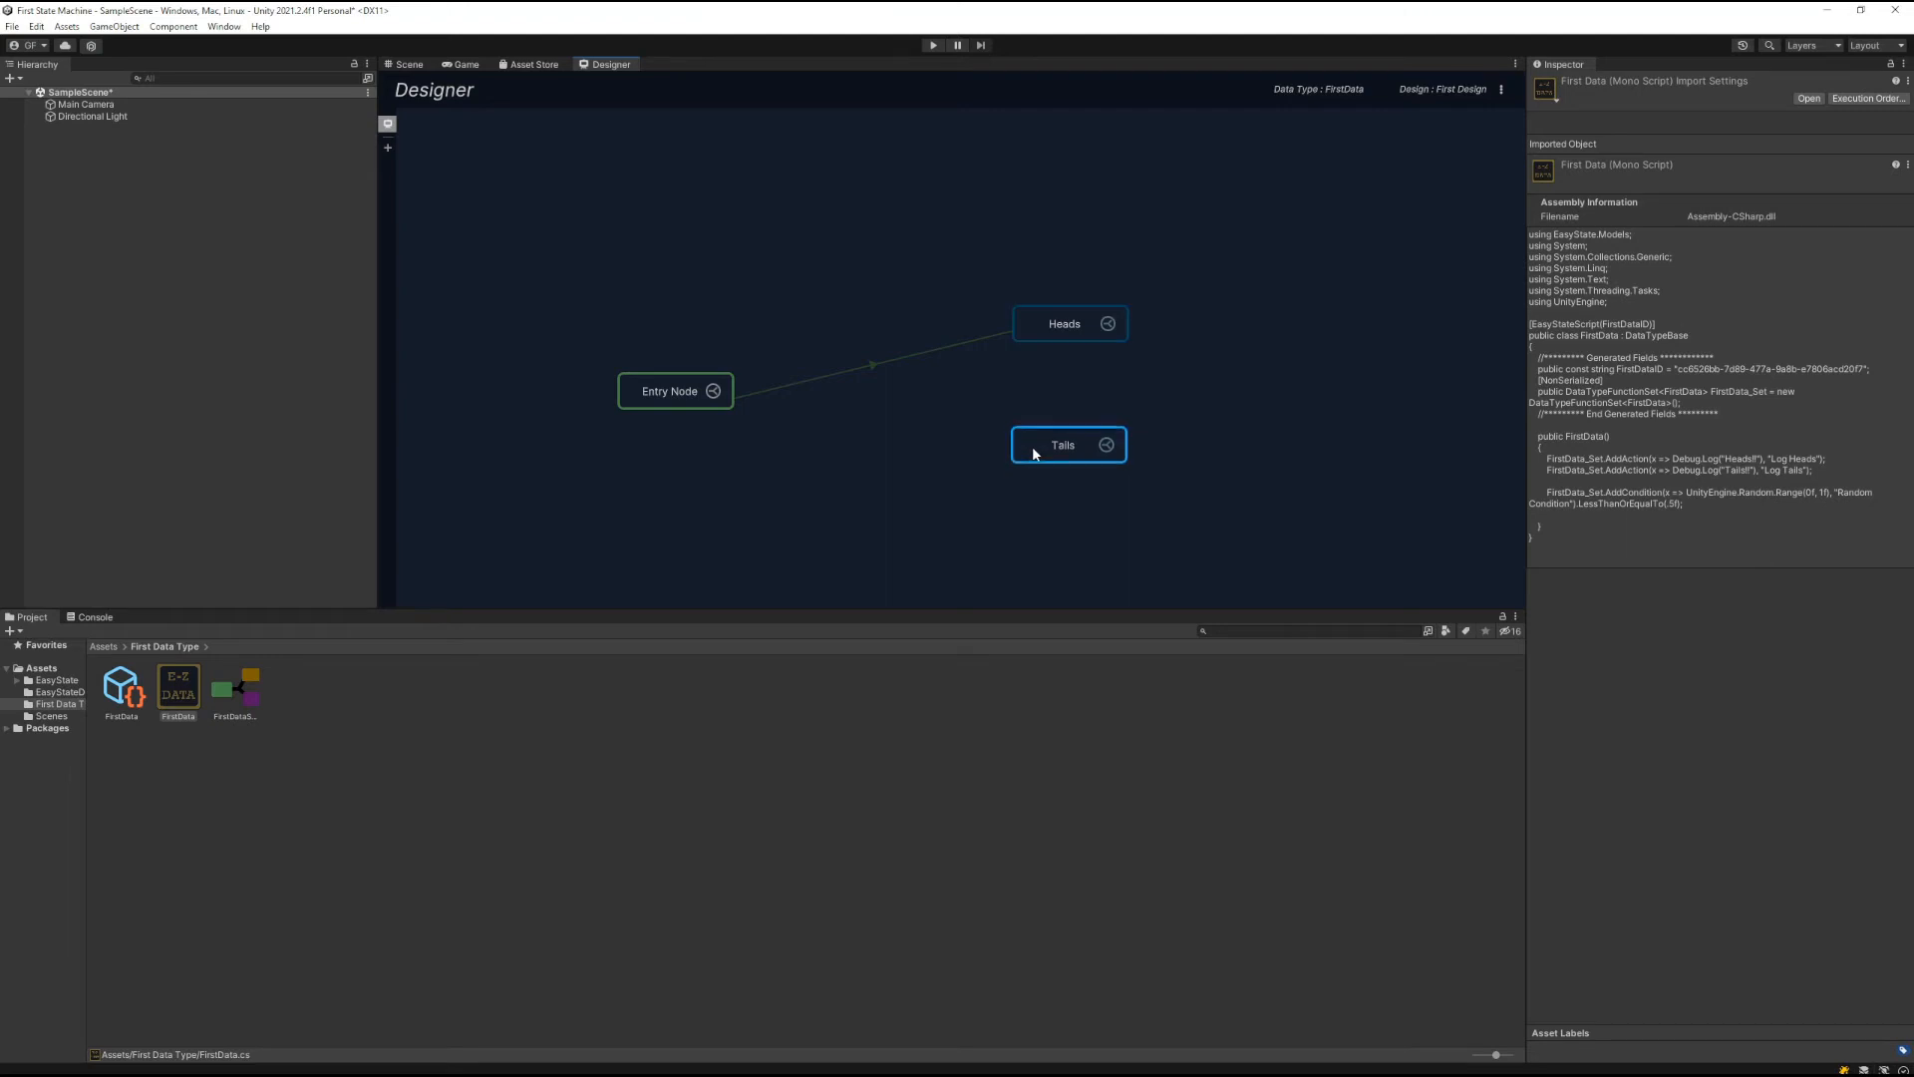
mouse_move(847, 375)
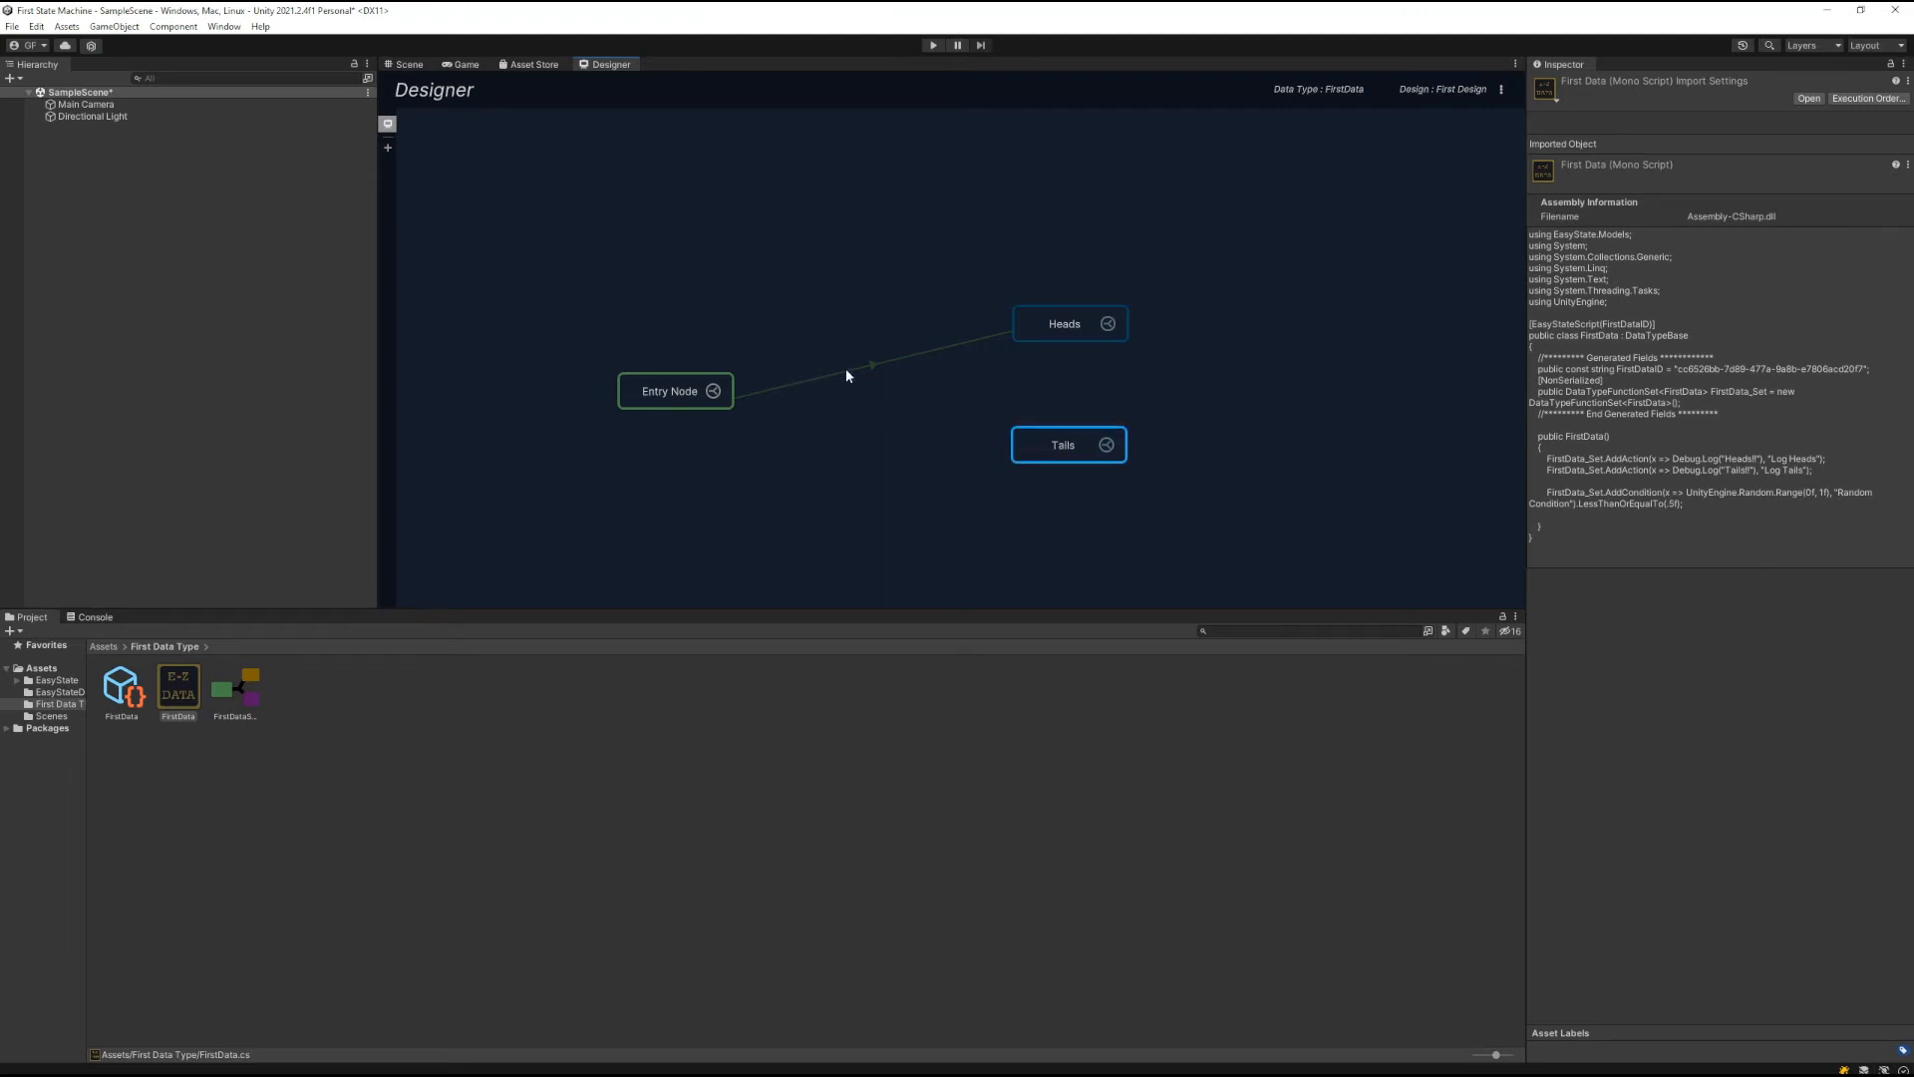
click(871, 363)
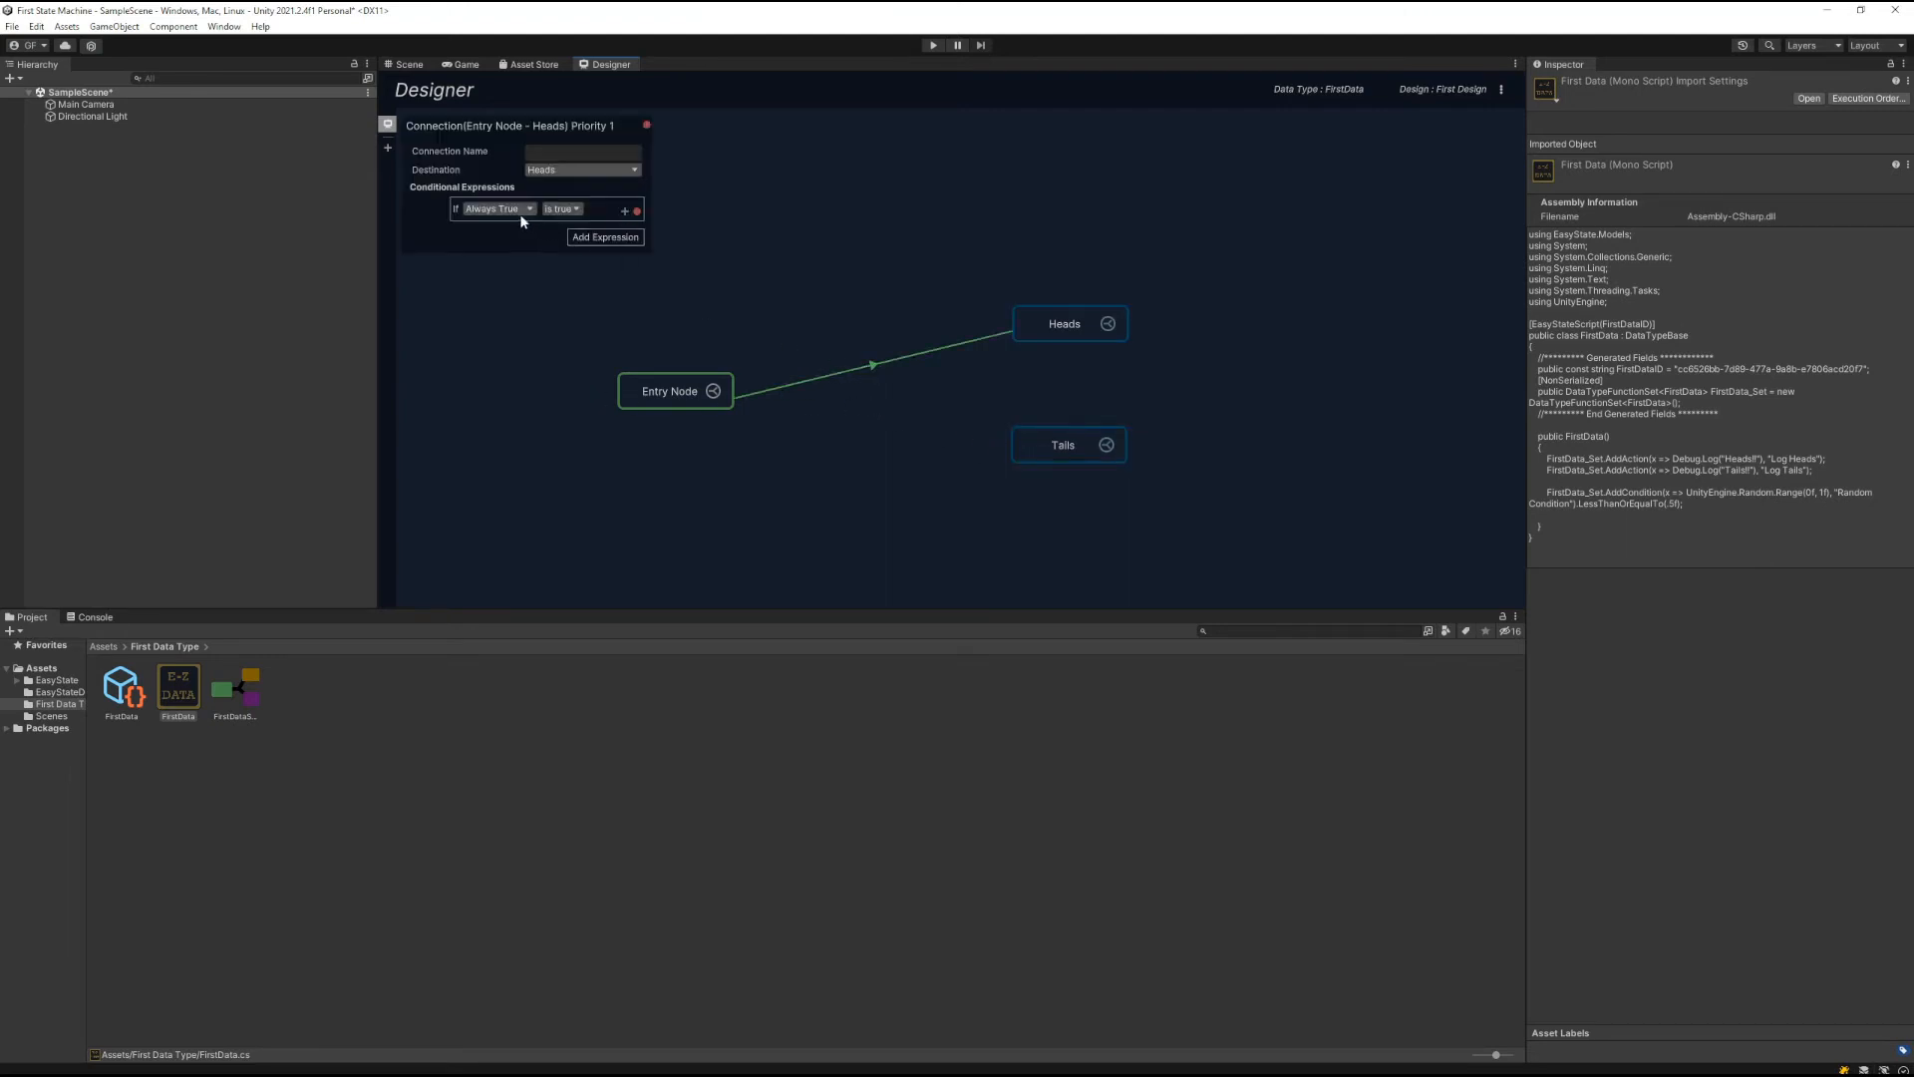
click(497, 208)
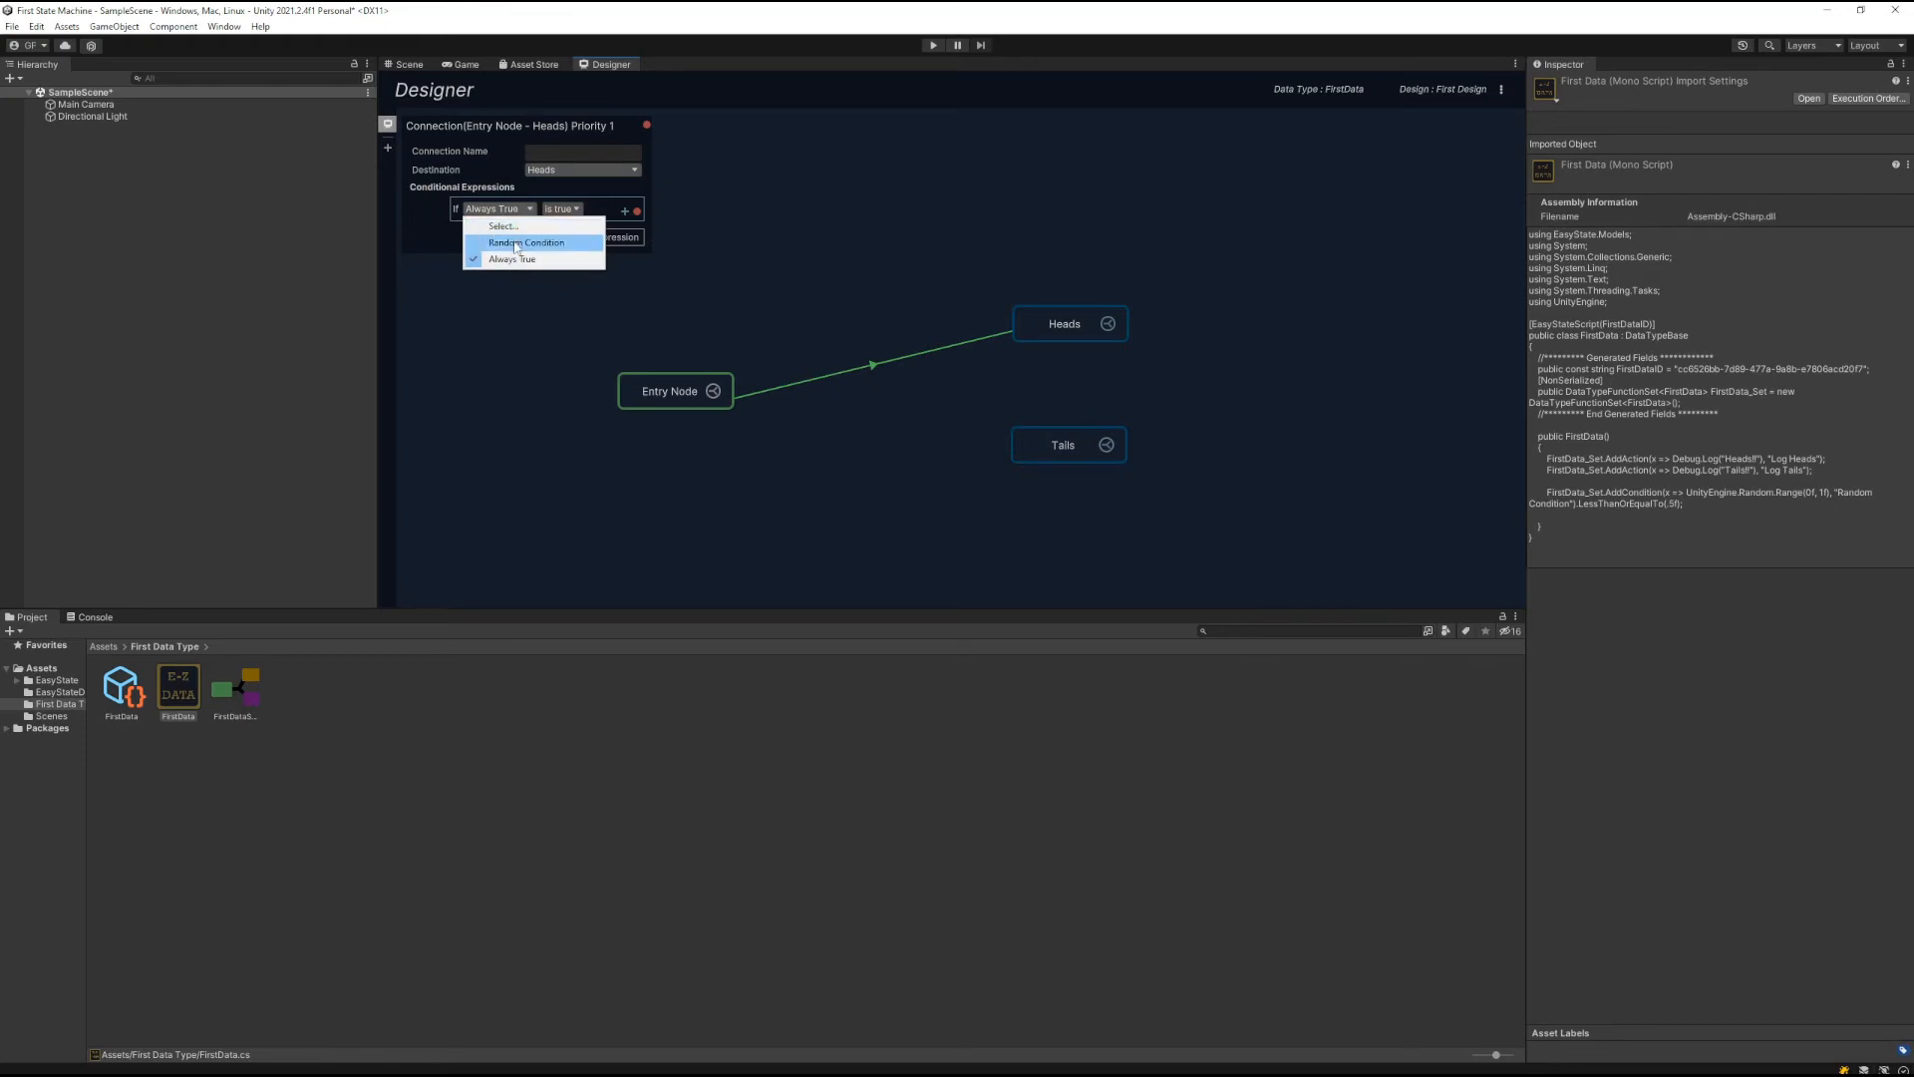
click(524, 241)
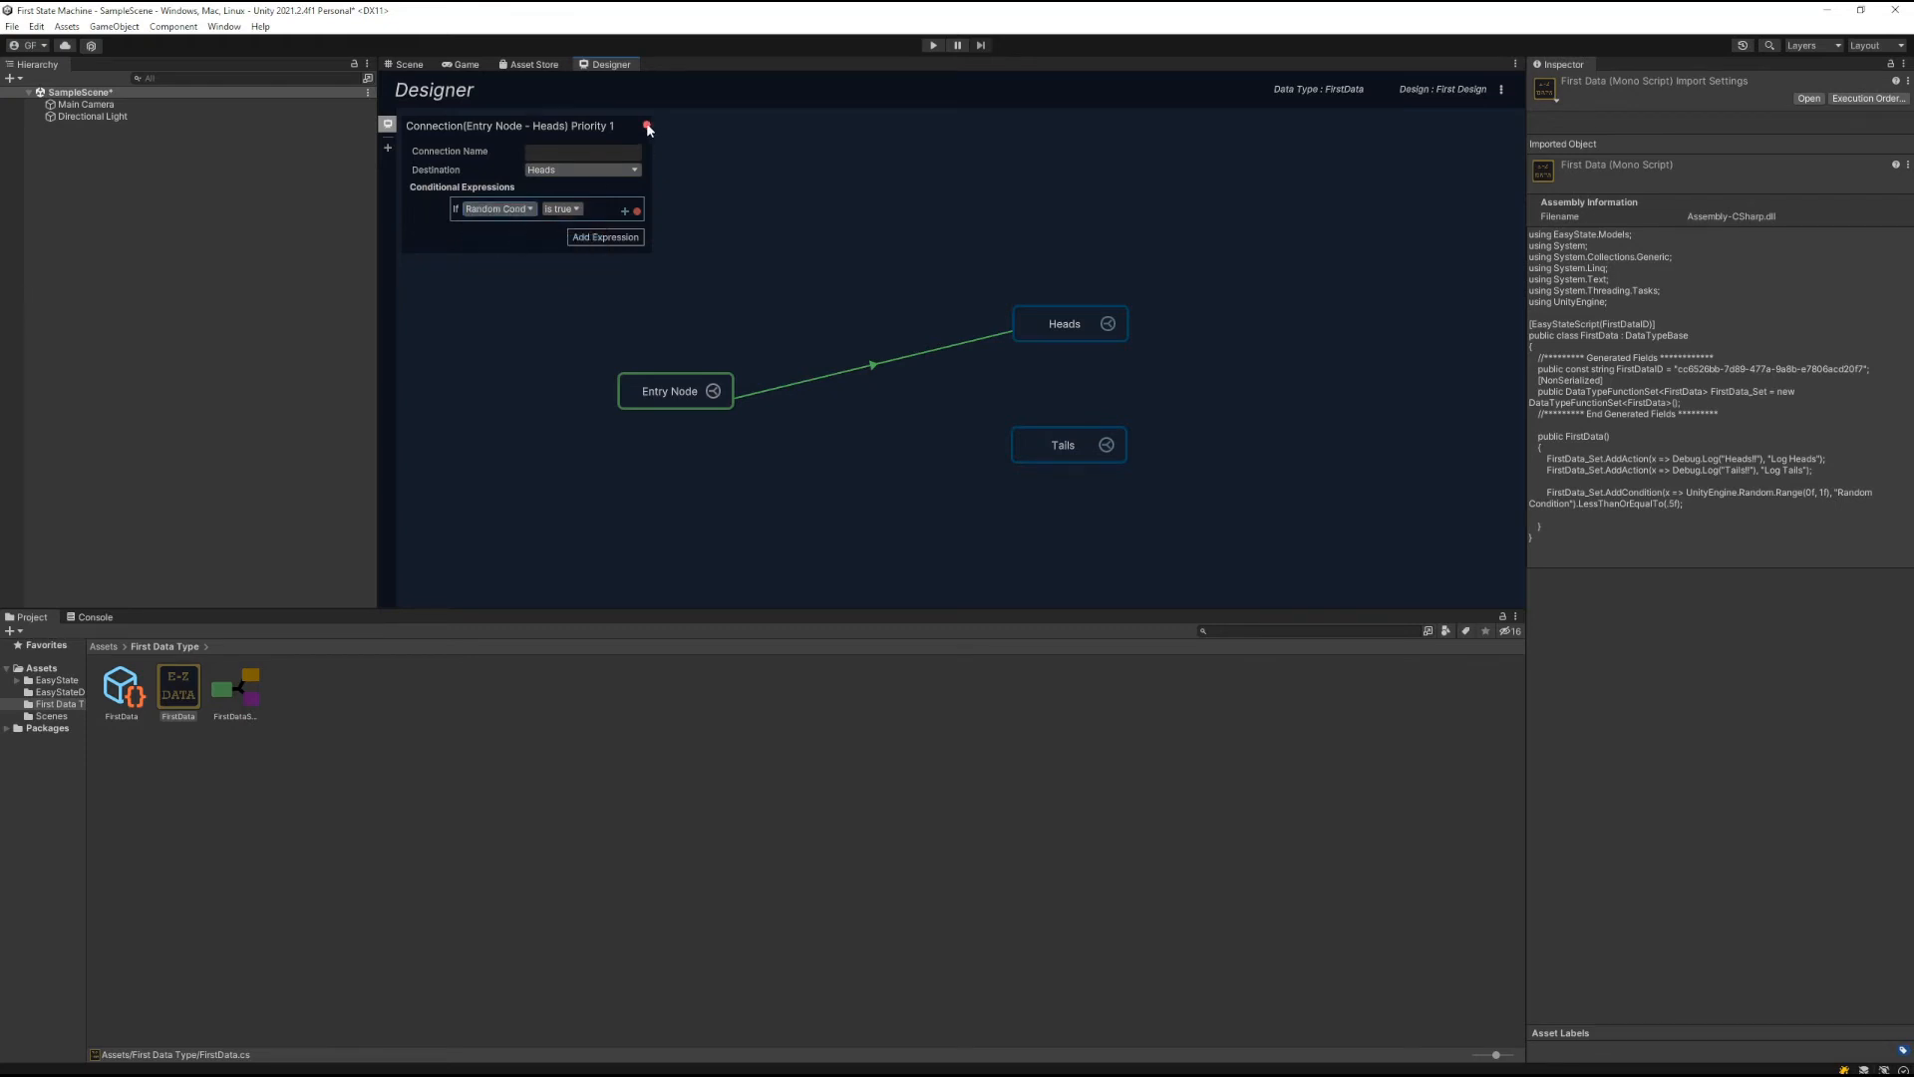
click(676, 391)
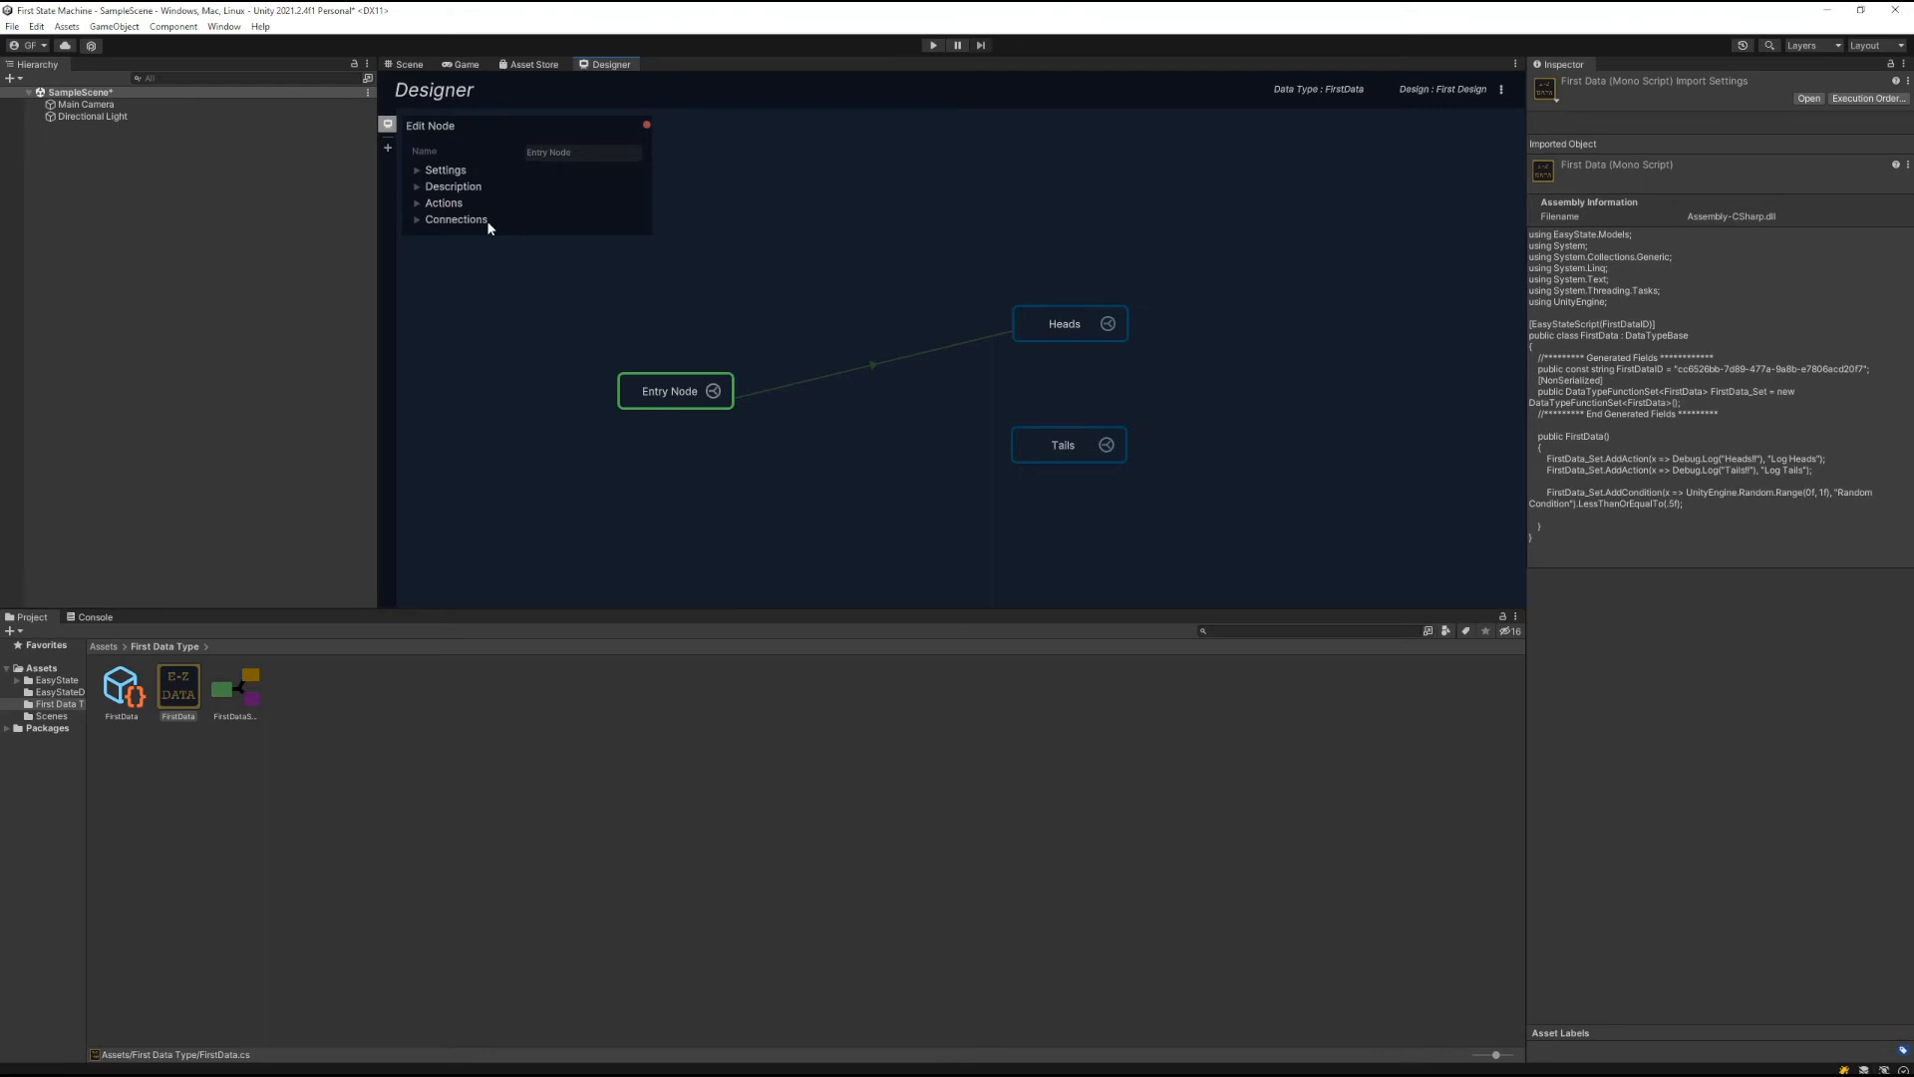
Set the Entry Node's Else branch to go to the Tails node
click(537, 266)
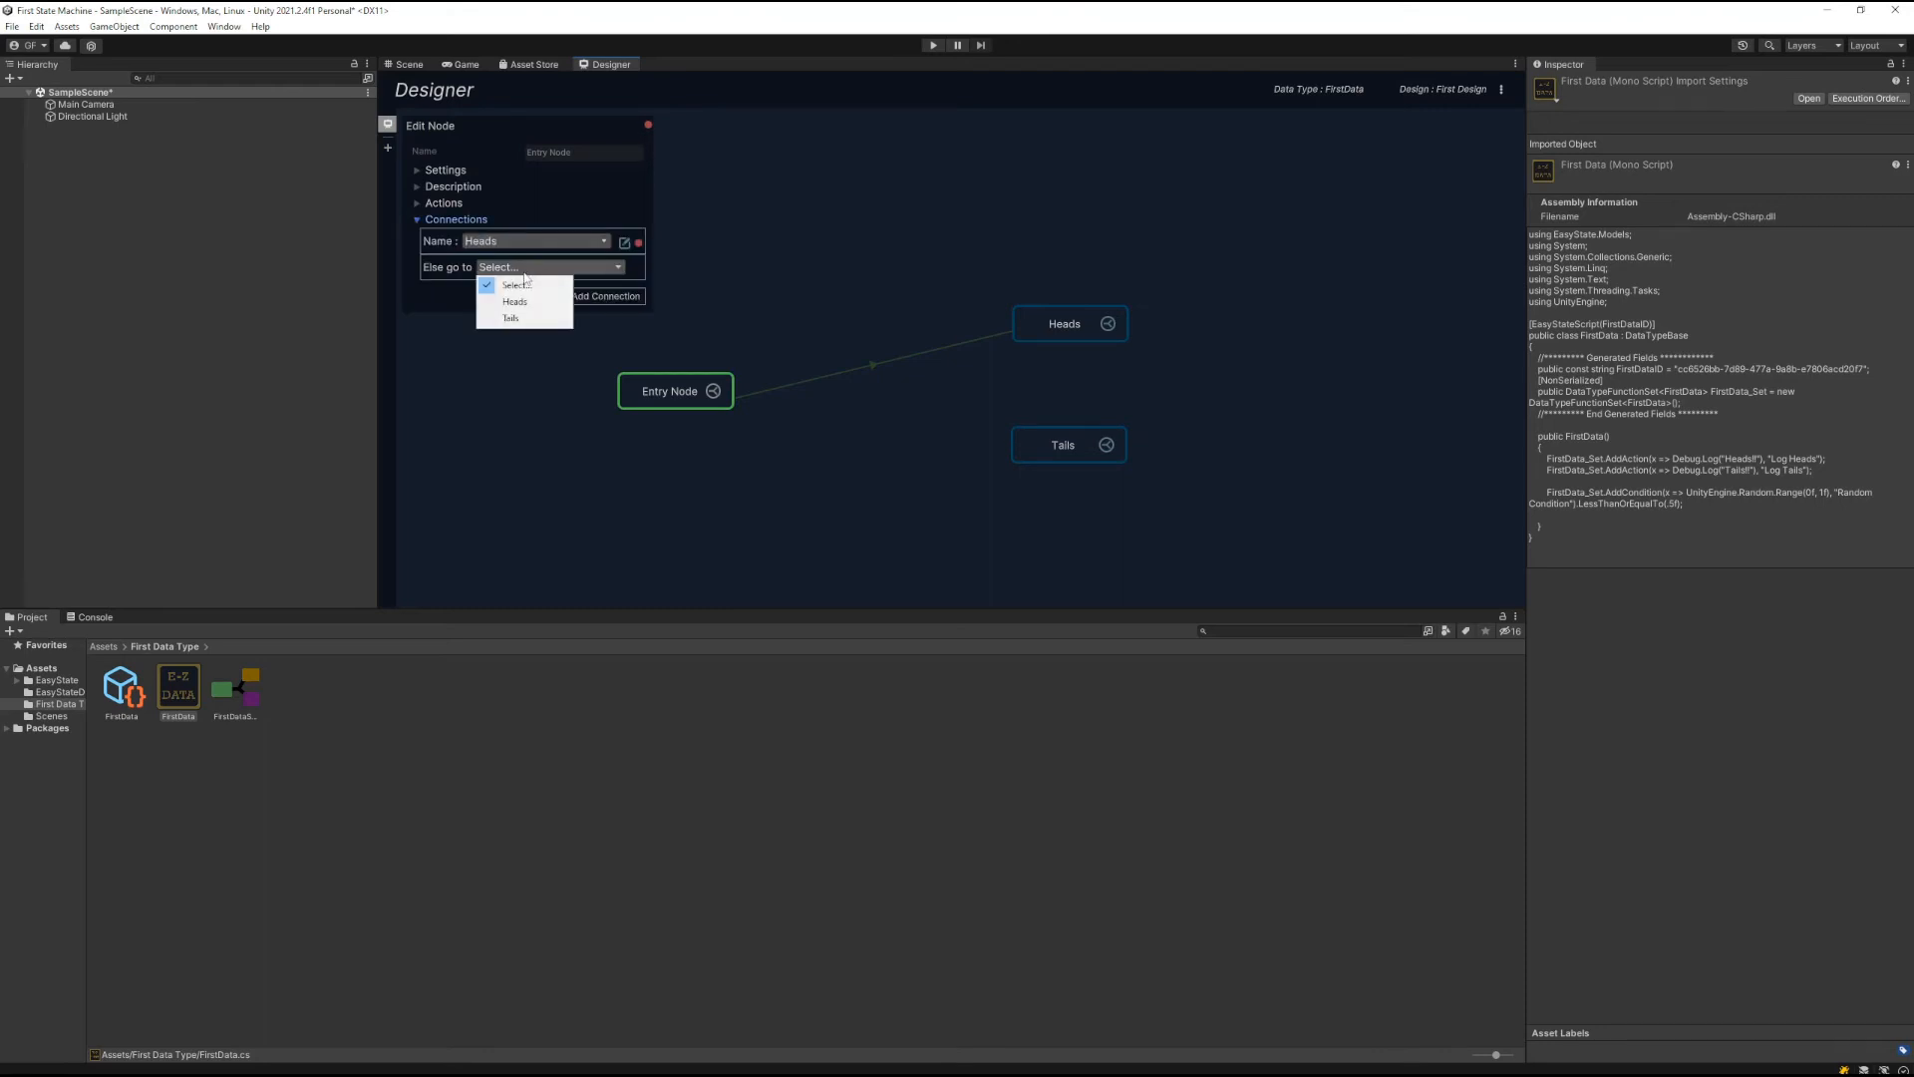
click(511, 317)
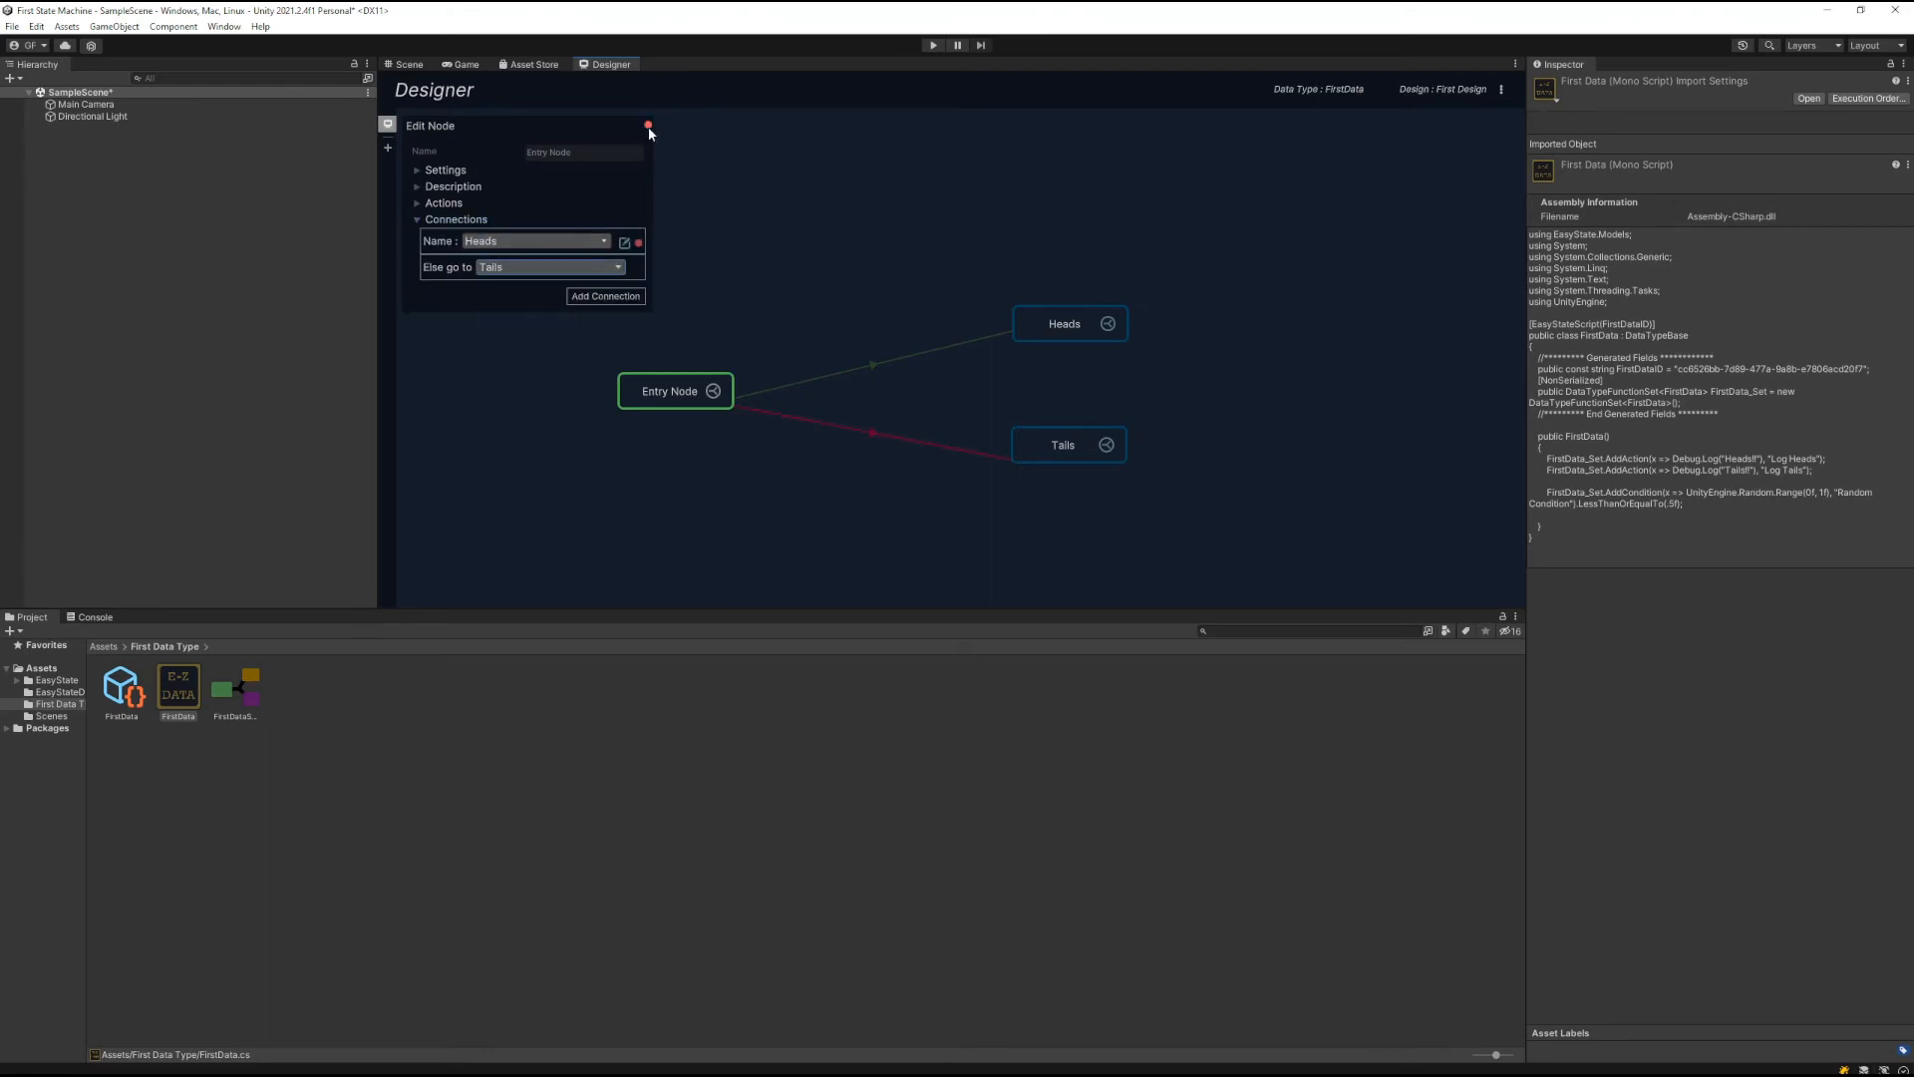
click(648, 125)
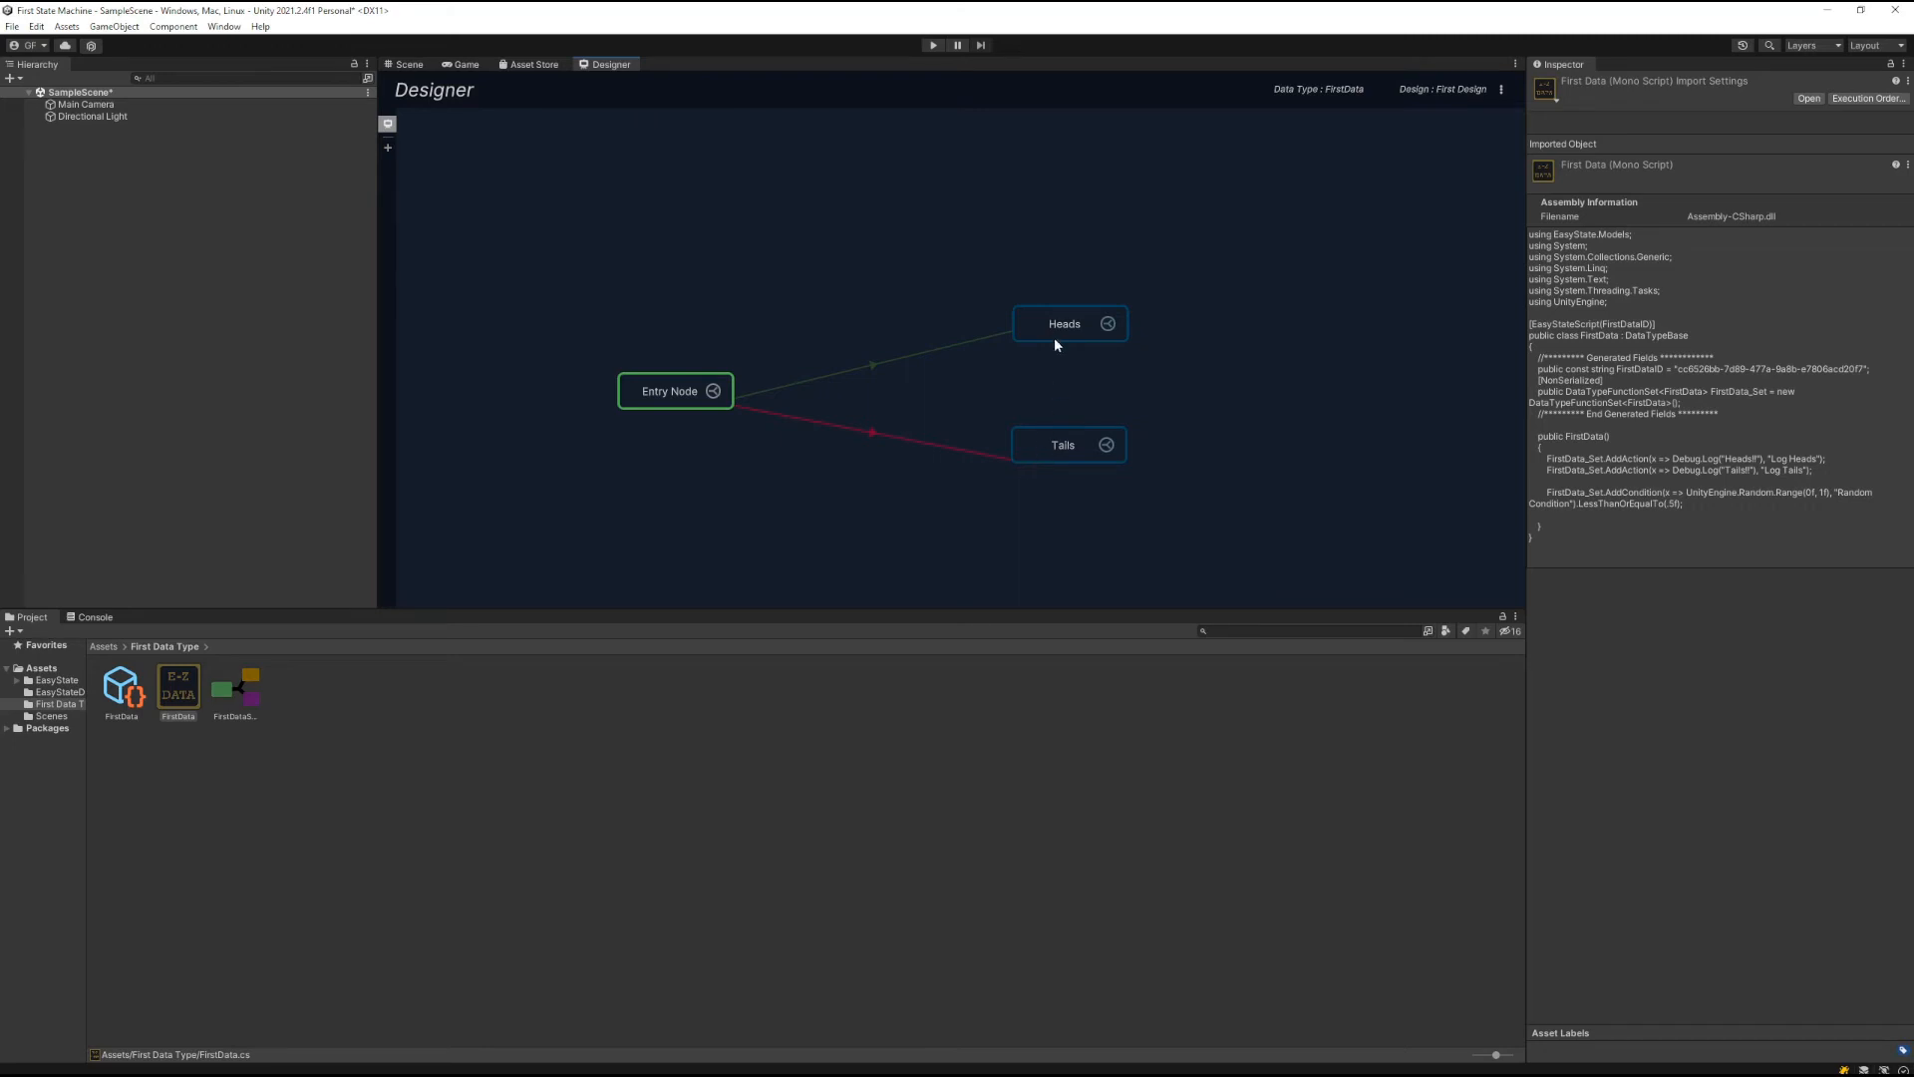
mouse_move(1061, 341)
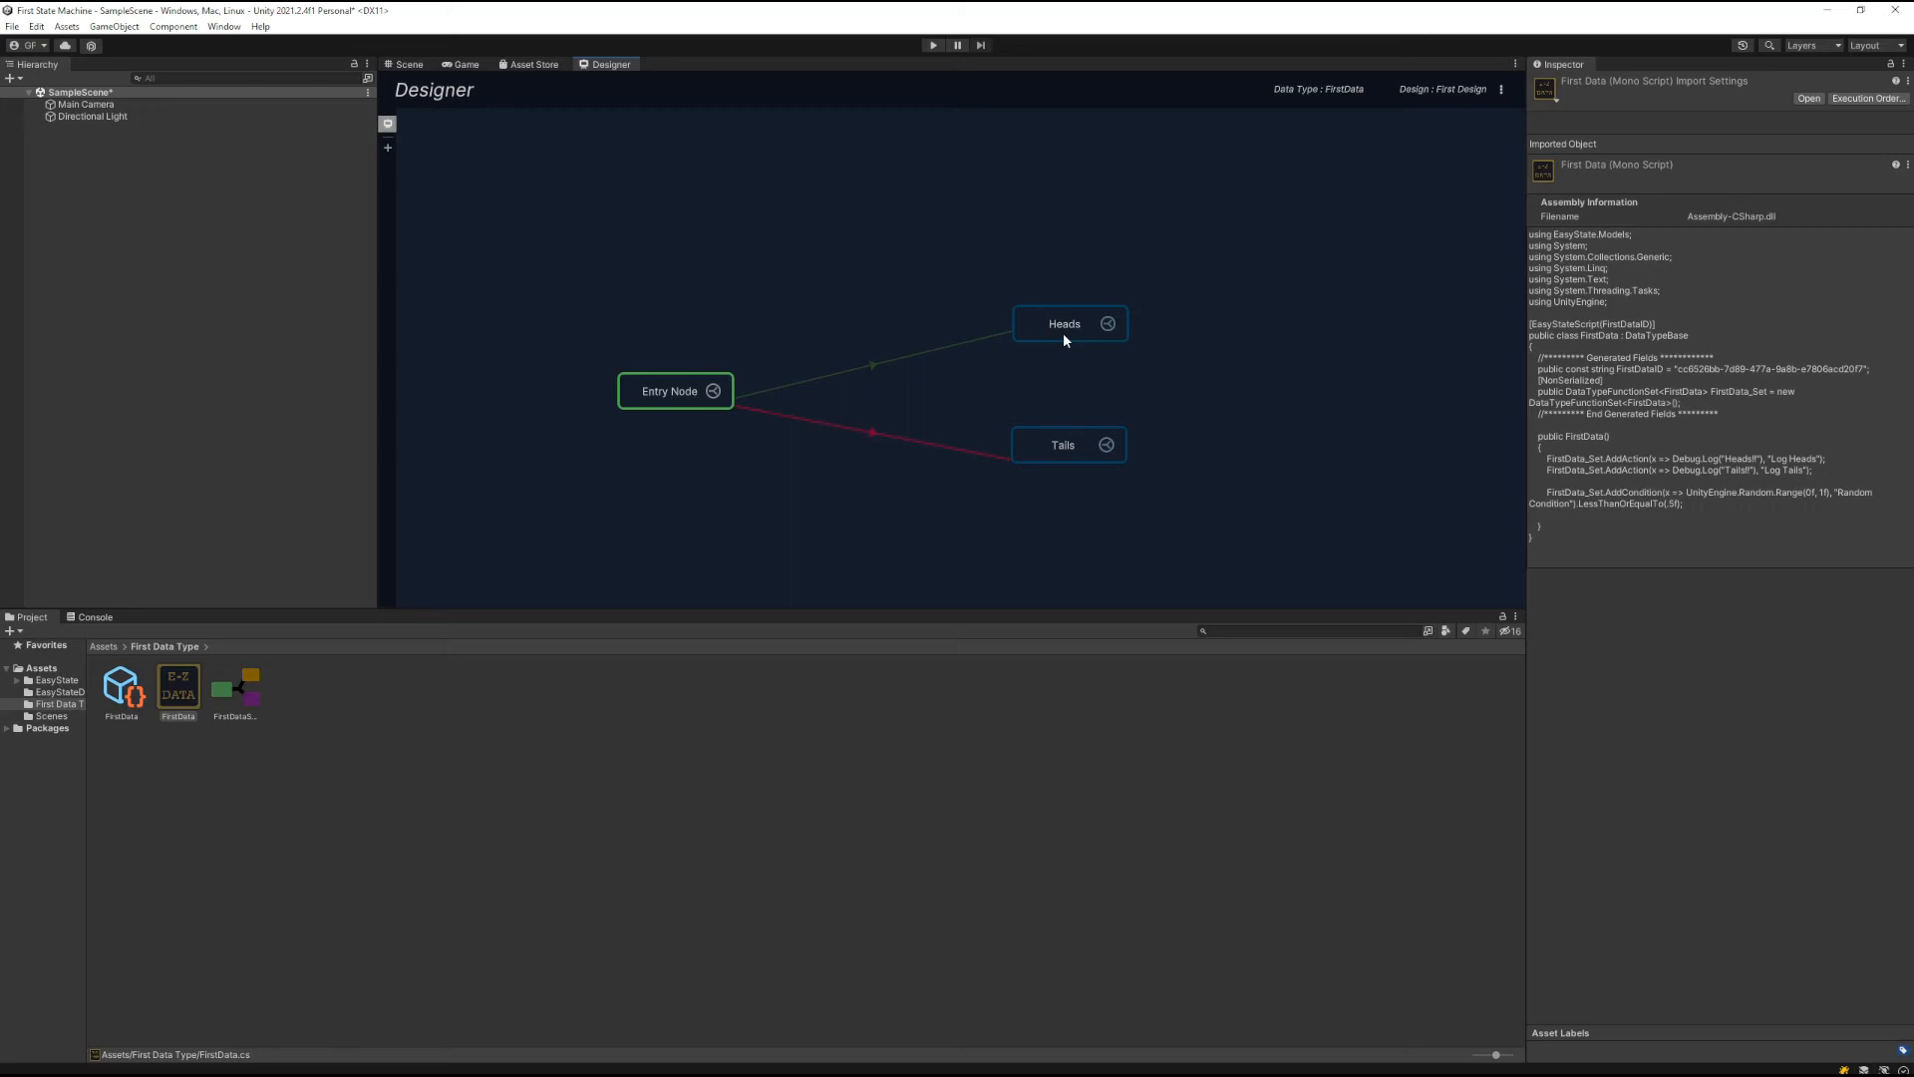
Give the Heads node an On Update / Log Heads action and review the Tails node's actions
click(1065, 323)
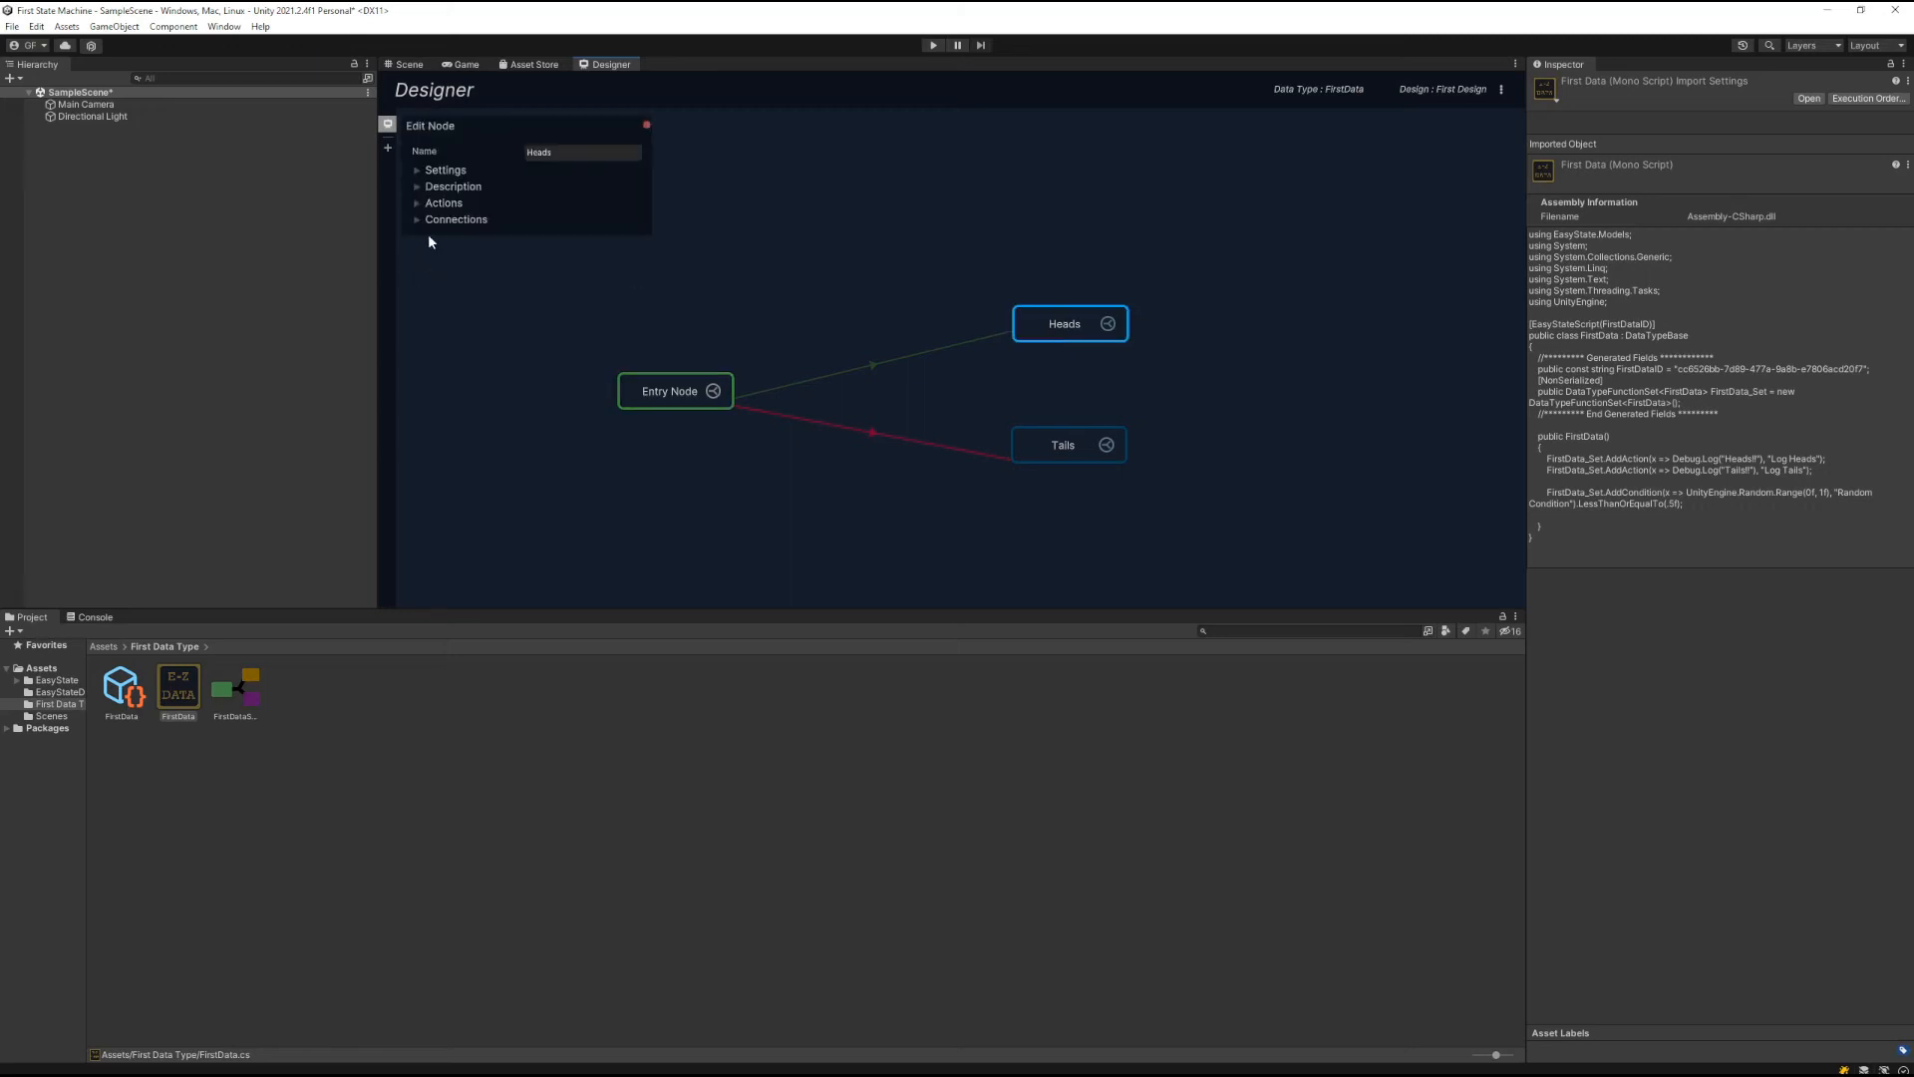
click(442, 203)
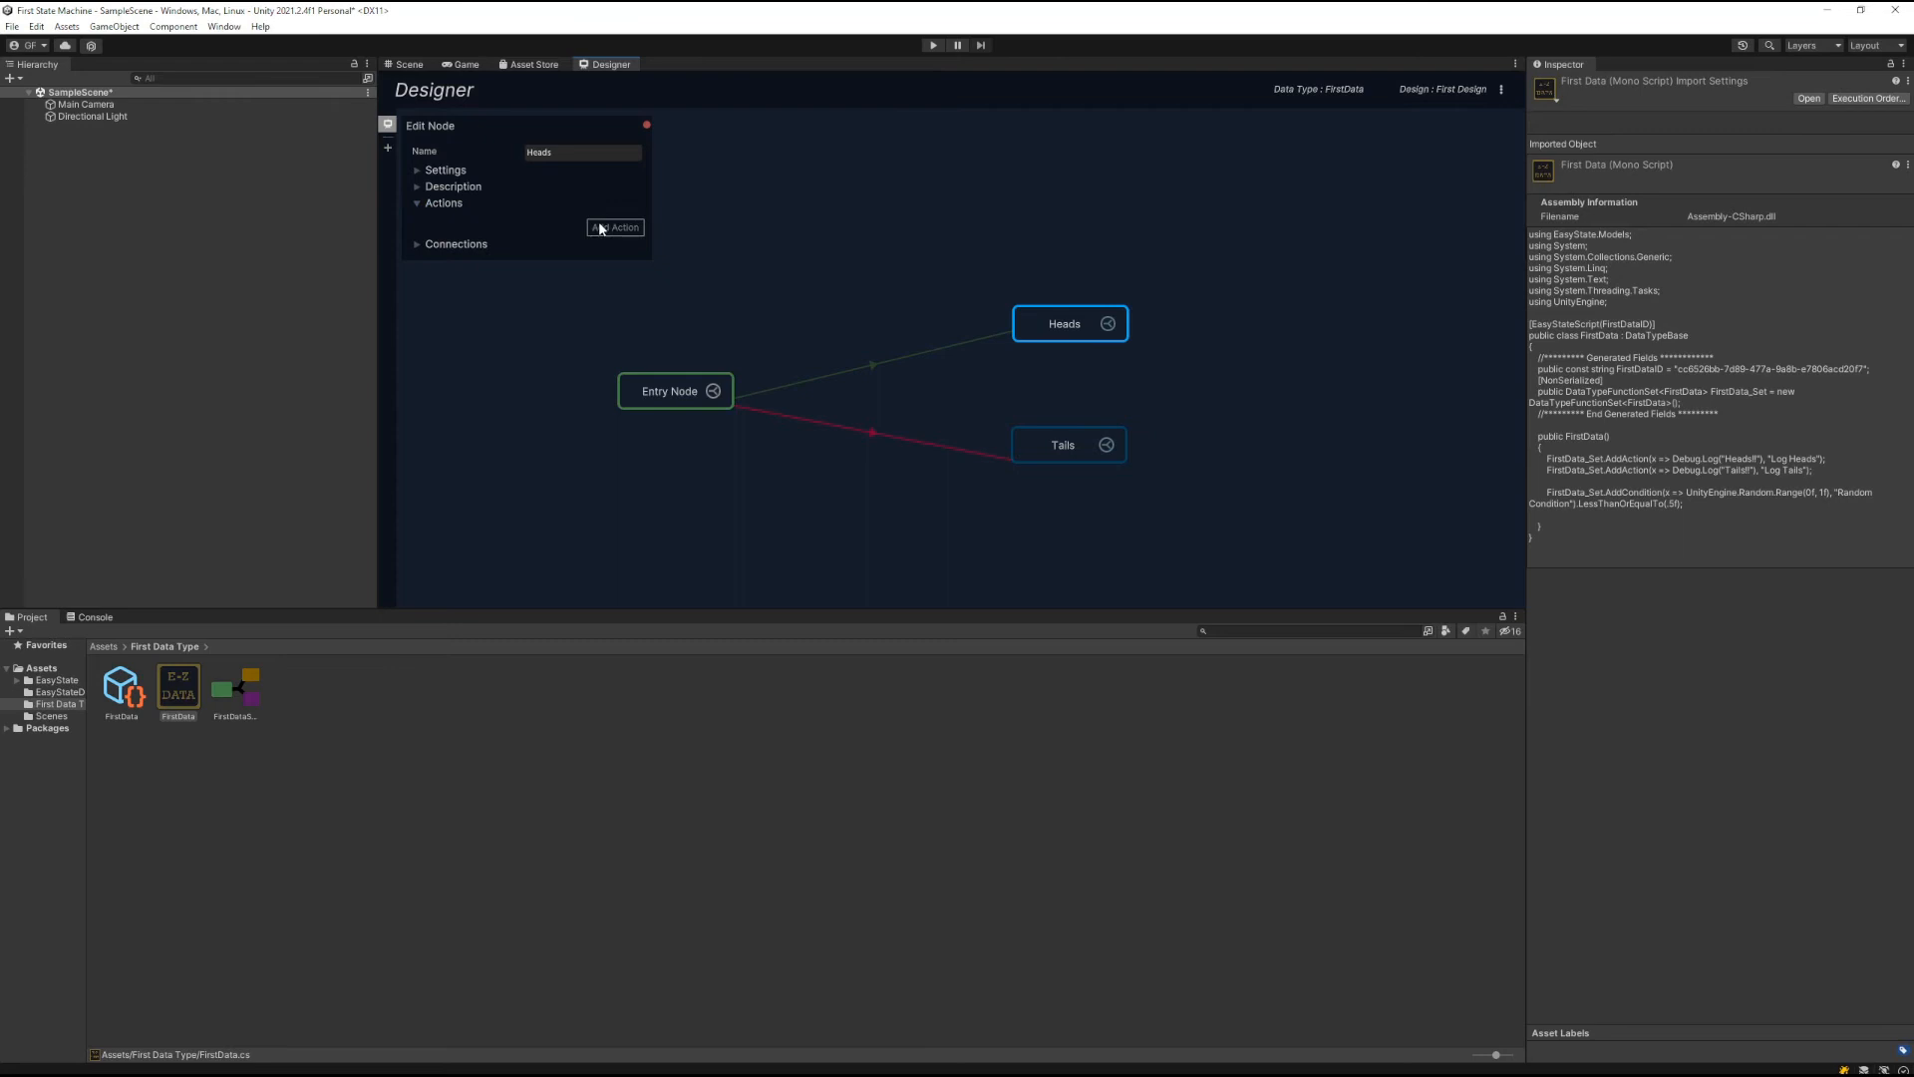
click(616, 227)
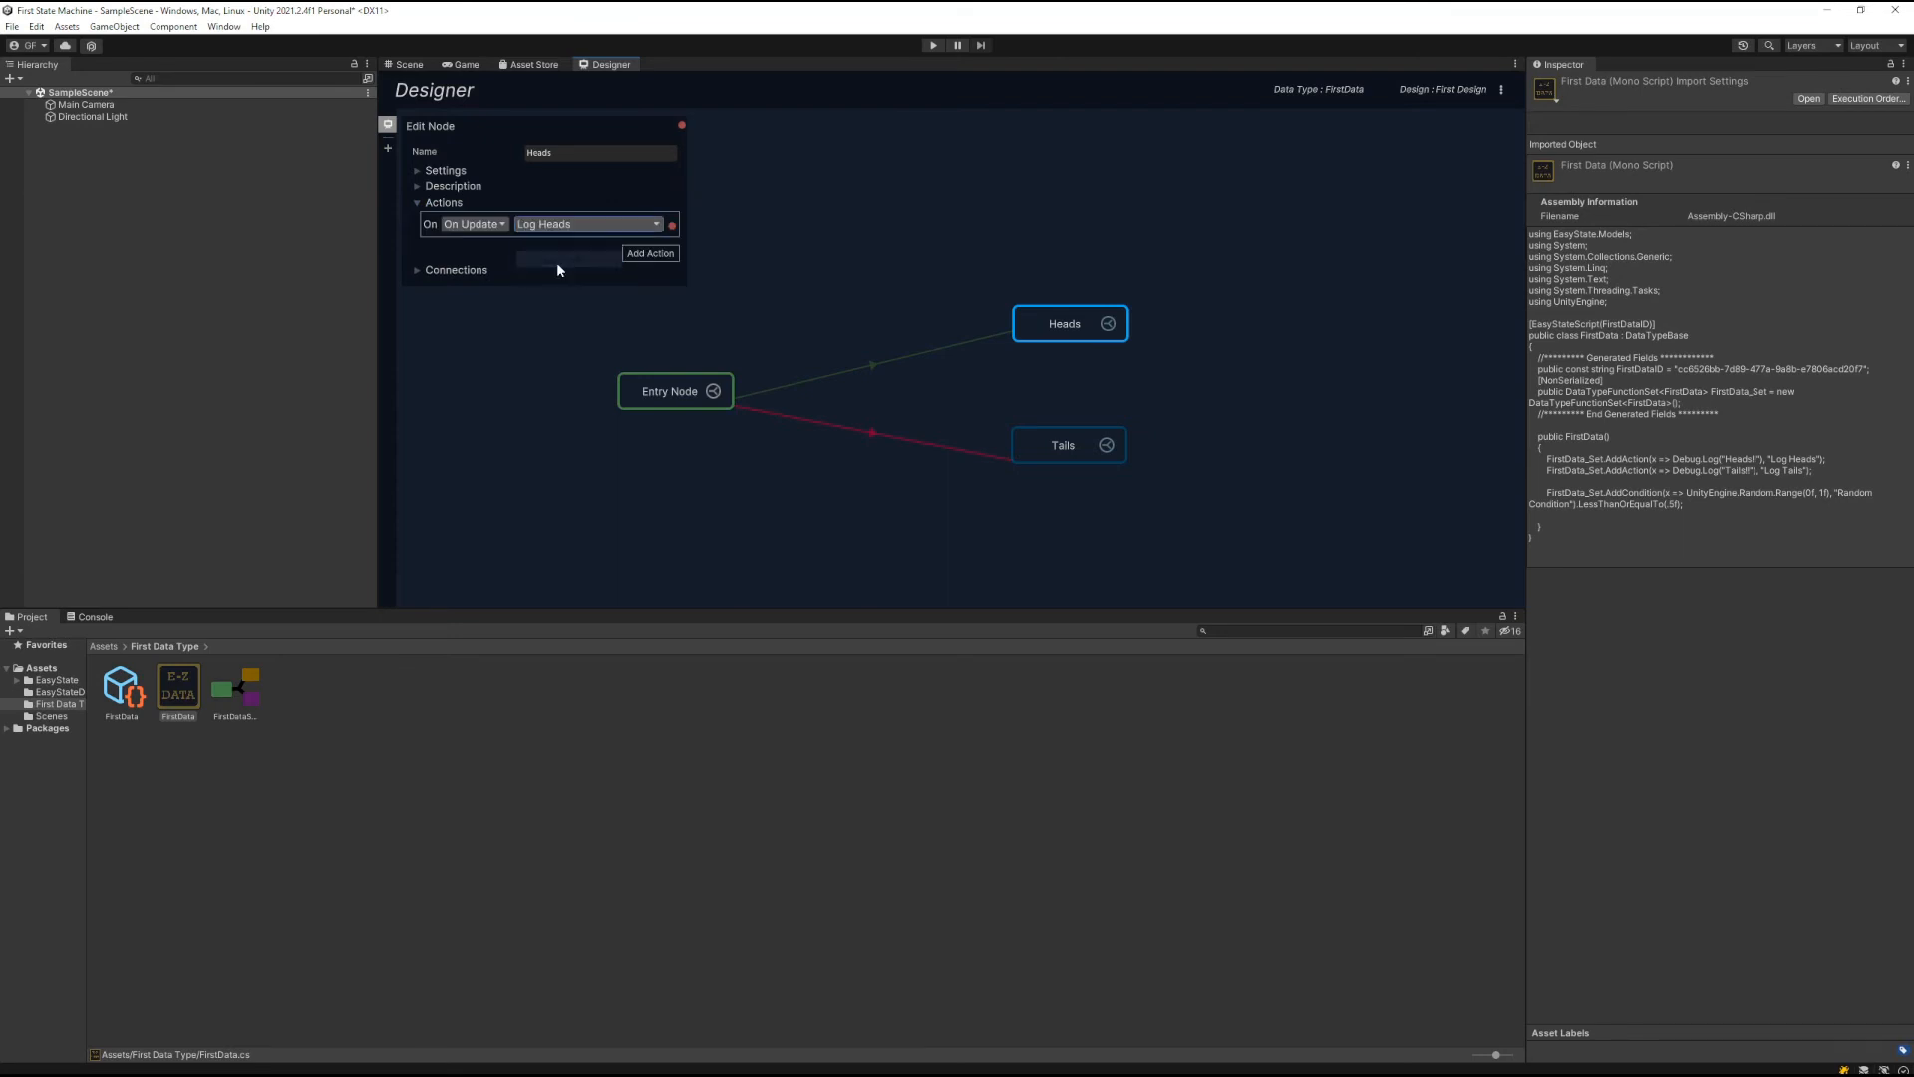
click(1063, 445)
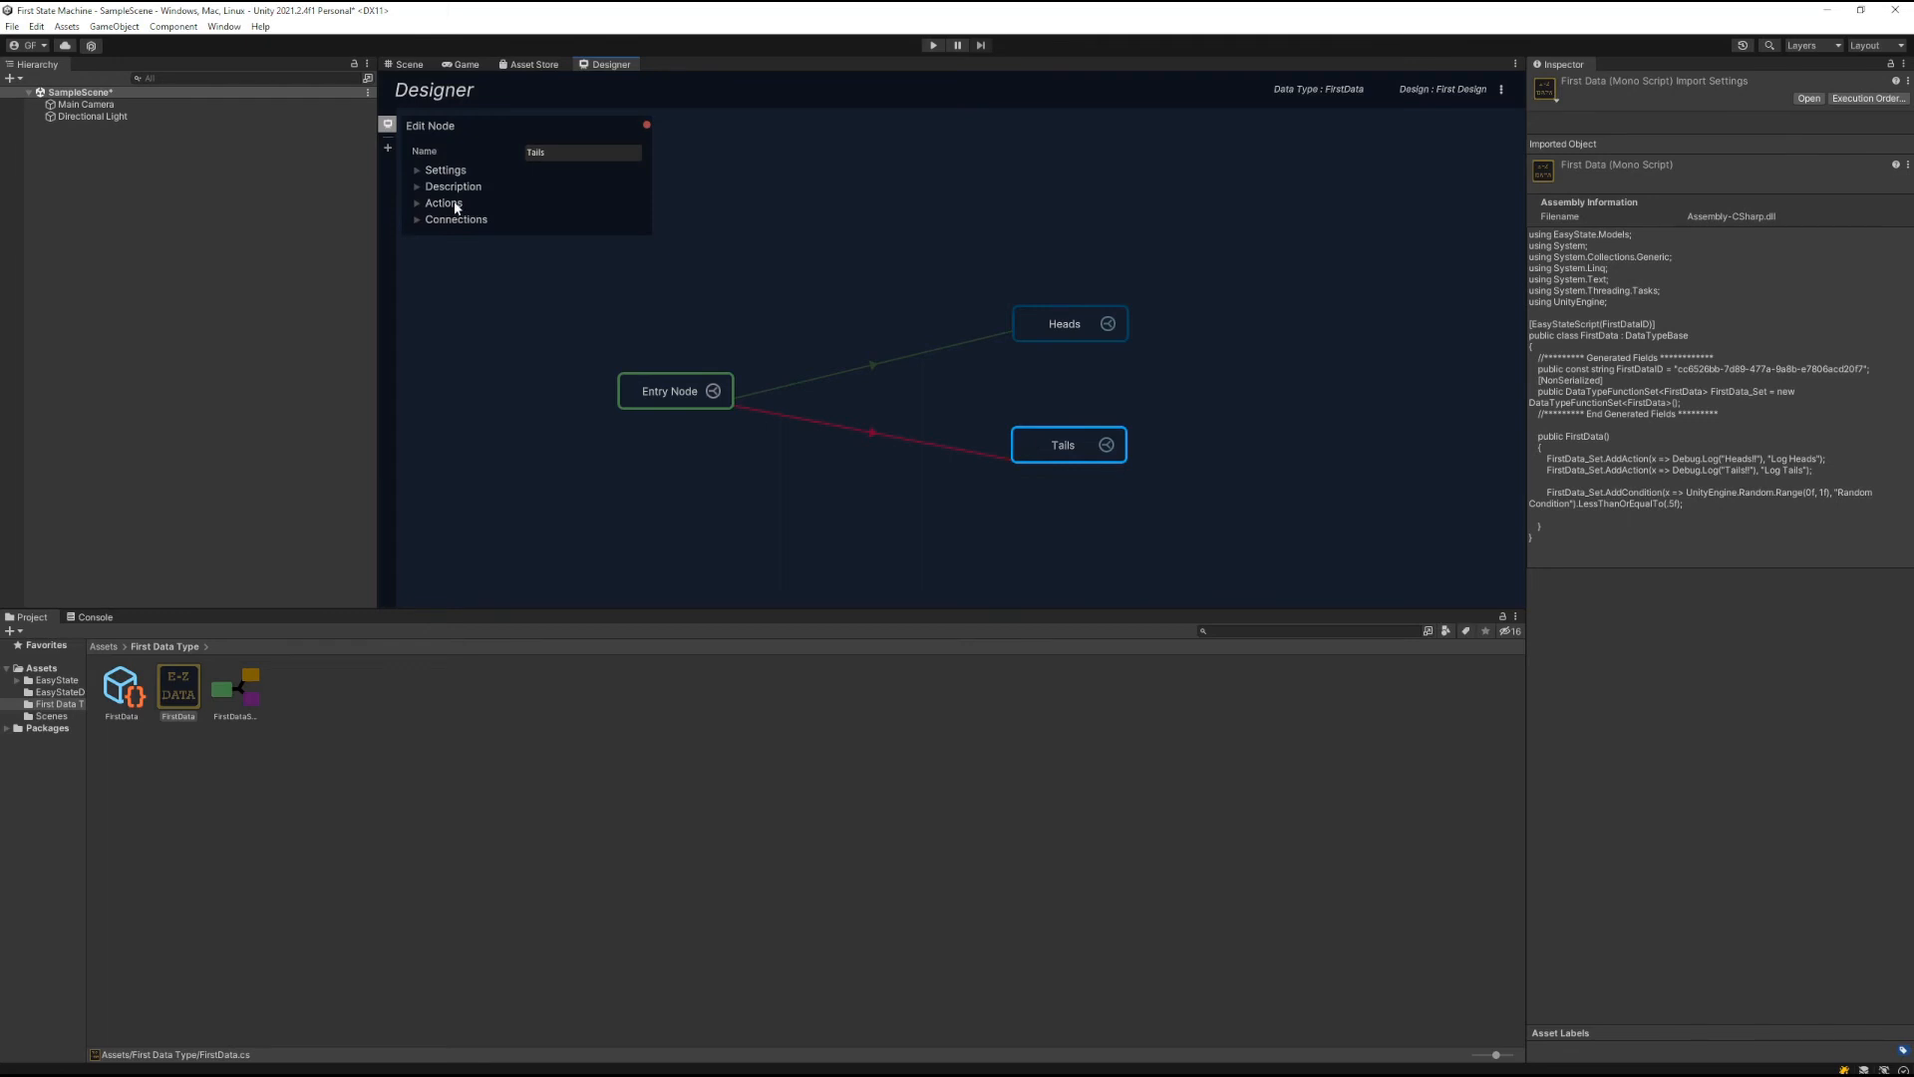
click(443, 203)
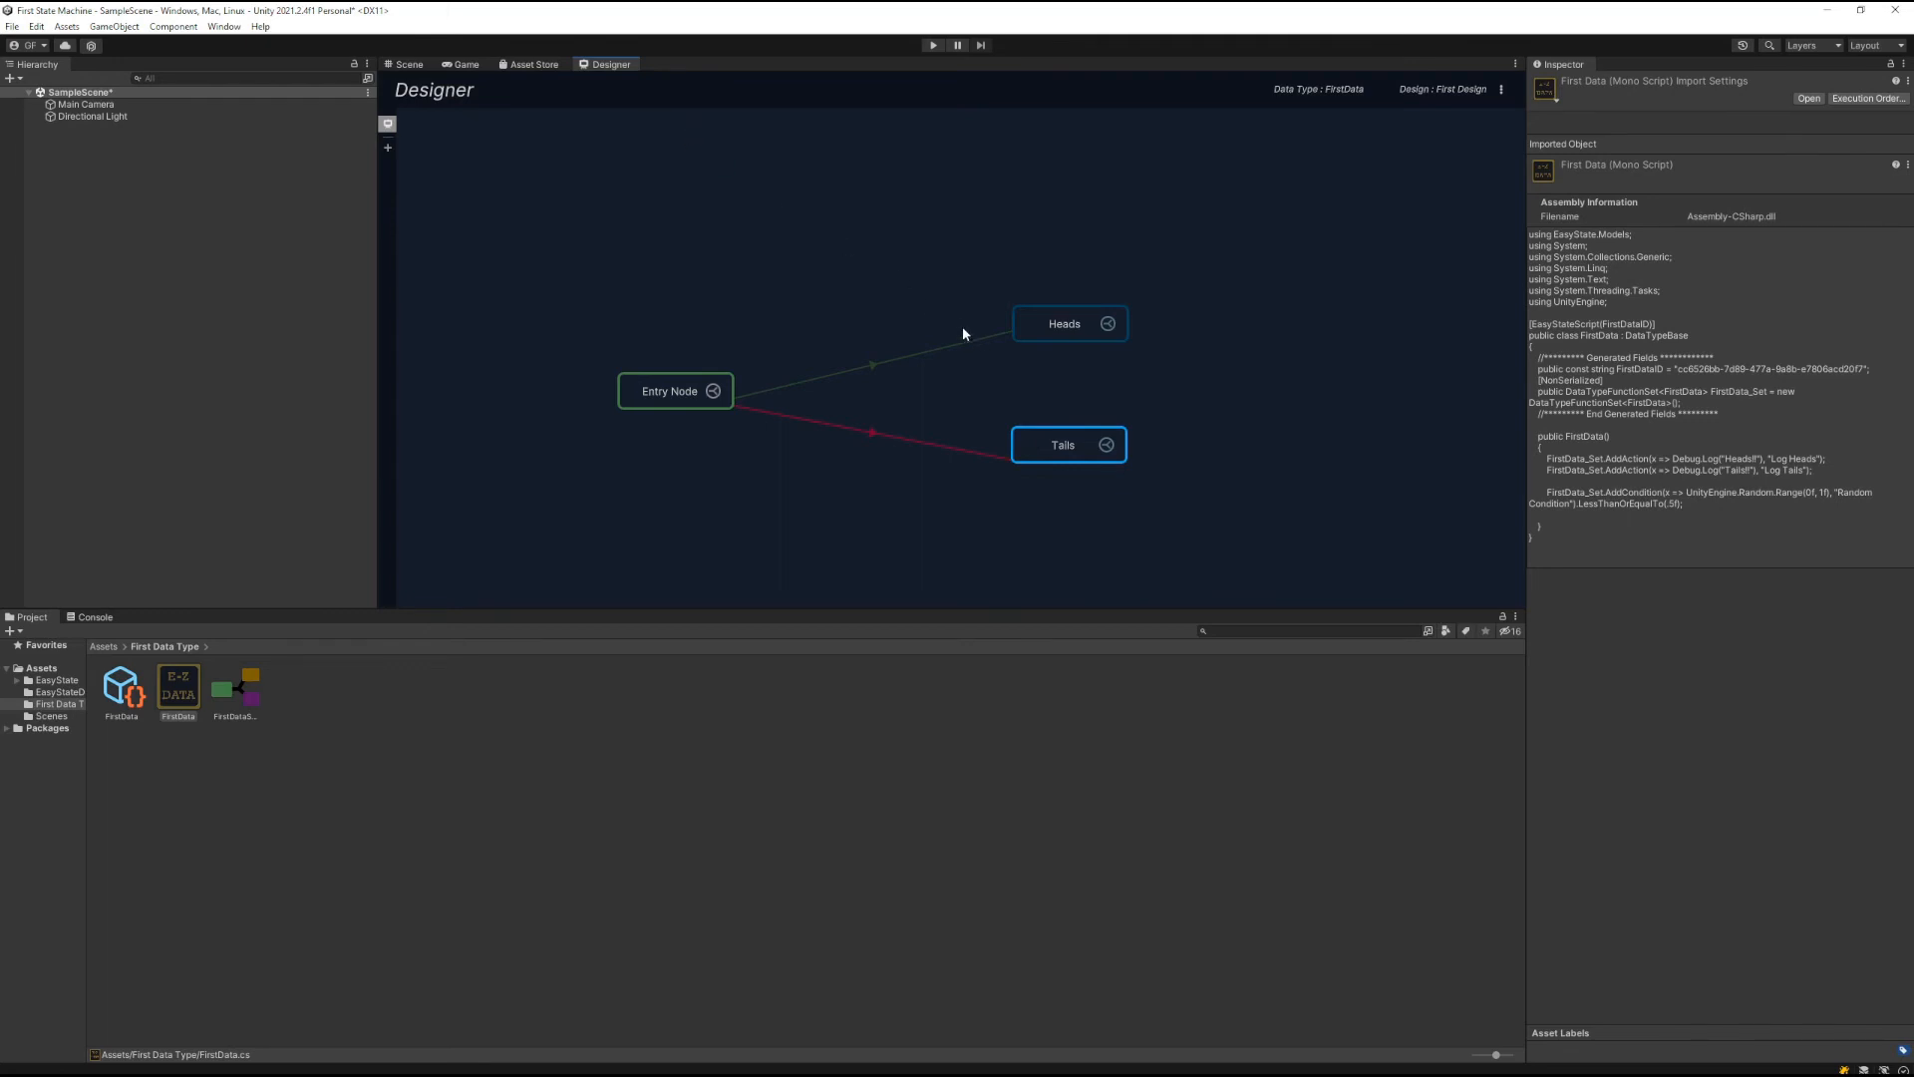
Save First Design from the Designer's options menu
click(1504, 90)
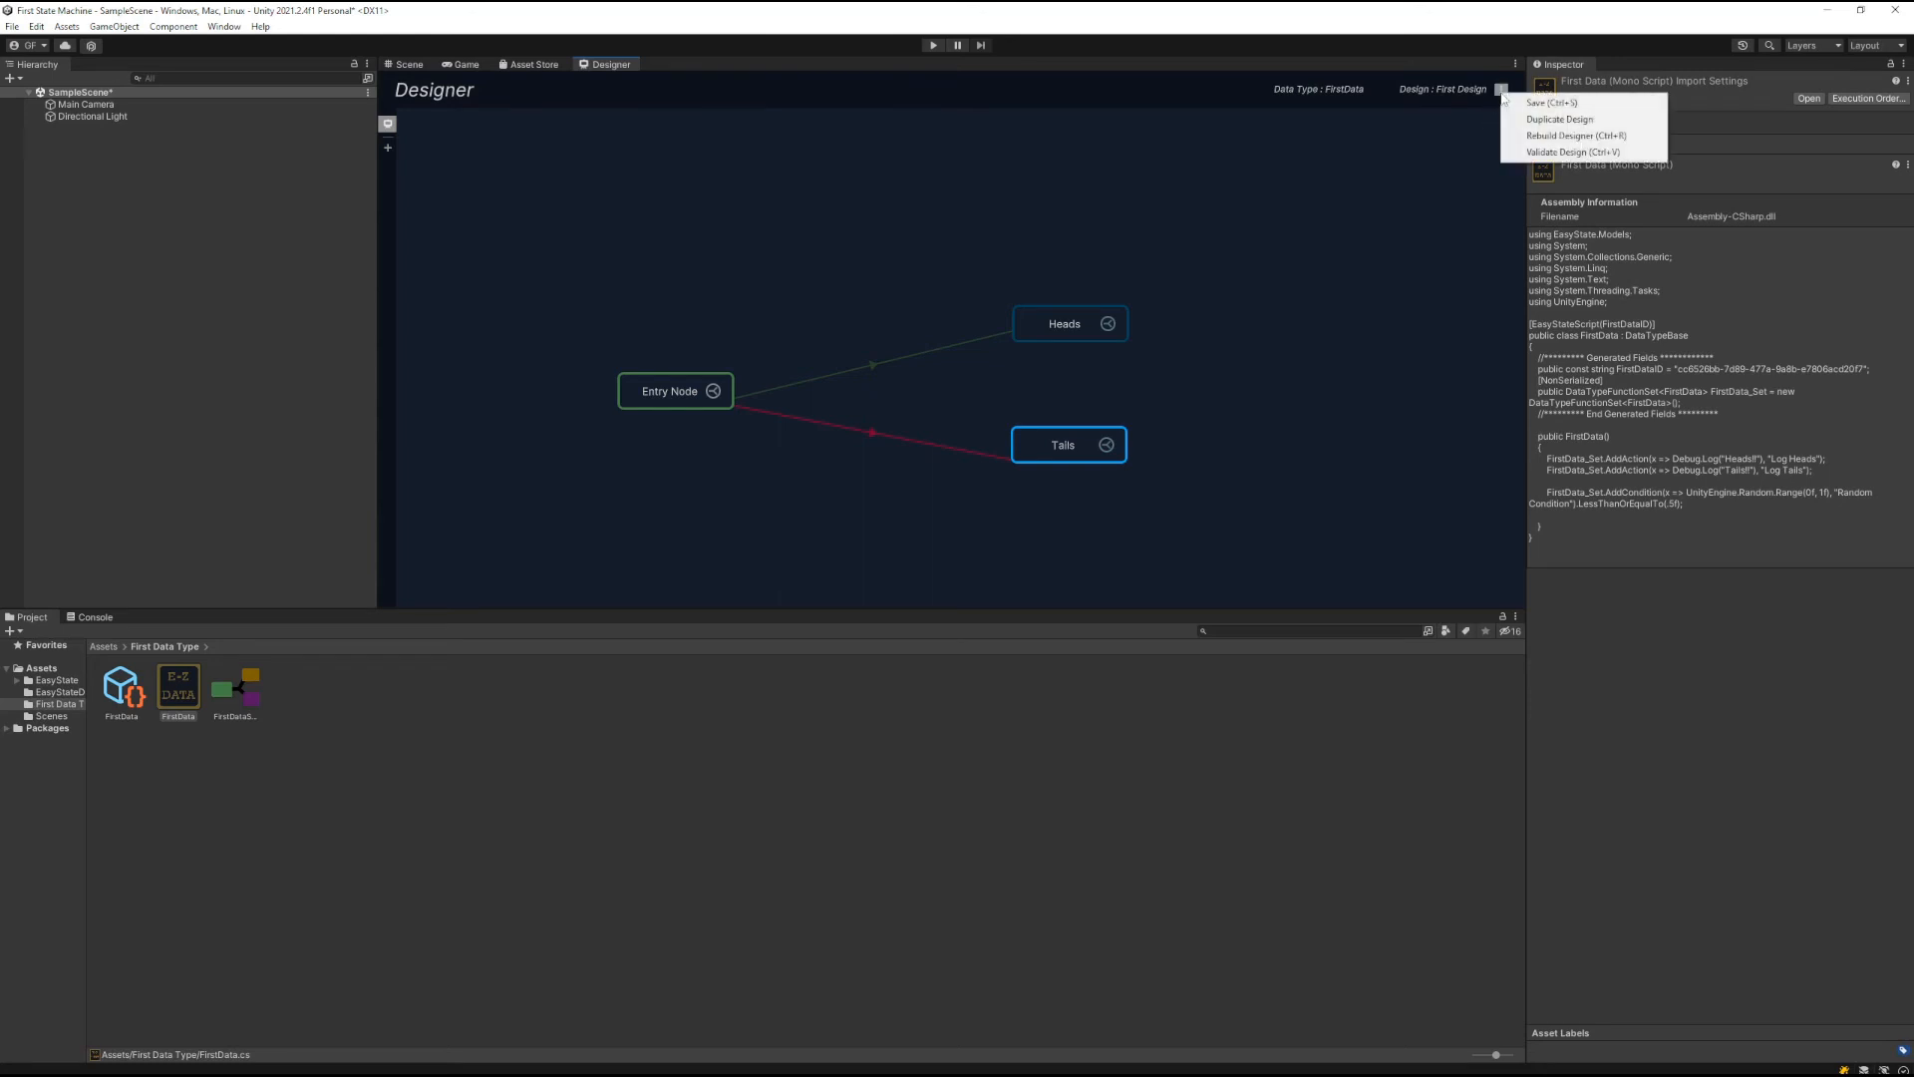
click(1552, 102)
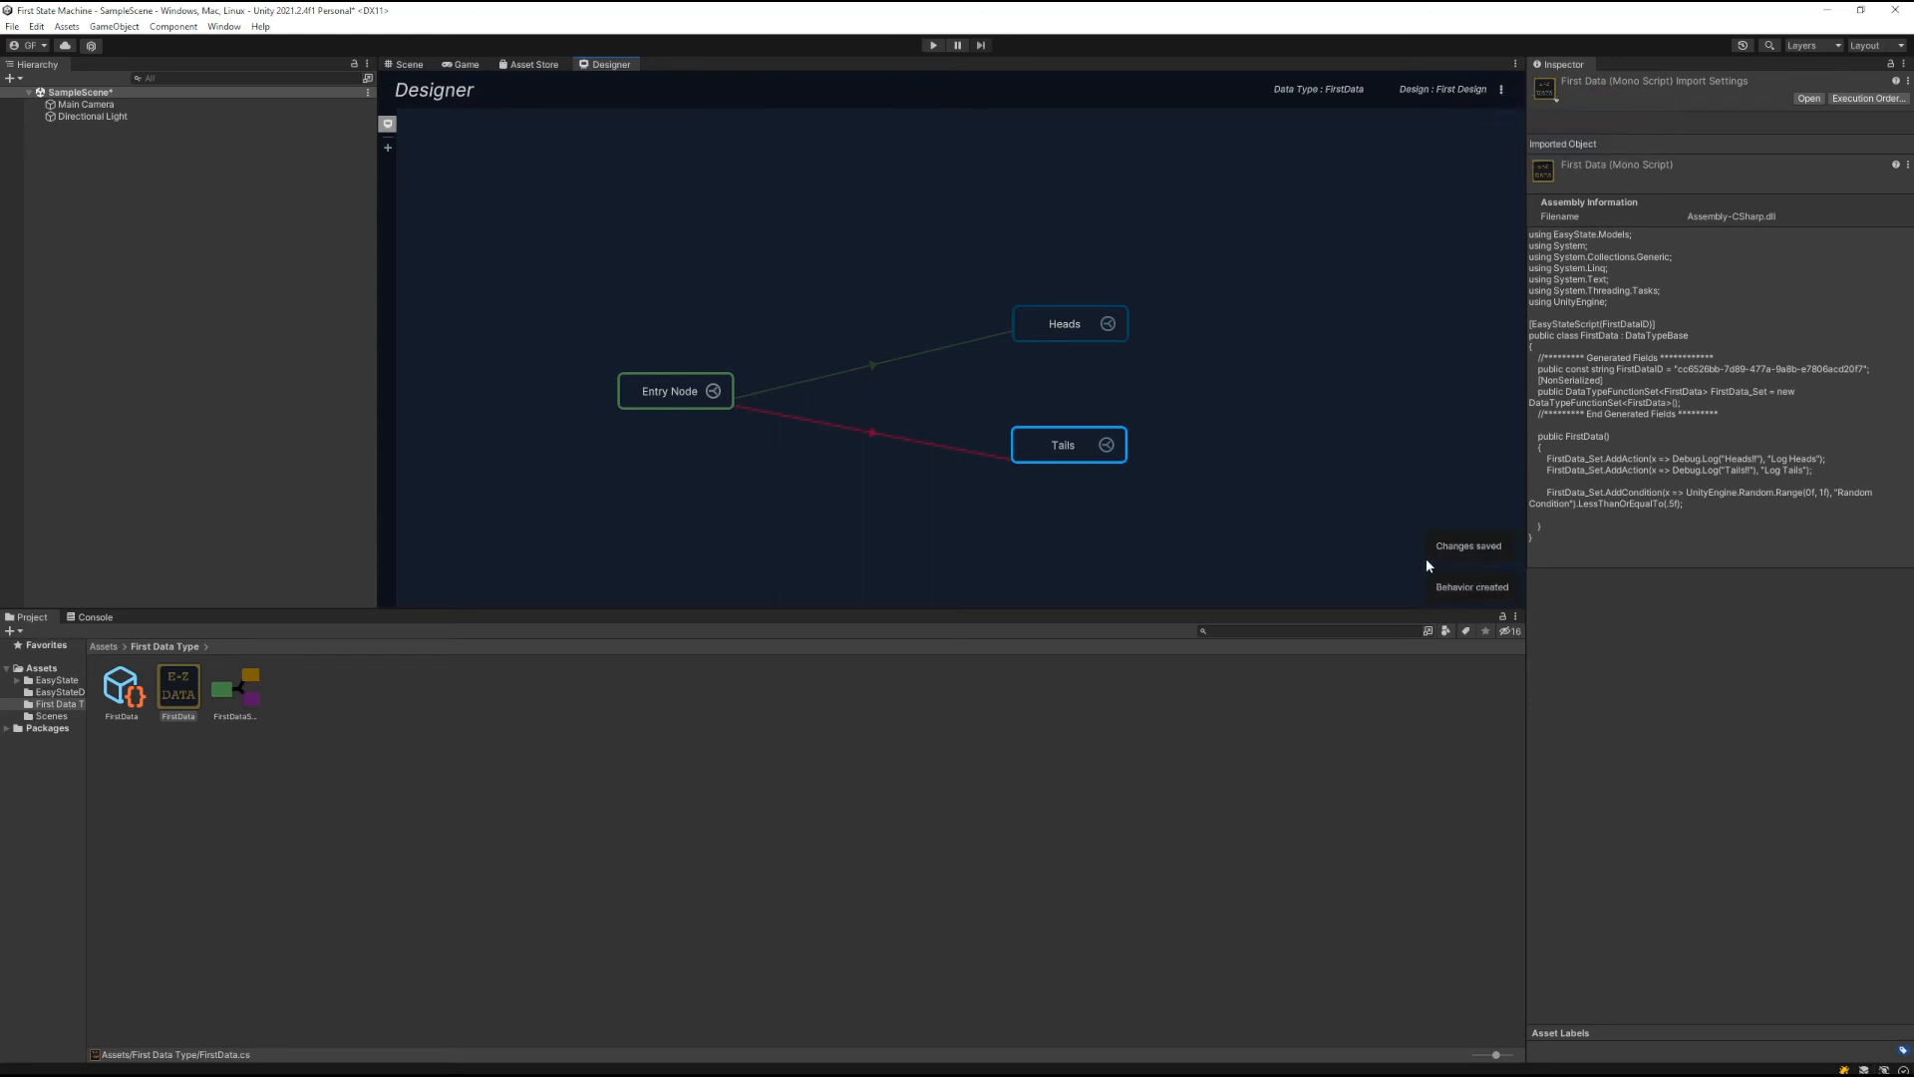
mouse_move(1412, 594)
text(State)
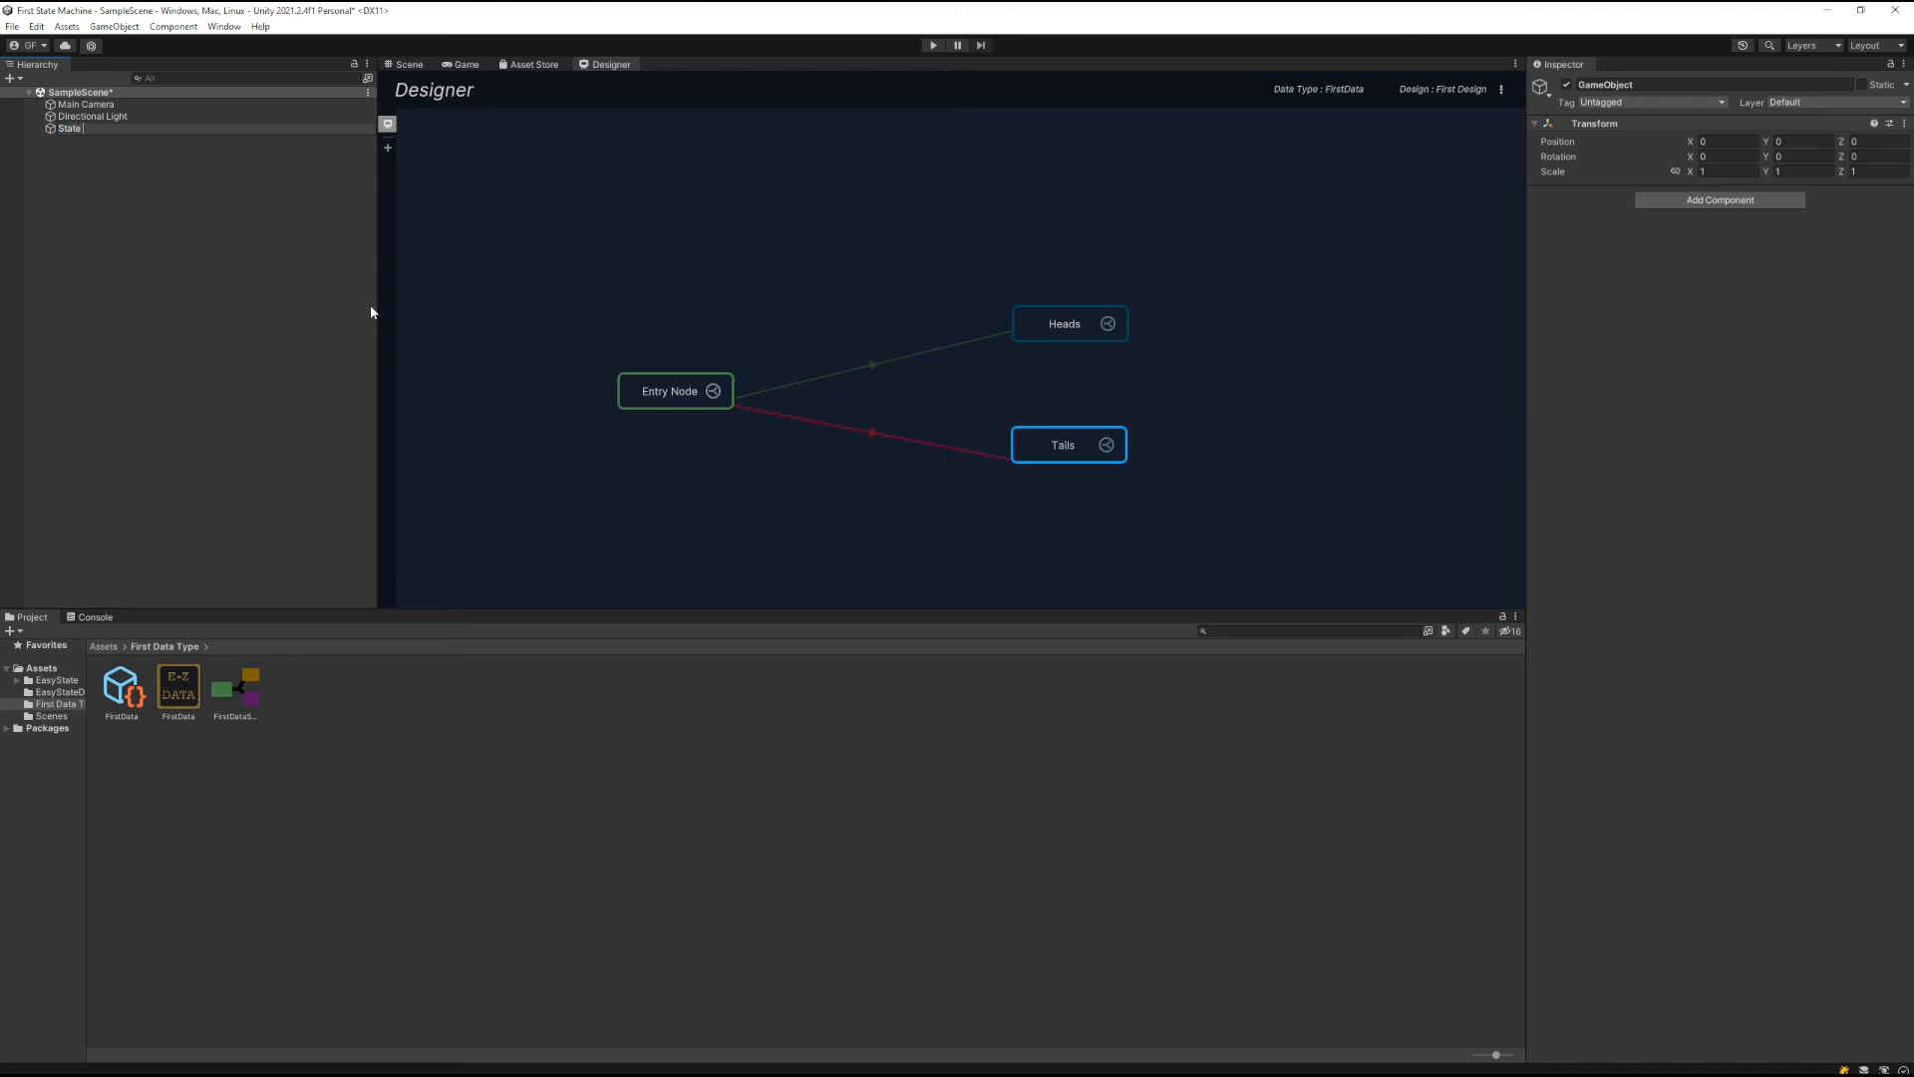
Name the new GameObject 'State Machine' and attach the FirstData StateMachine component to it
click(89, 127)
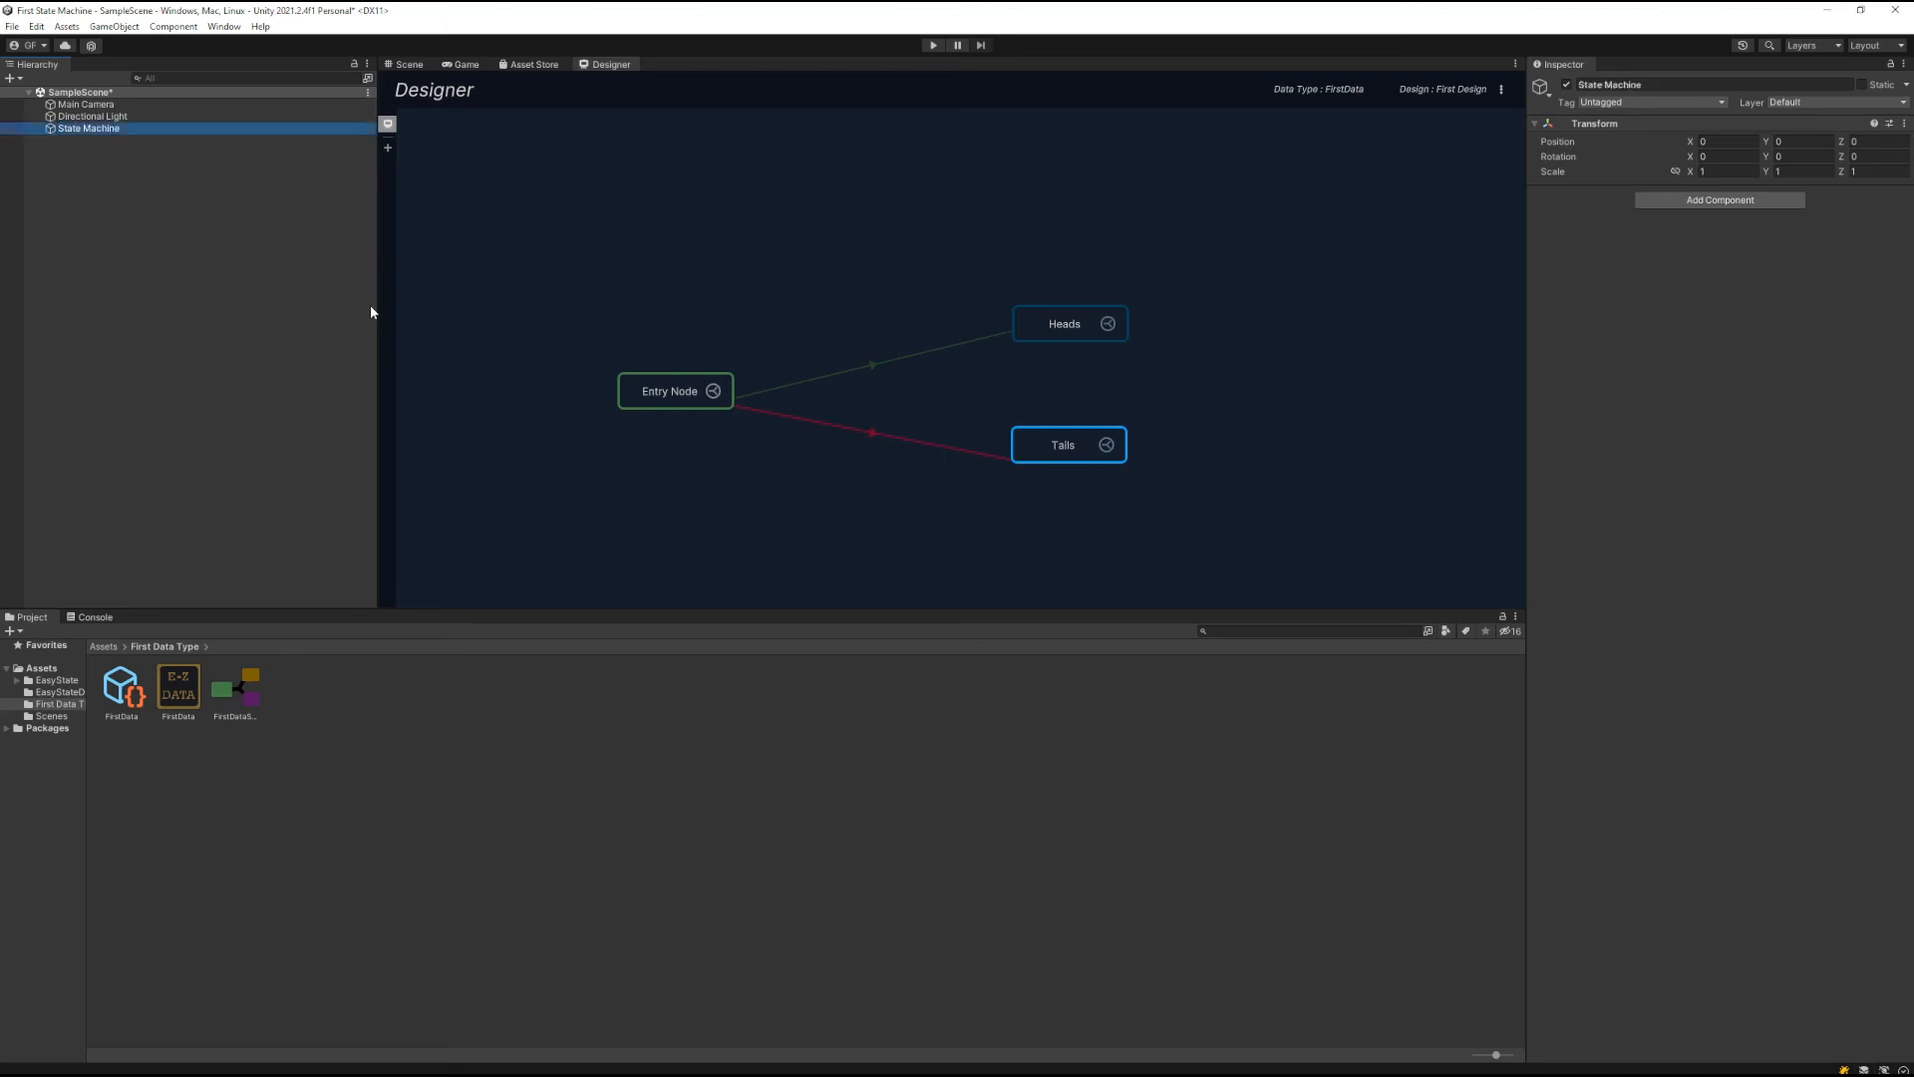
click(1719, 200)
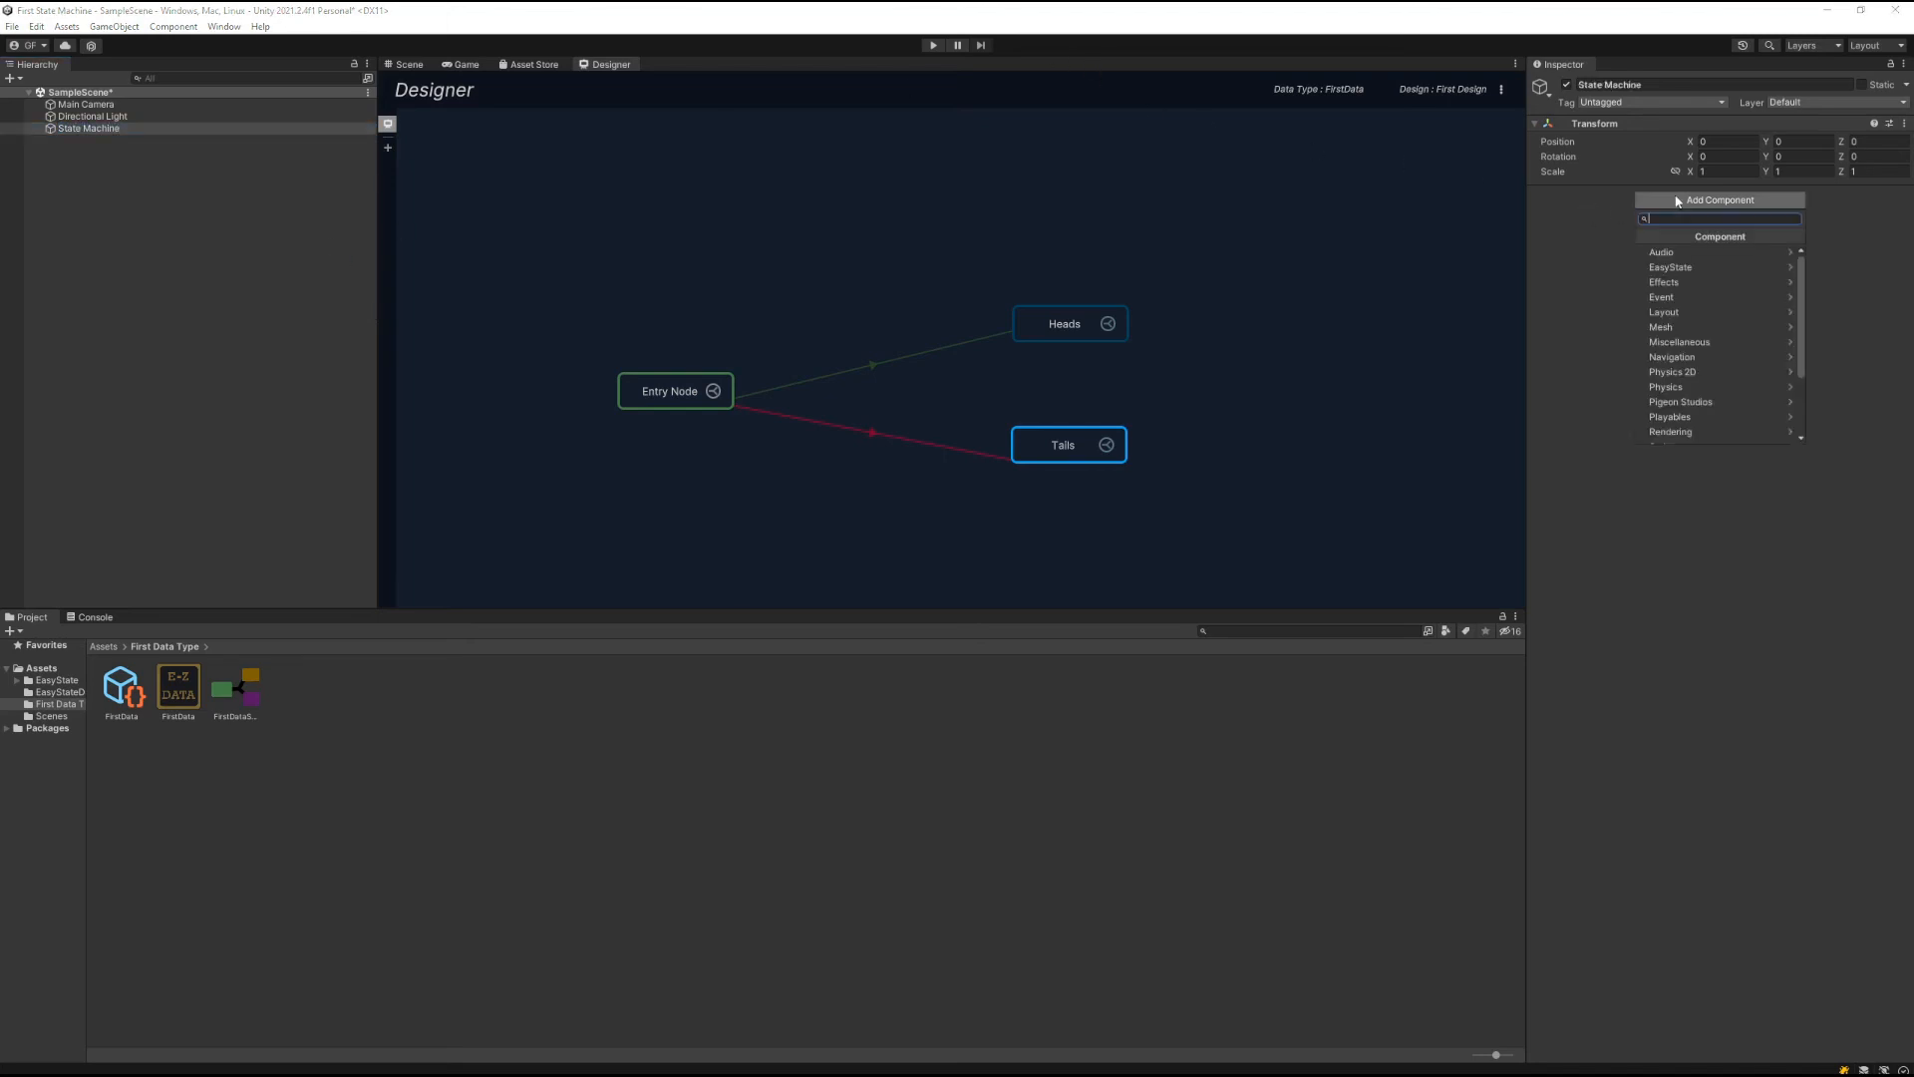
text(First)
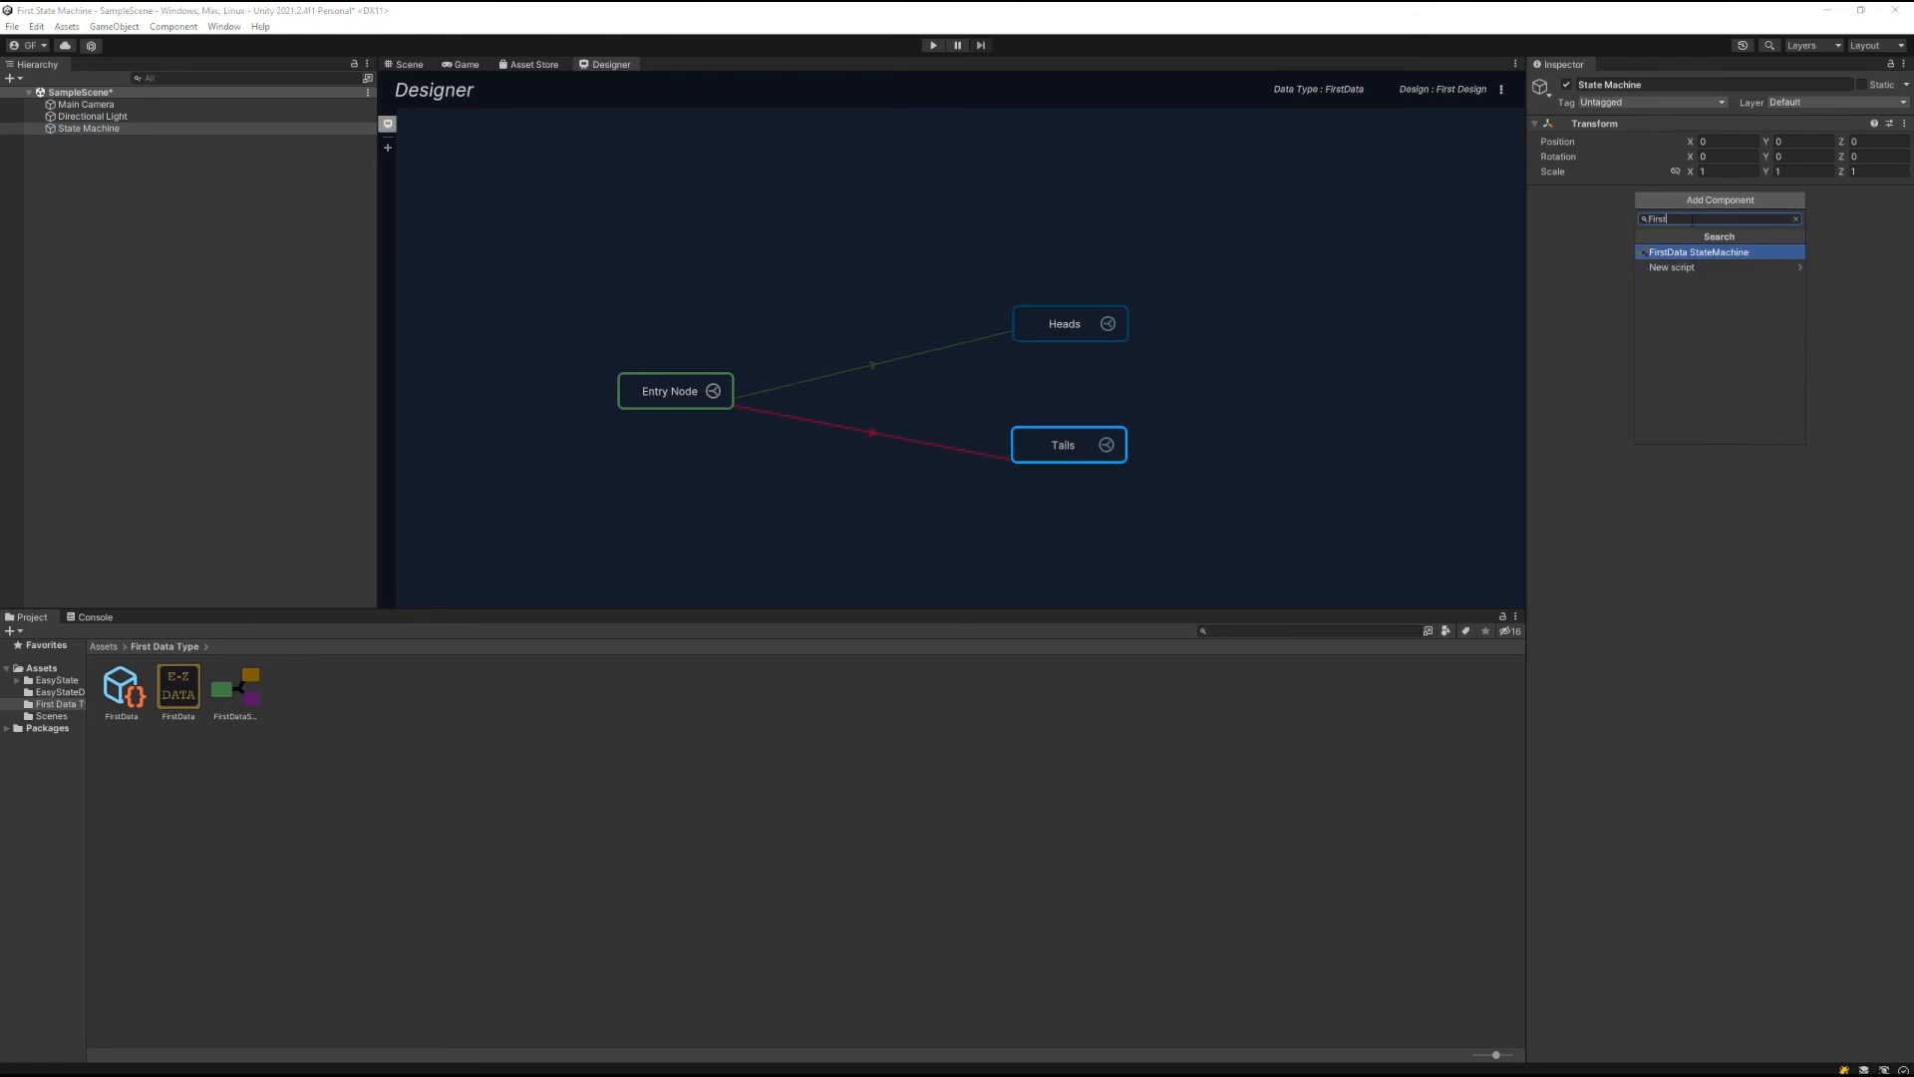
mouse_move(1689, 259)
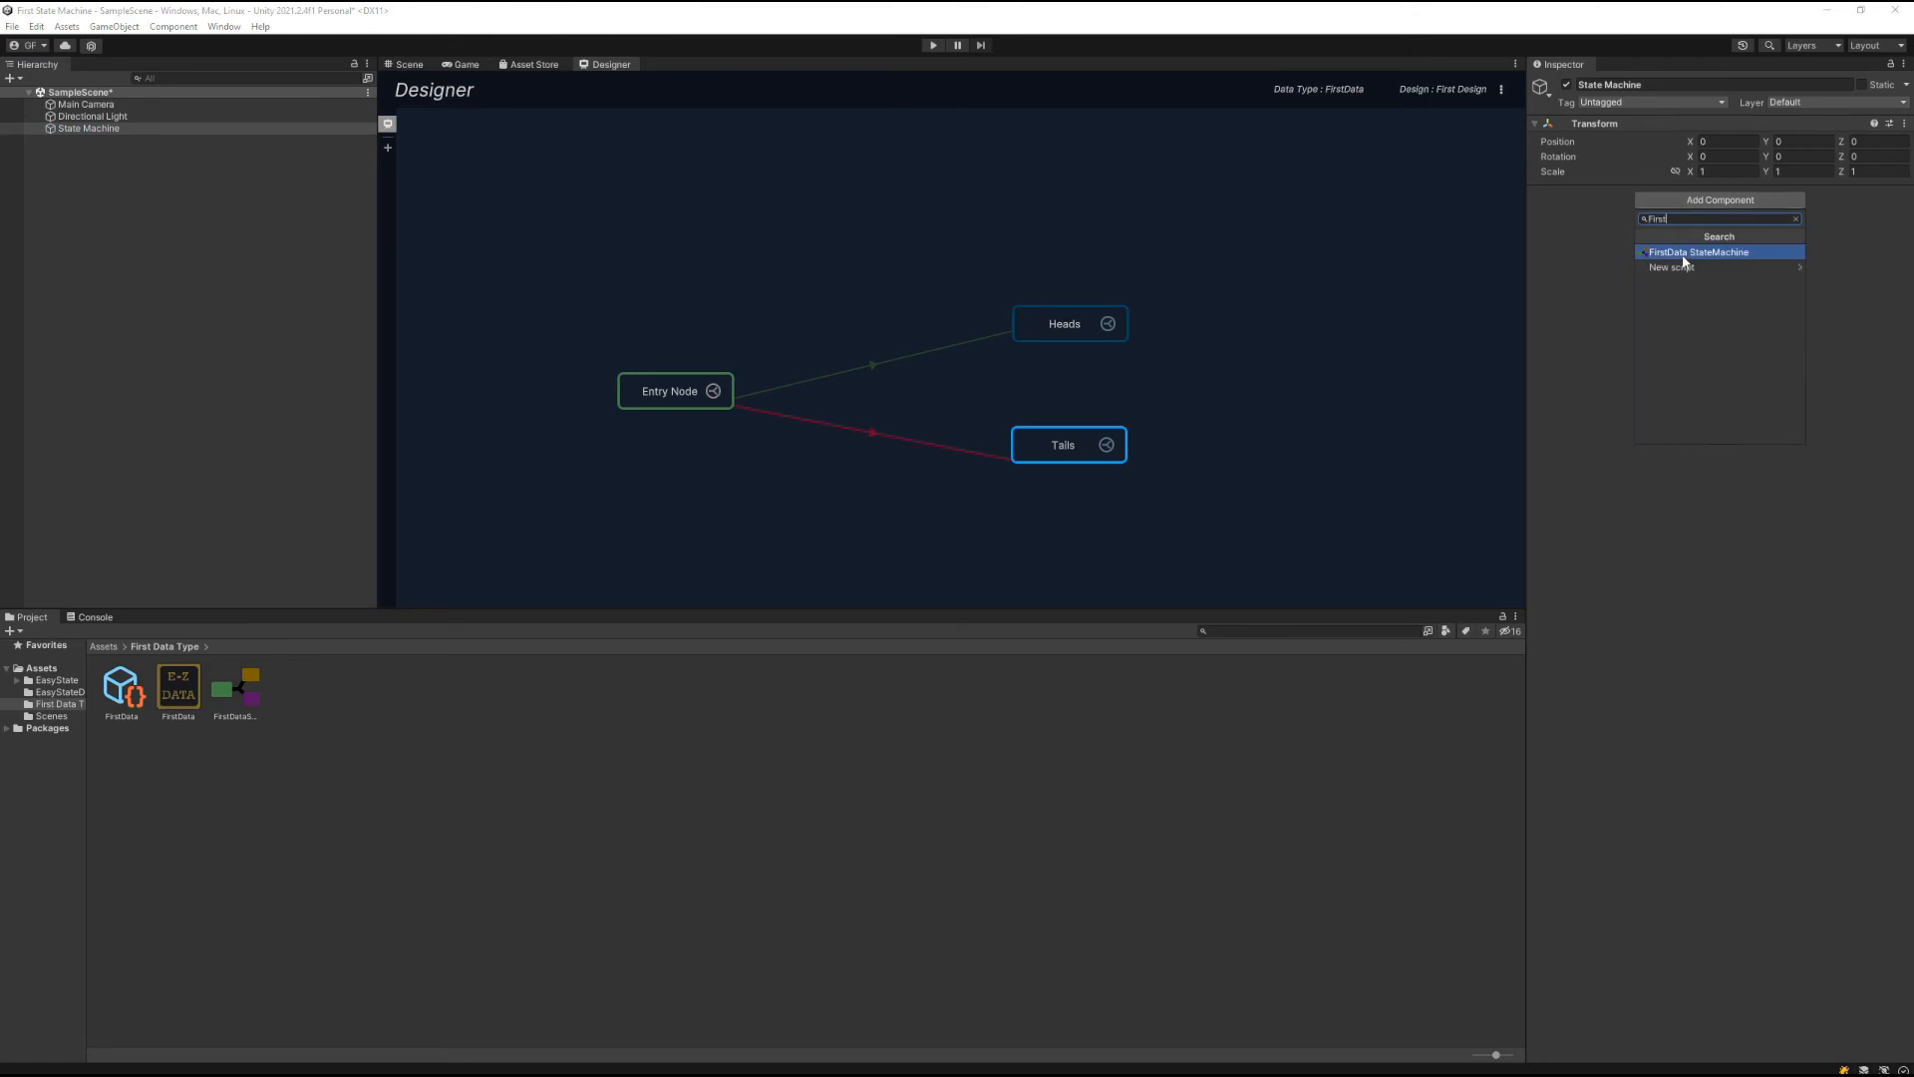
mouse_move(1384, 127)
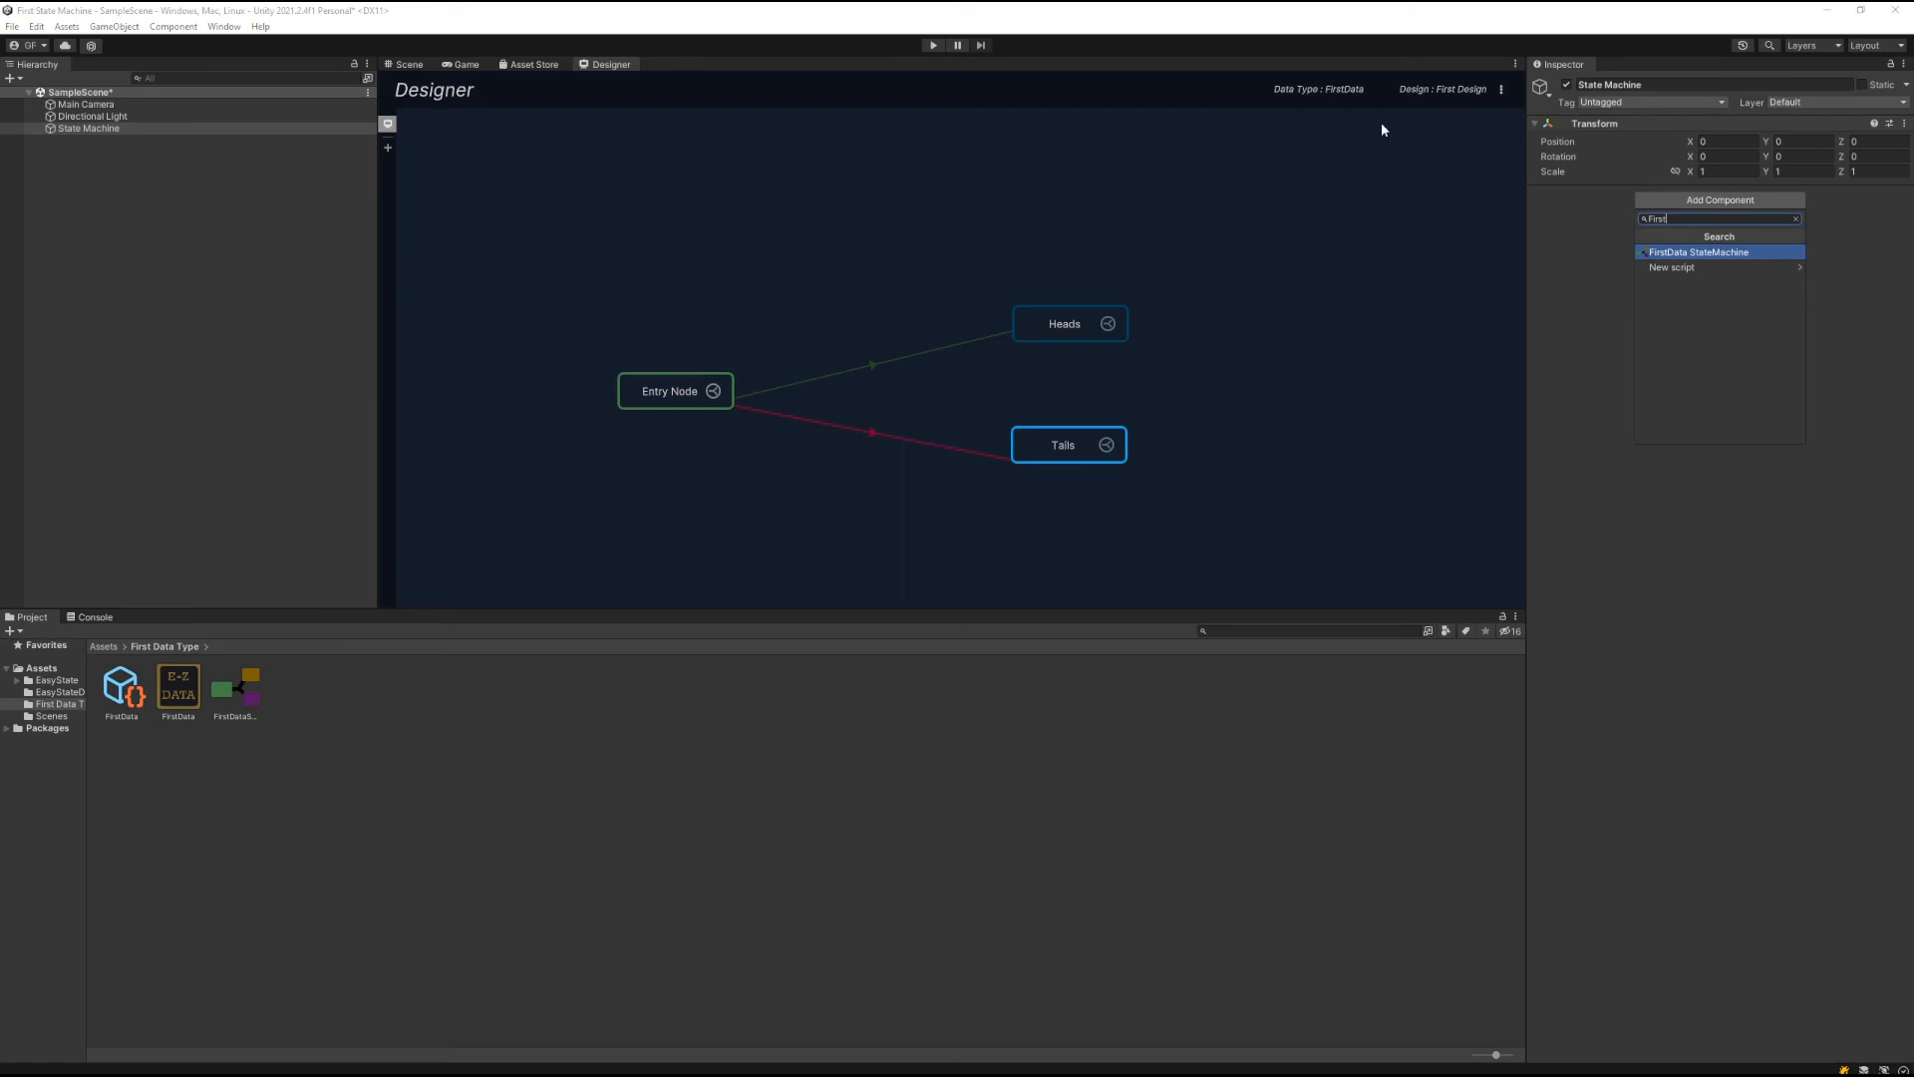
click(1698, 252)
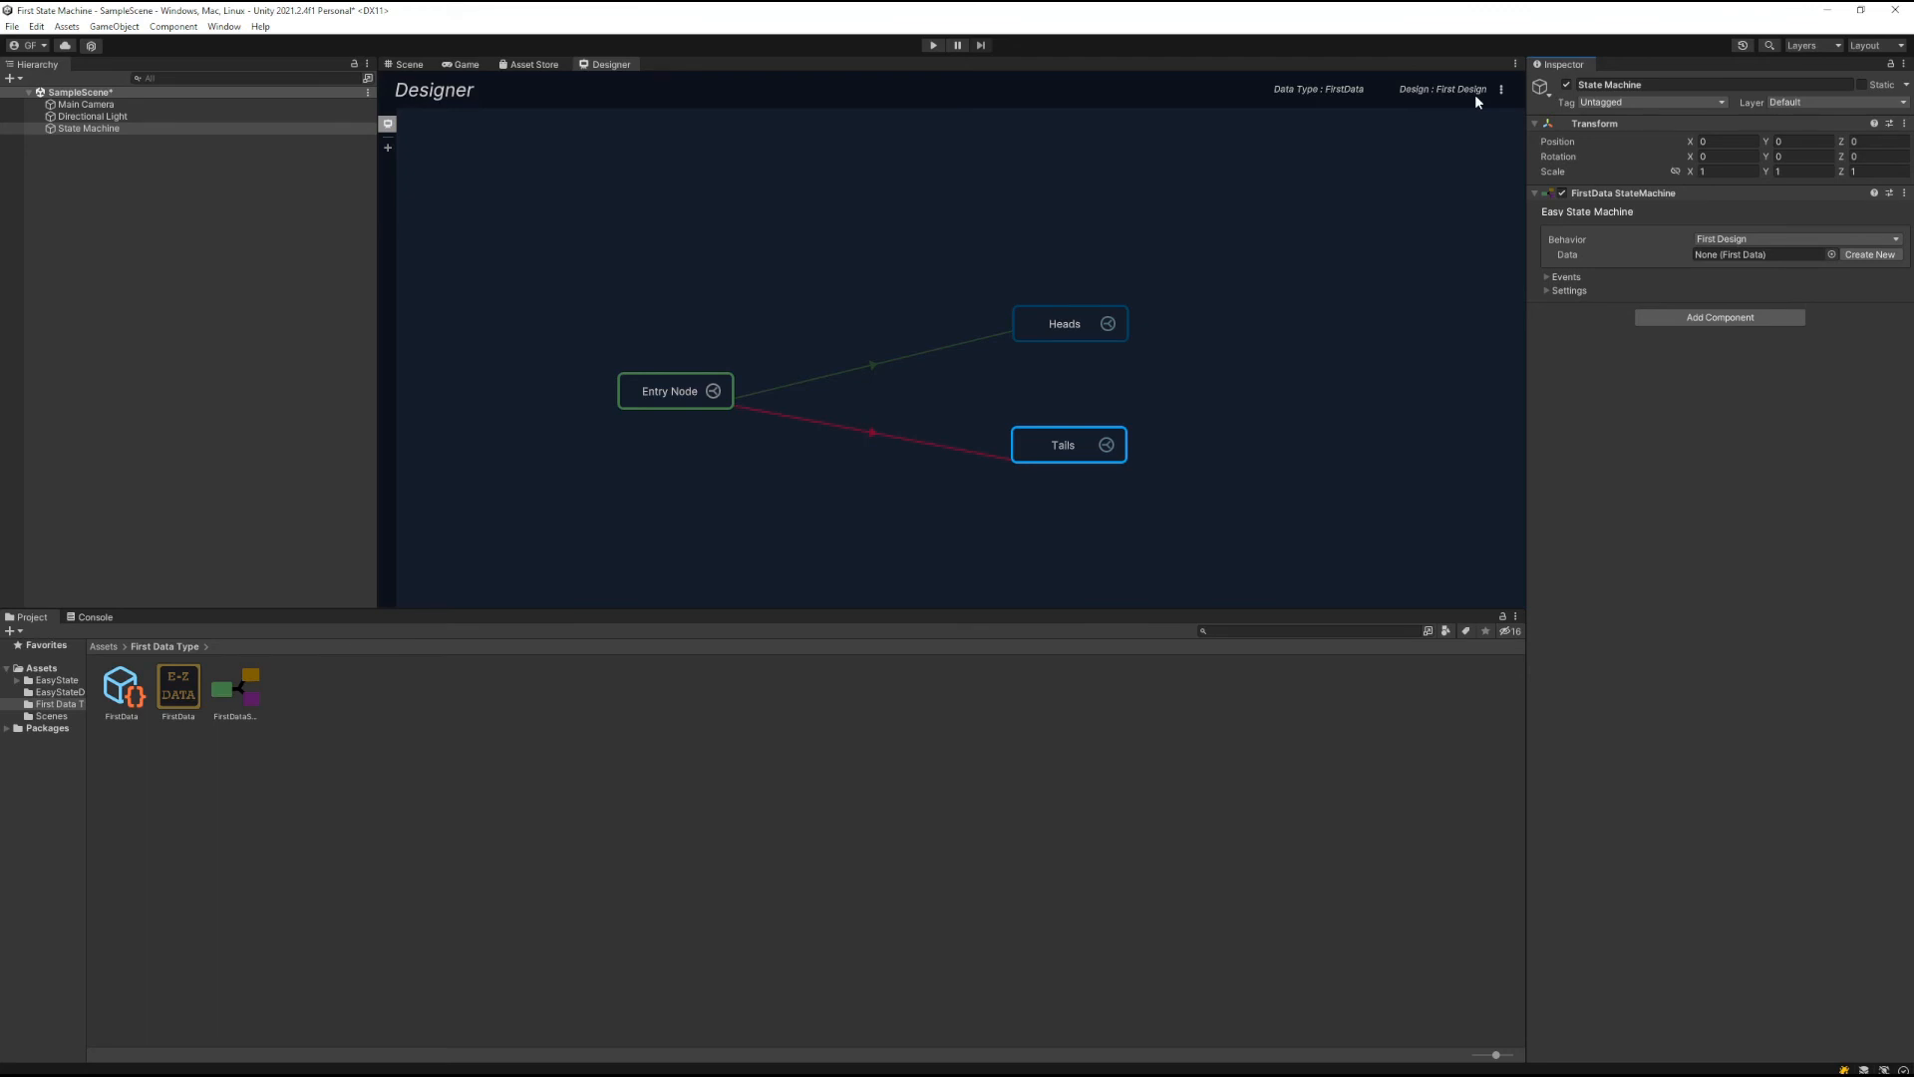
mouse_move(1659, 247)
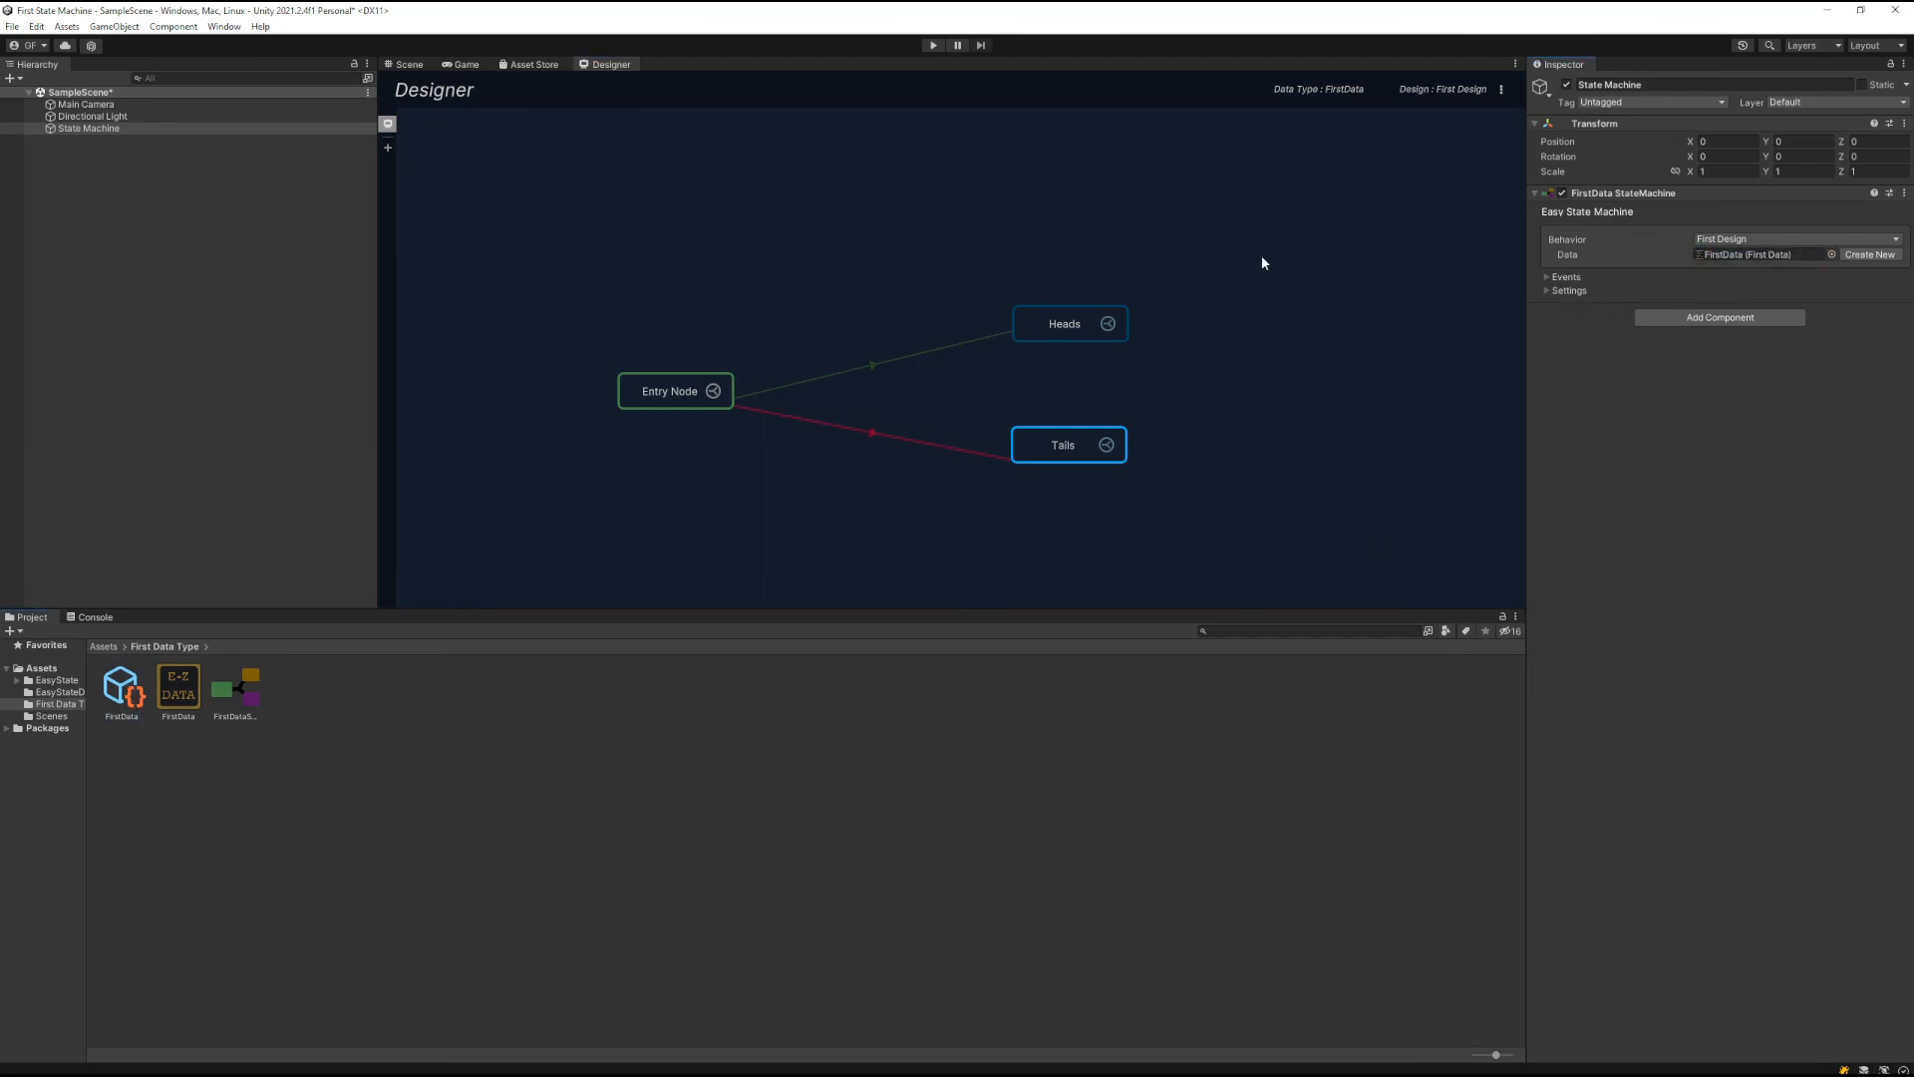
mouse_move(933, 46)
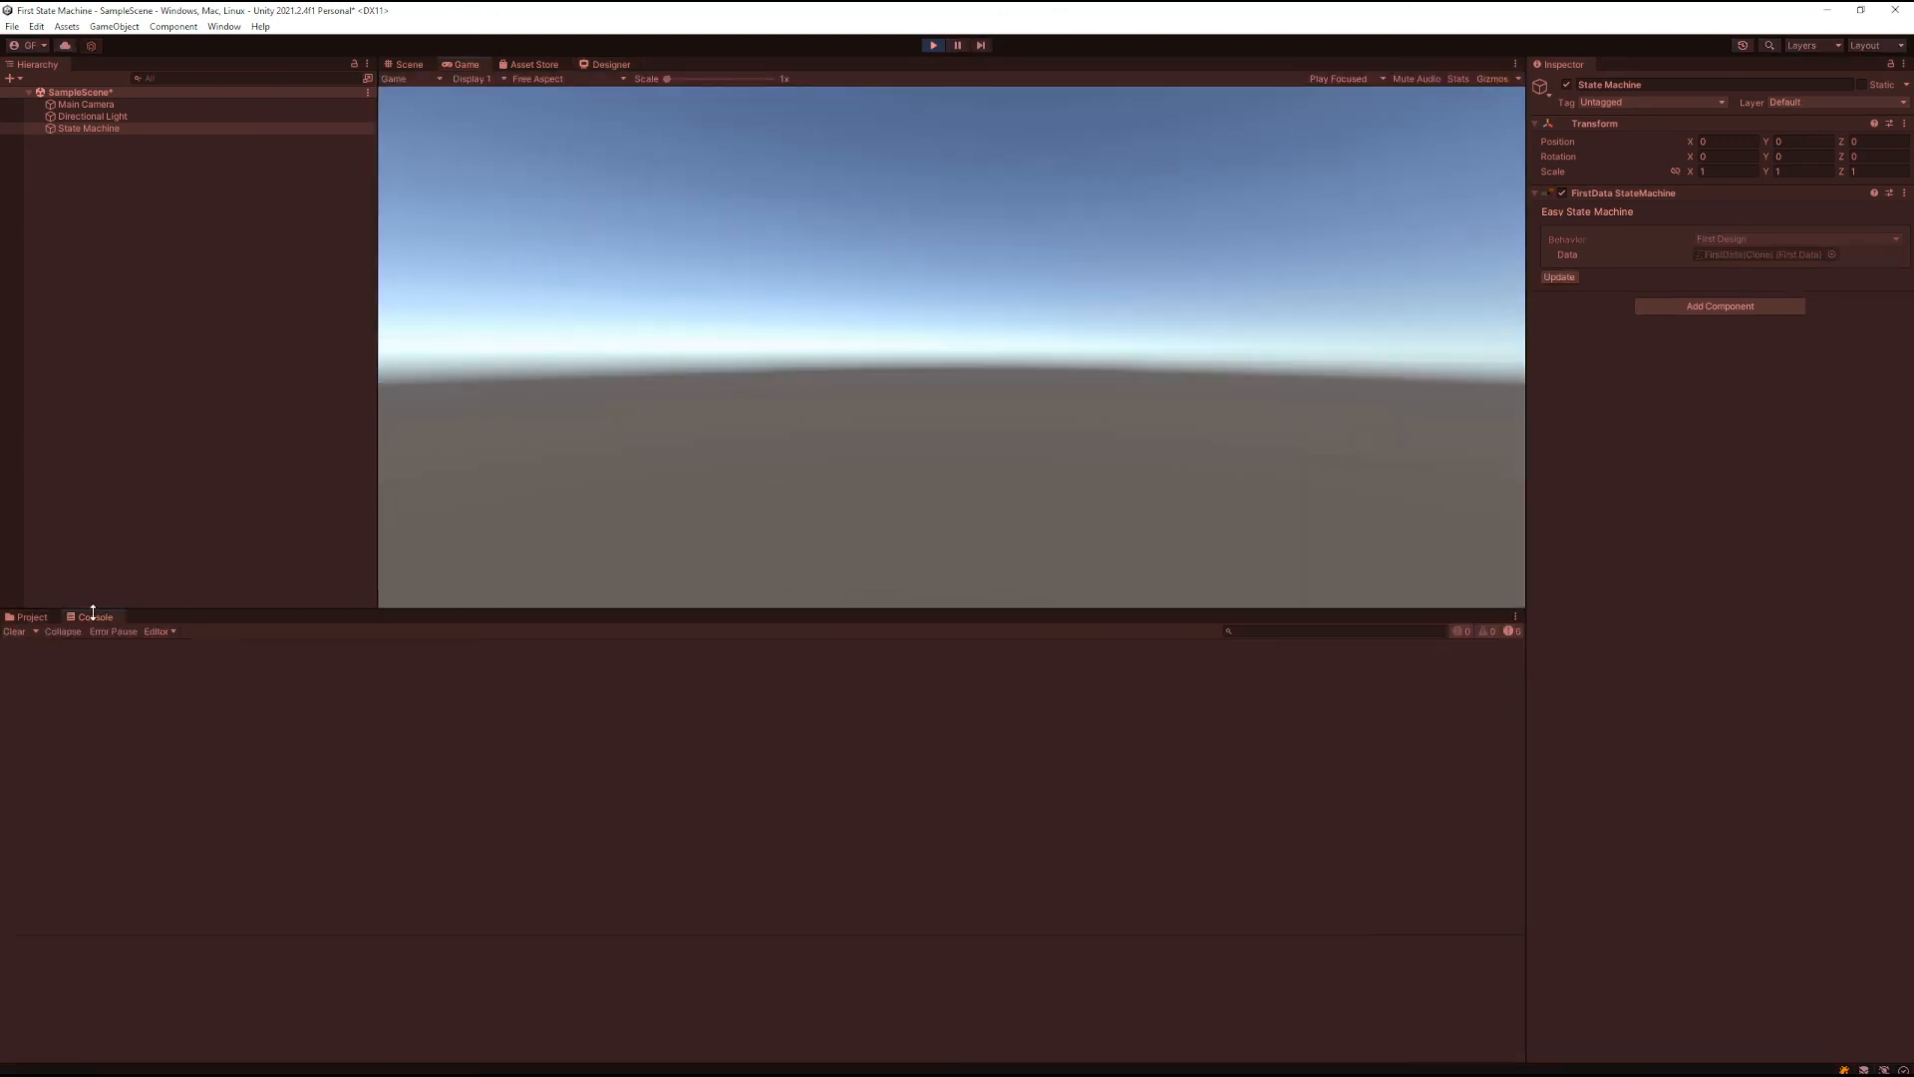
Update the running state machine so it moves from Entry Node to Heads, logging 'Heads!'
click(1559, 277)
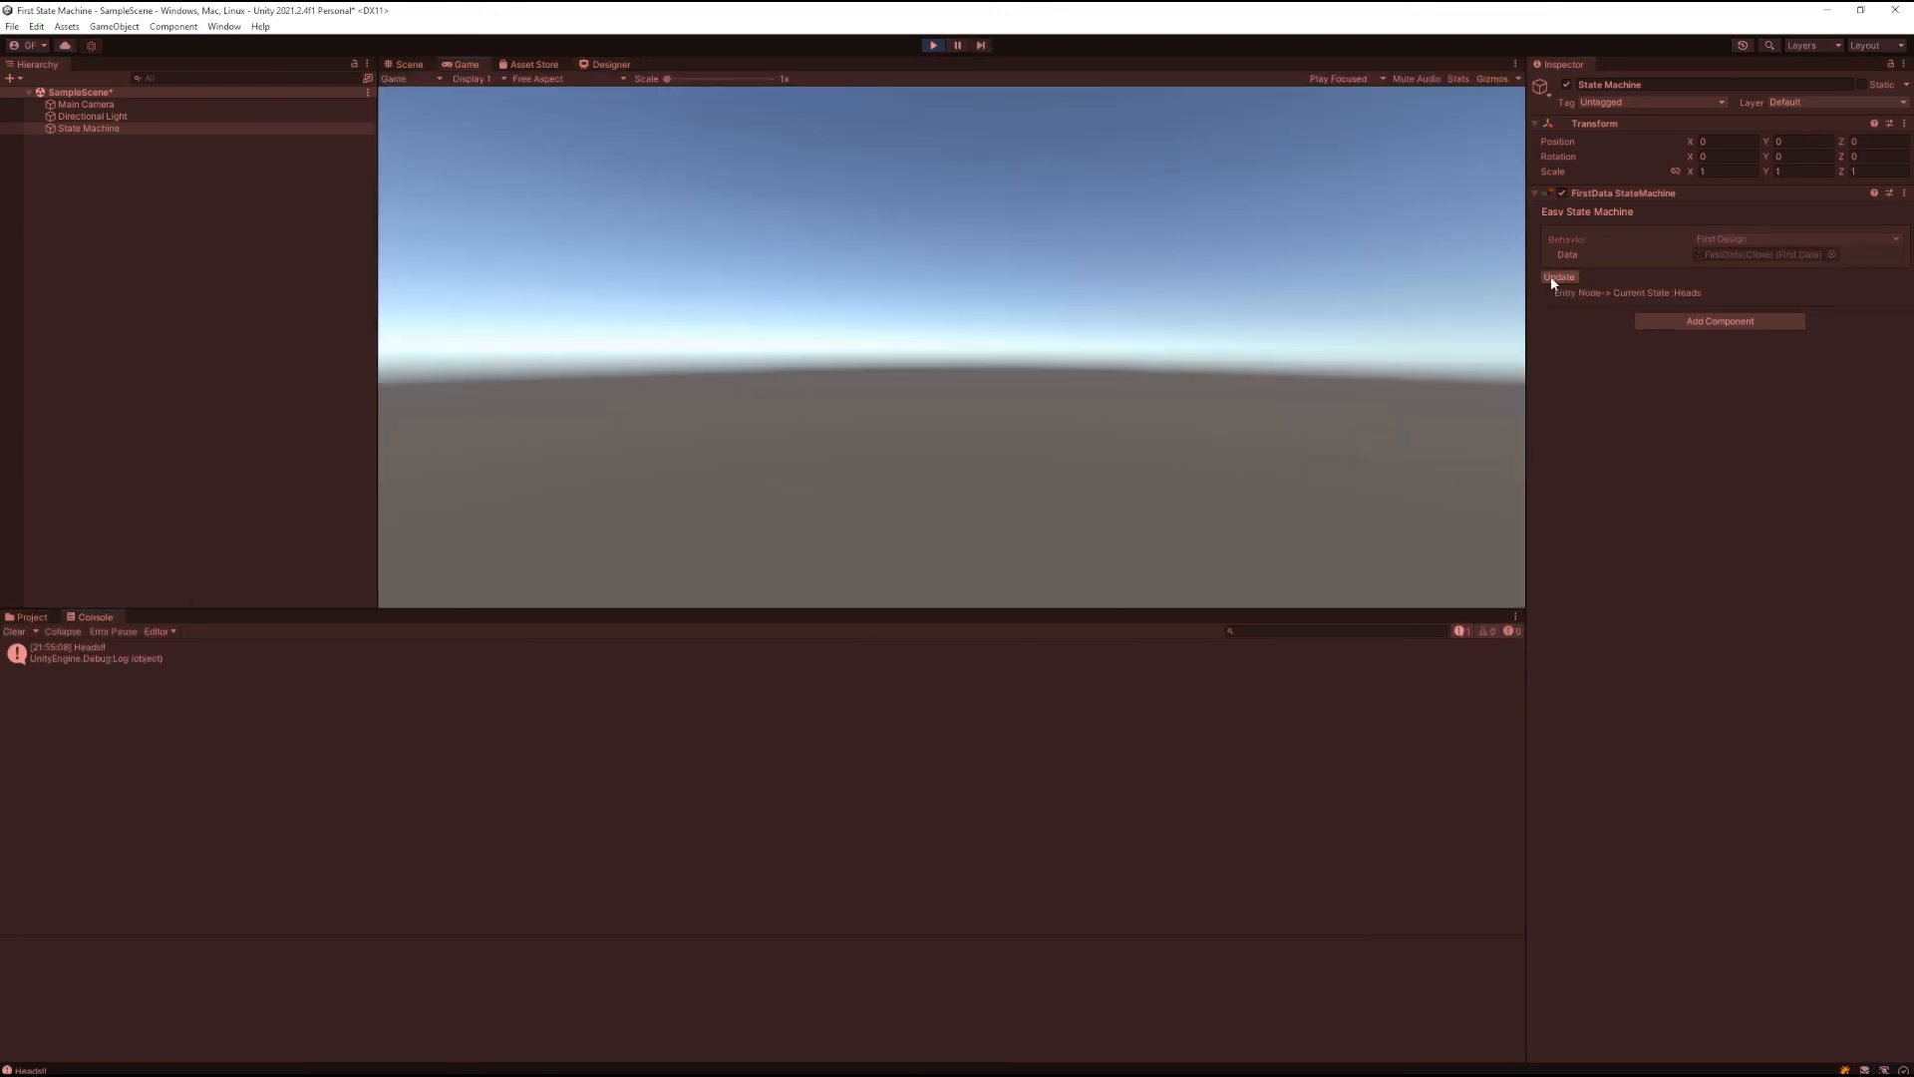